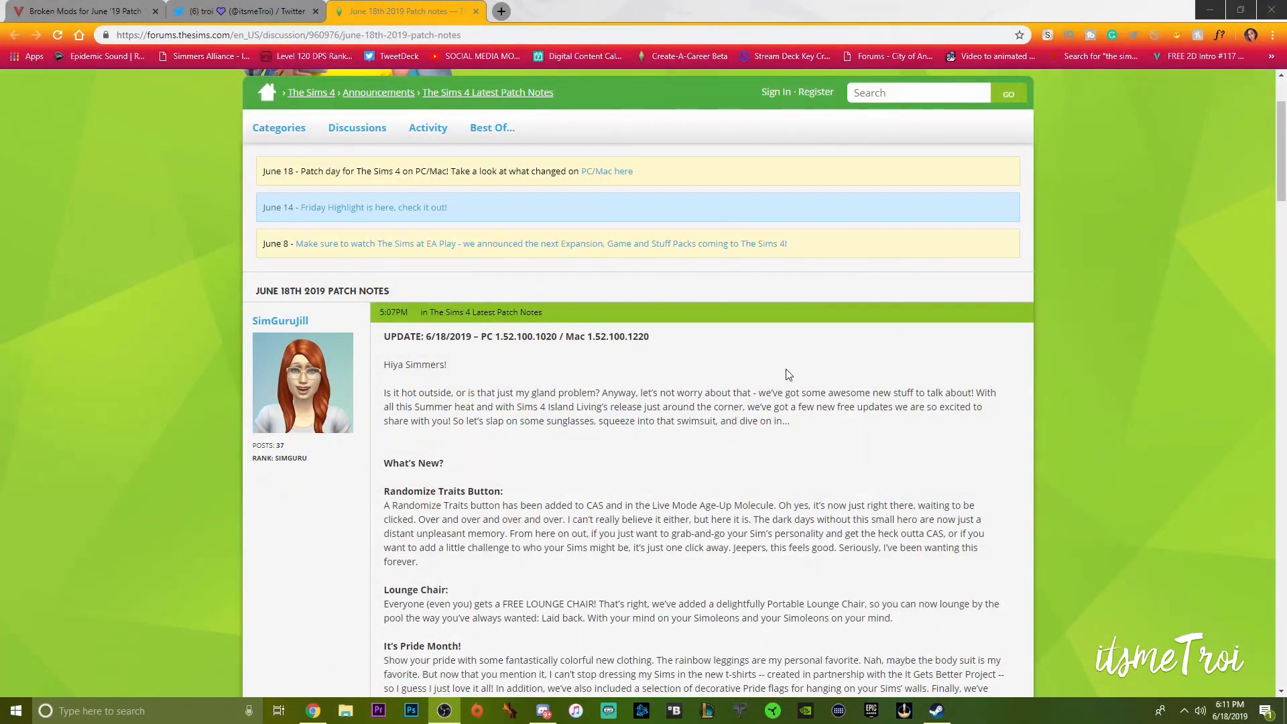
Scroll up and down through the page in the current tab
{"action": "scroll", "scroll_direction": "down", "scroll_amount": 3}
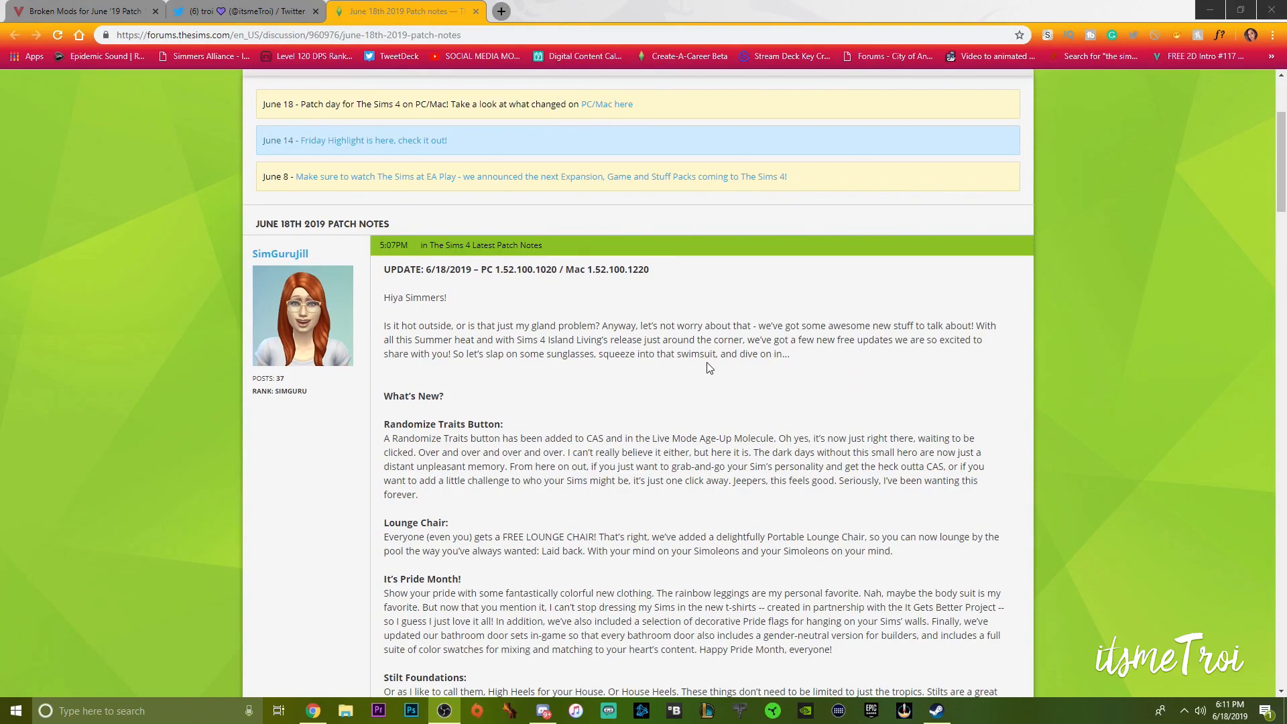
{"action": "mouse_move", "coordinate": [946, 319]}
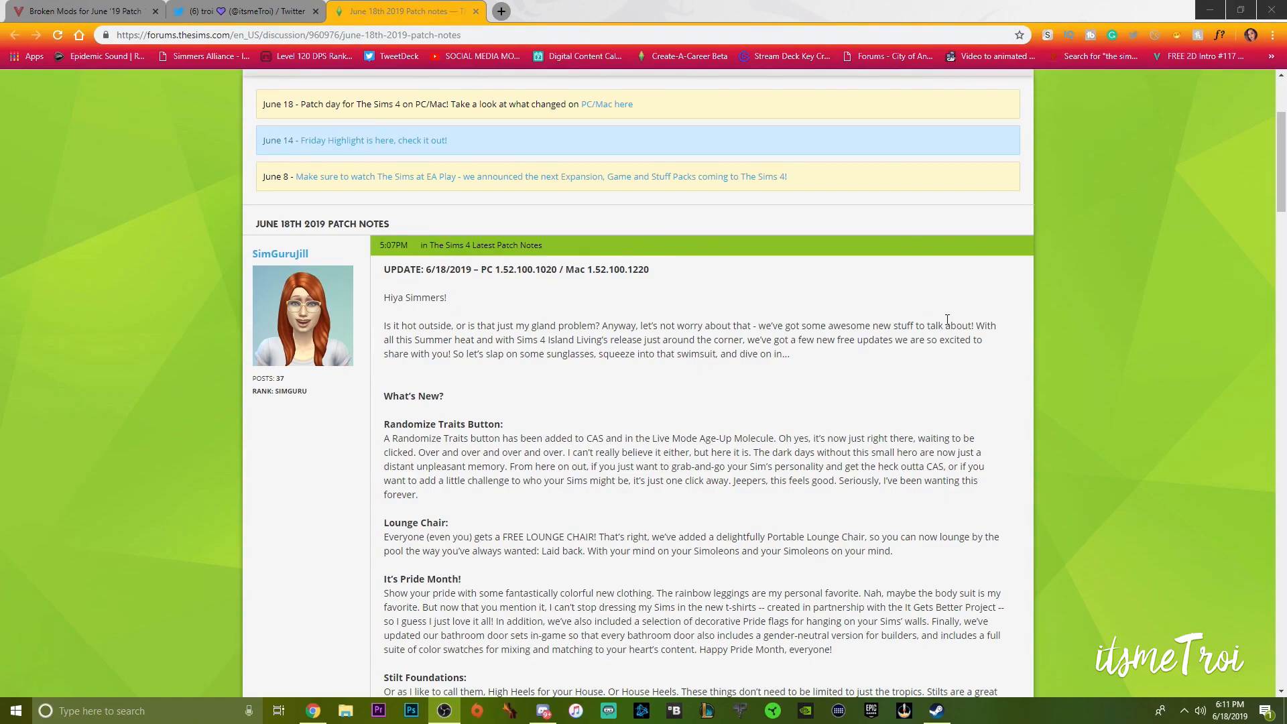
{"action": "scroll", "scroll_direction": "down", "scroll_amount": 3}
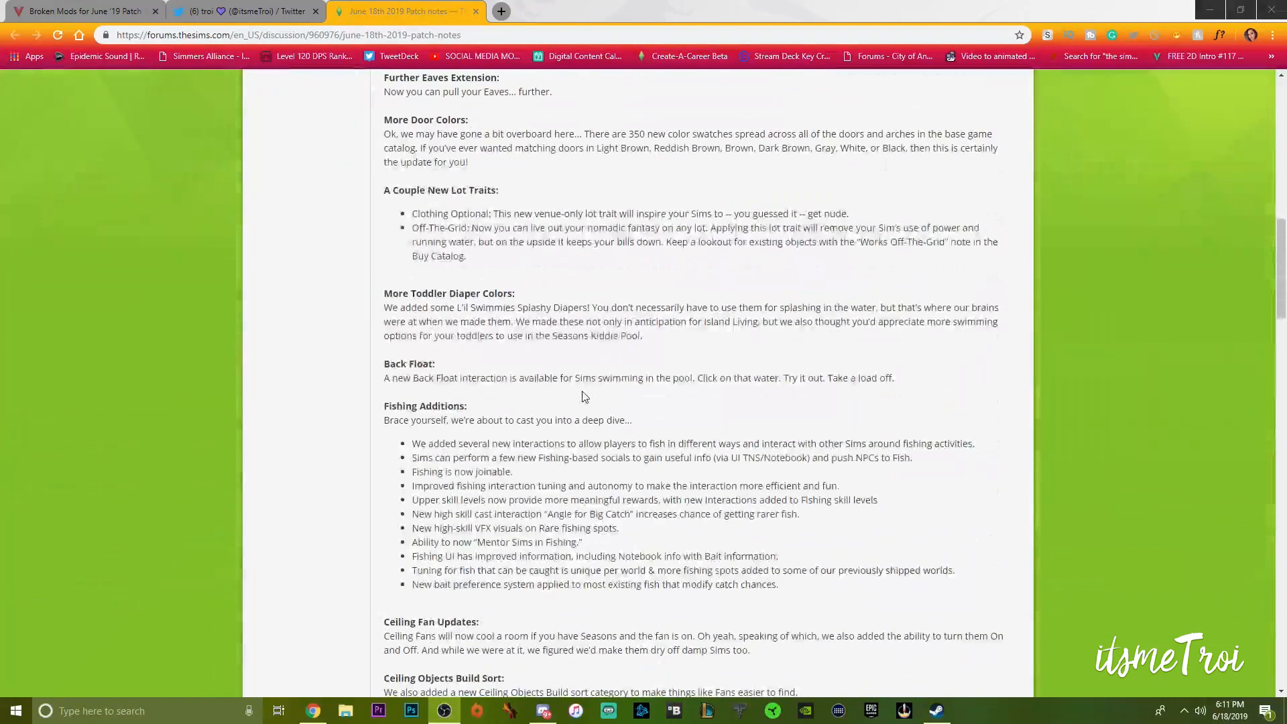
{"action": "scroll", "scroll_direction": "up", "scroll_amount": 3}
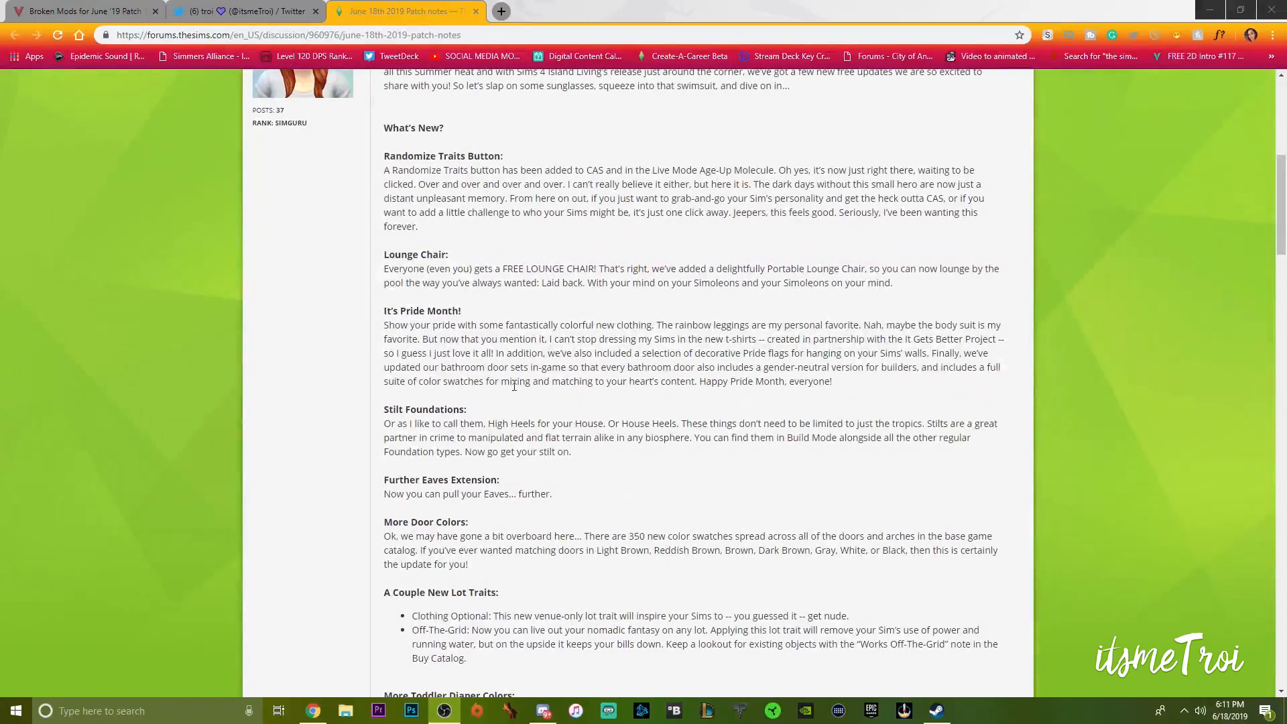
{"action": "mouse_move", "coordinate": [443, 380]}
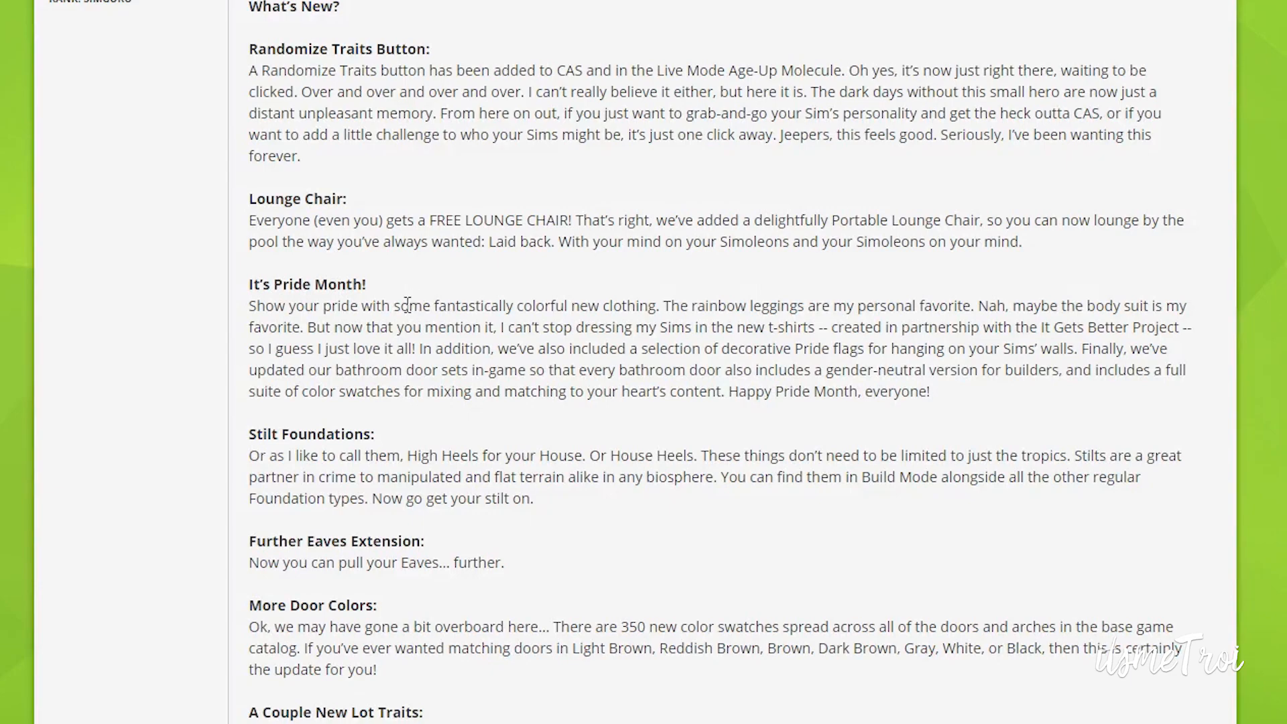
{"action": "mouse_move", "coordinate": [289, 554]}
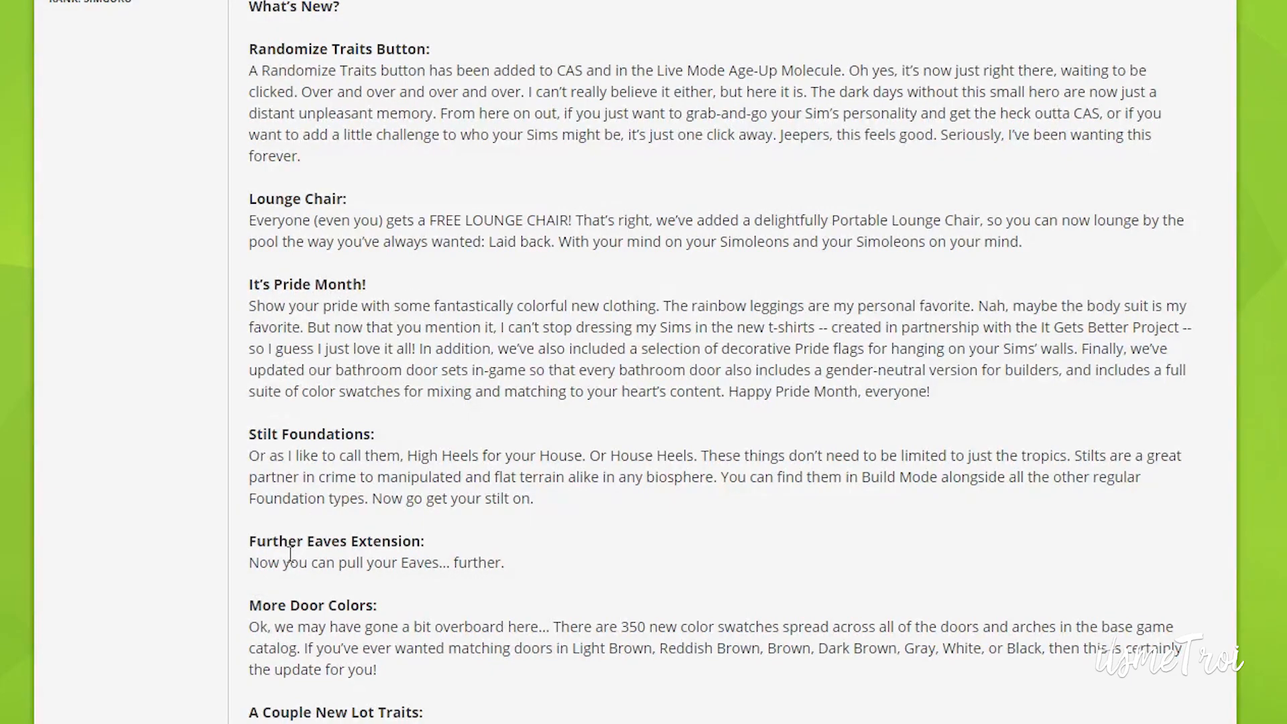
{"action": "scroll", "scroll_direction": "down", "scroll_amount": 3}
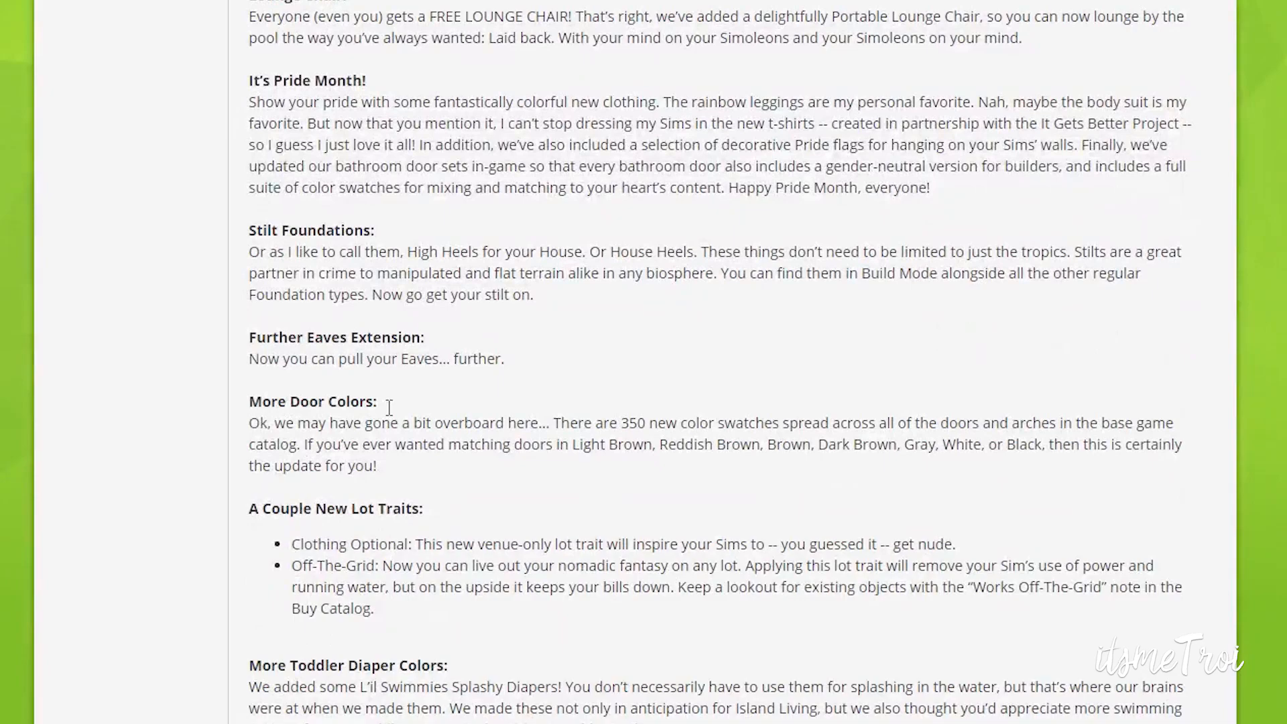
{"action": "mouse_move", "coordinate": [893, 429]}
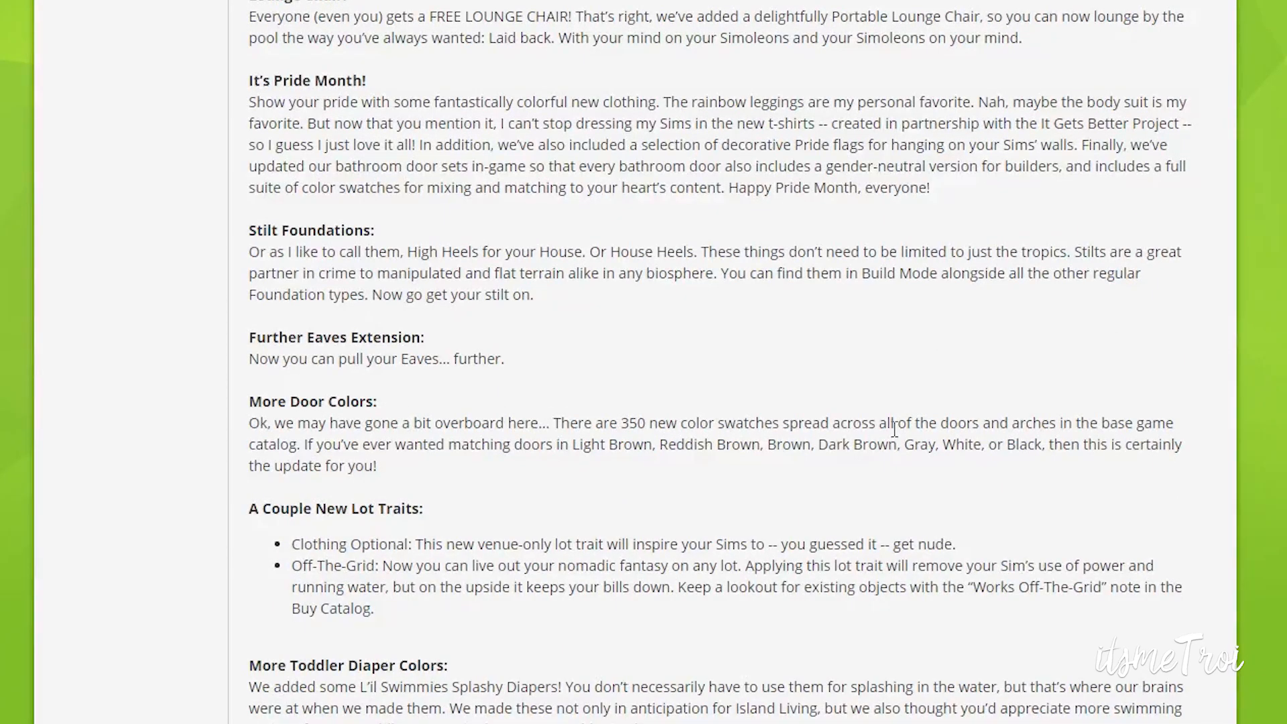
{"action": "scroll", "scroll_direction": "down", "scroll_amount": 3}
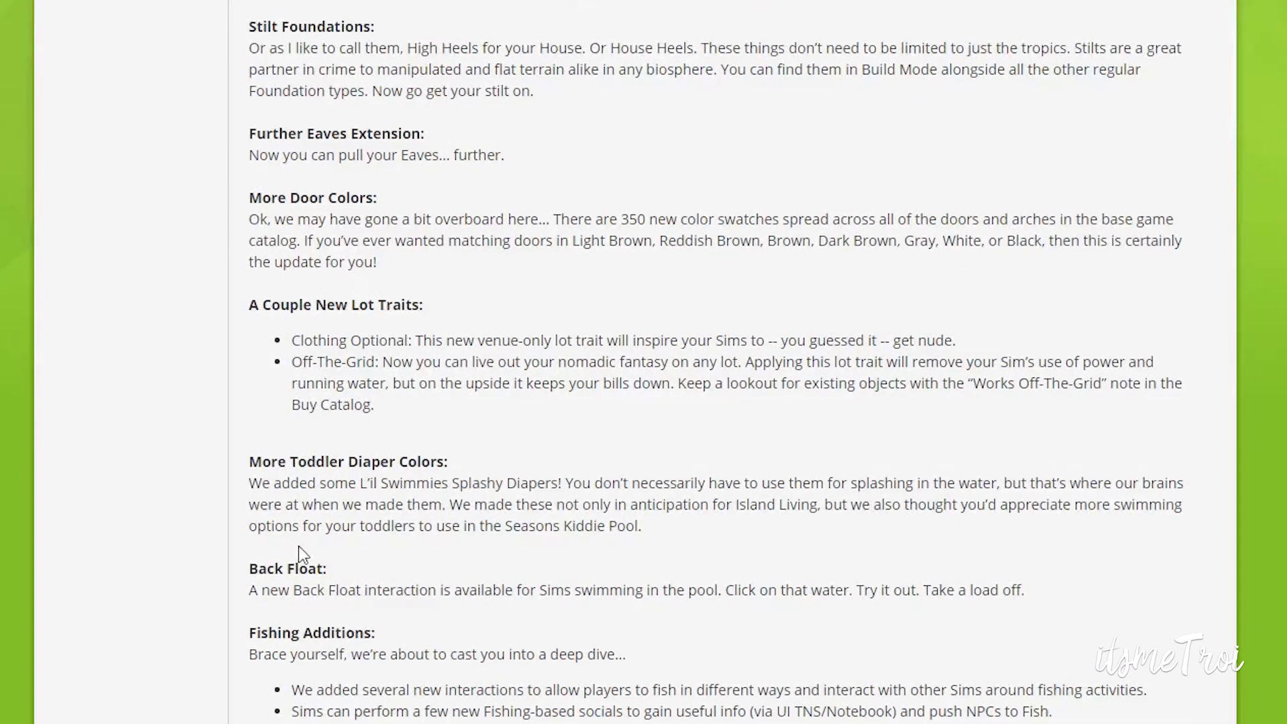
{"action": "scroll", "scroll_direction": "down", "scroll_amount": 3}
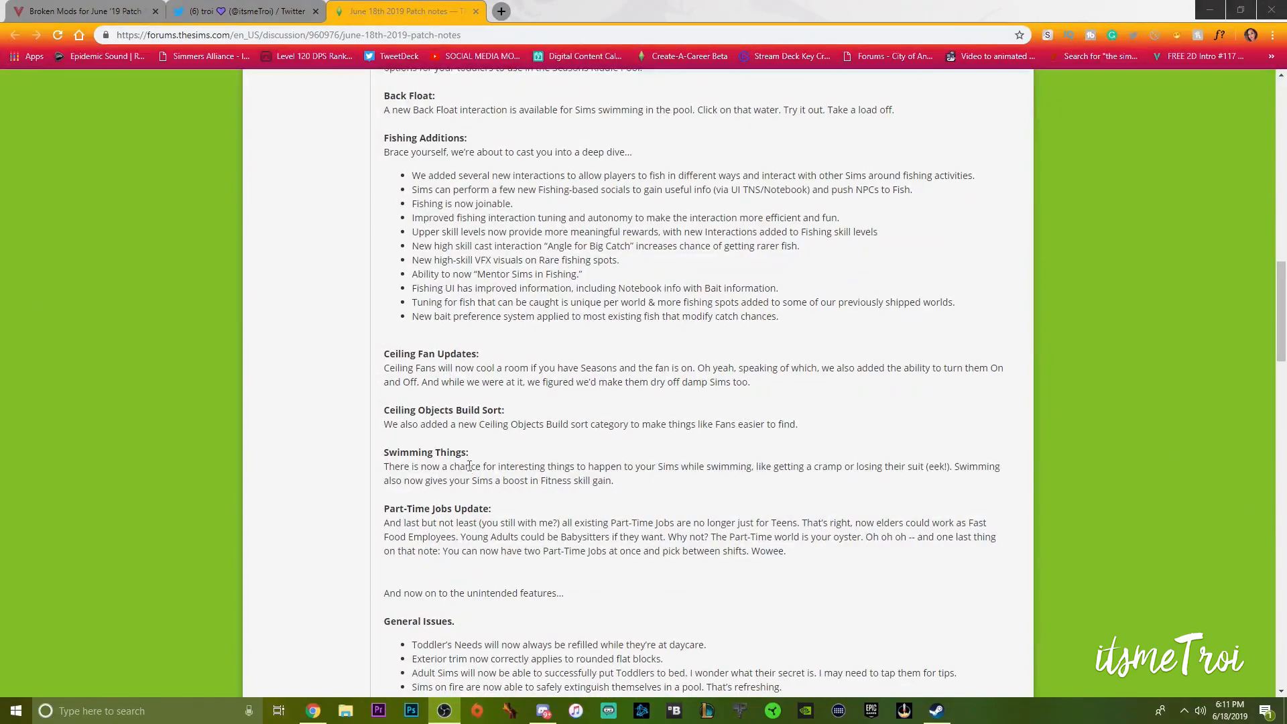
{"action": "scroll", "scroll_direction": "down", "scroll_amount": 3}
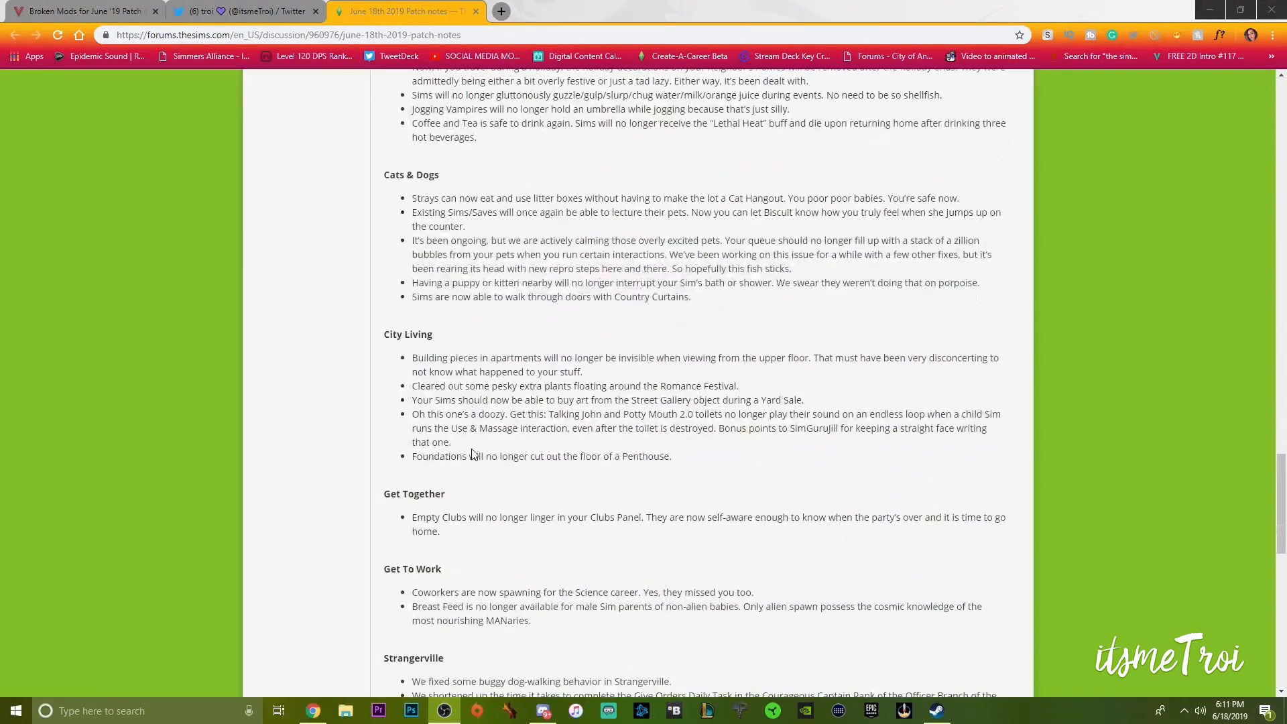
{"action": "scroll", "scroll_direction": "up", "scroll_amount": 3}
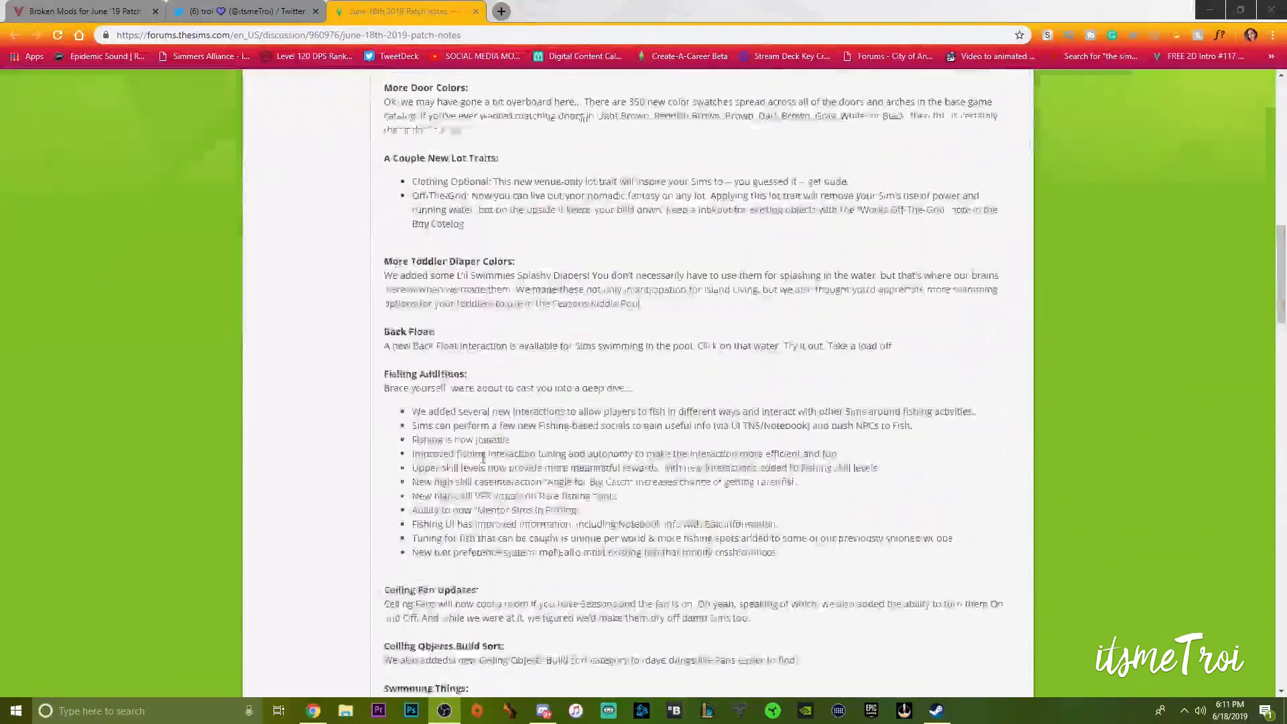
{"action": "scroll", "scroll_direction": "up", "scroll_amount": 3}
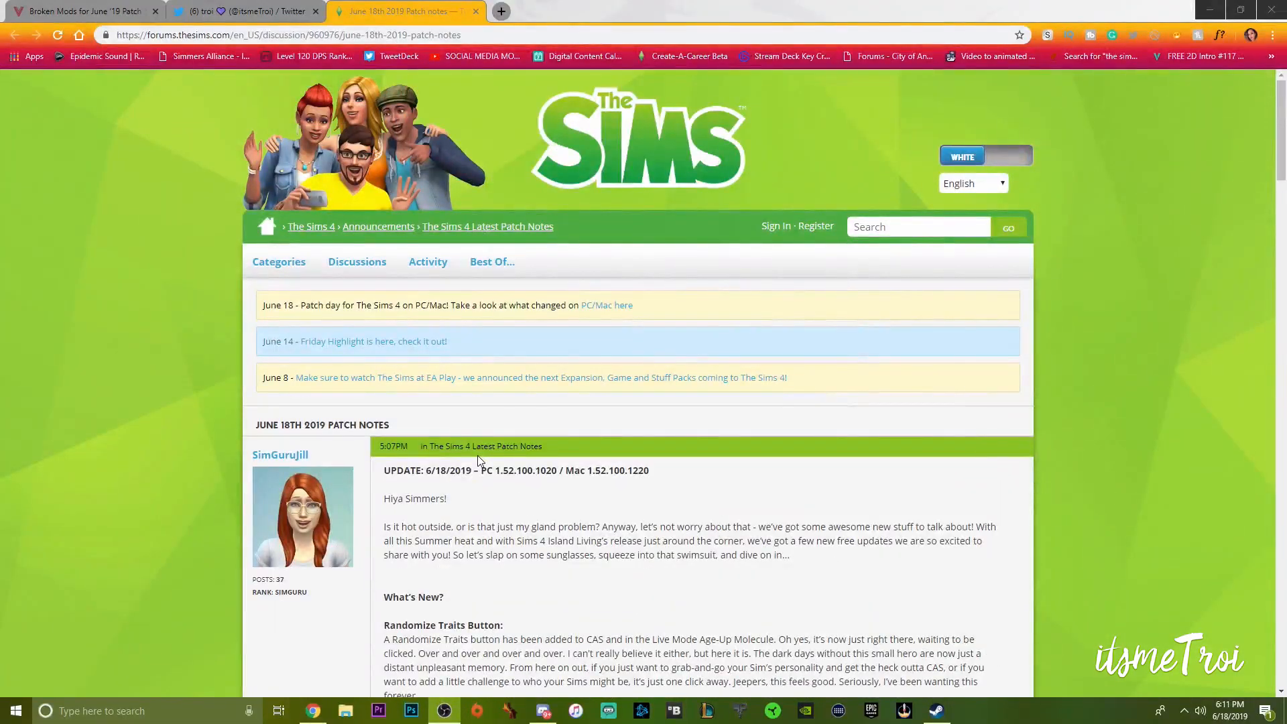
{"action": "mouse_move", "coordinate": [478, 465]}
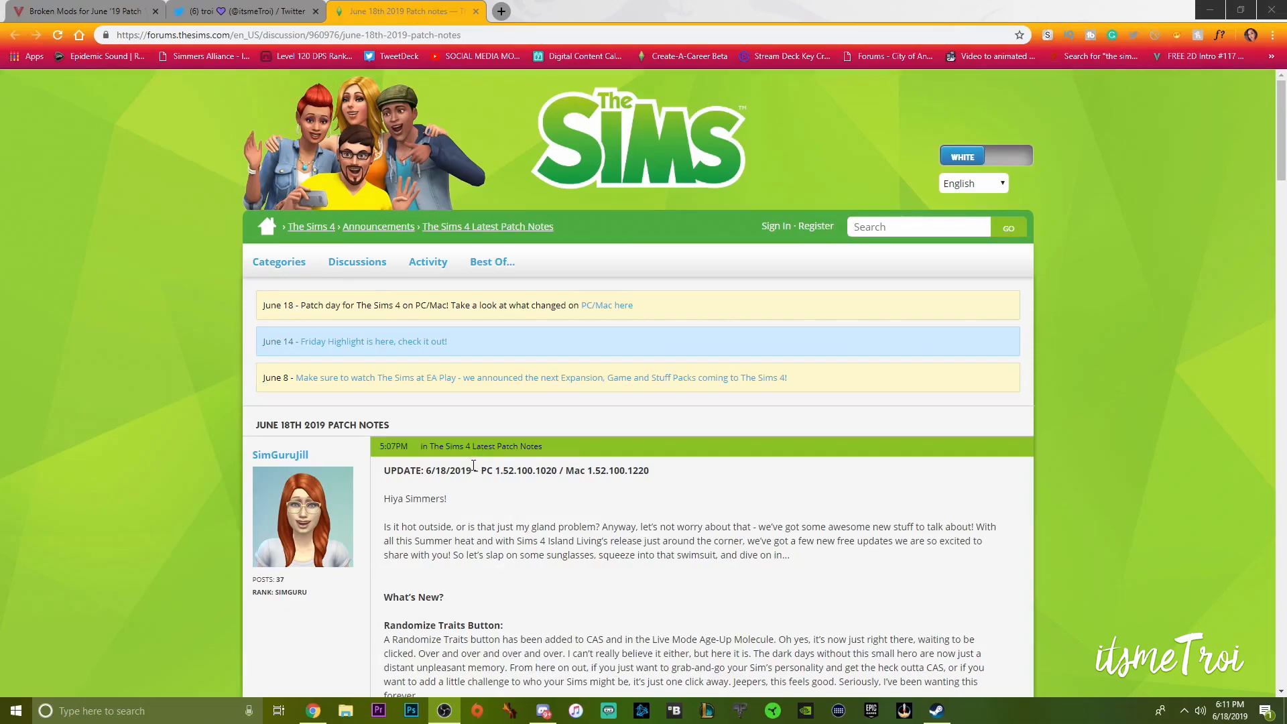
{"action": "mouse_move", "coordinate": [785, 296]}
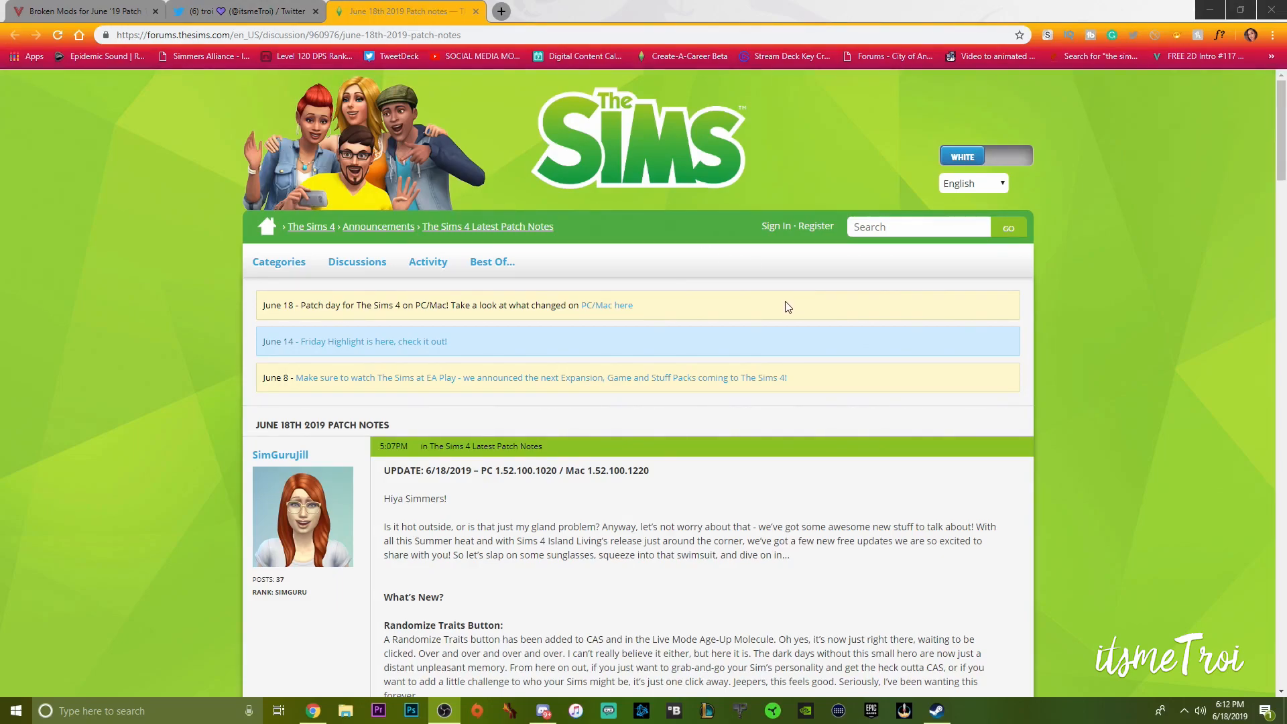
{"action": "mouse_move", "coordinate": [586, 263]}
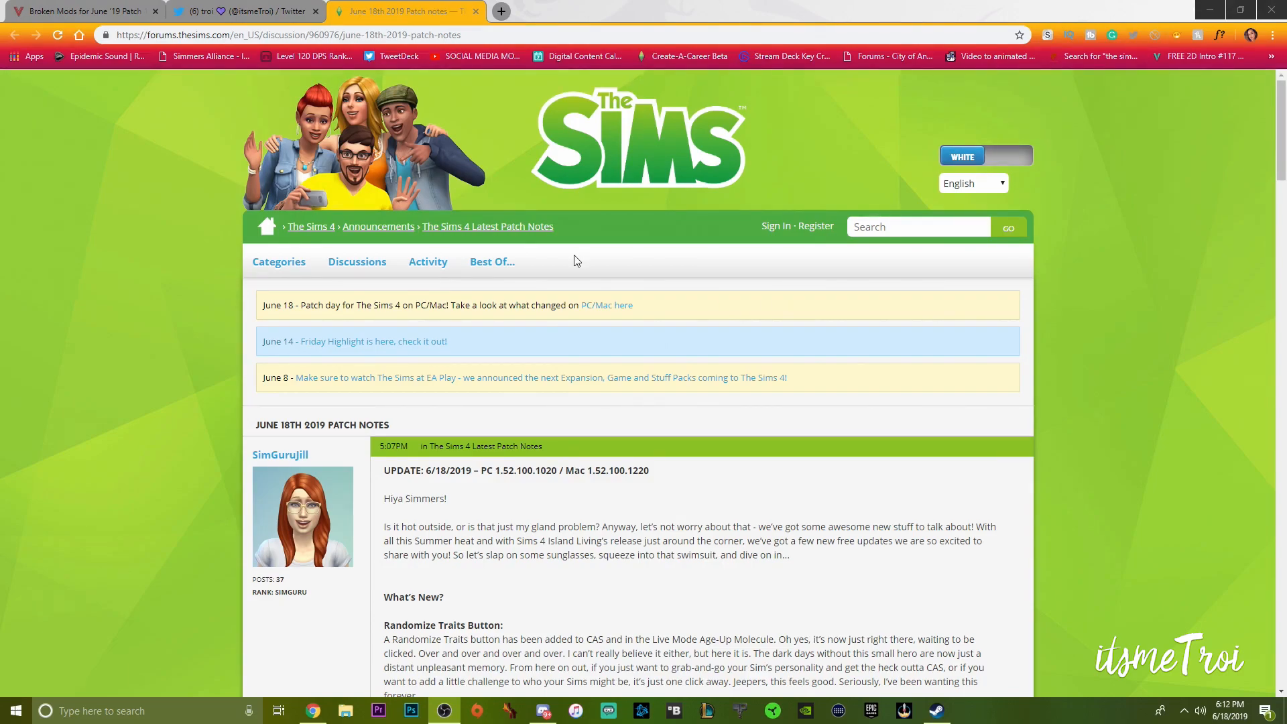
Open the SimsVIP 'Broken Mods for June '19 Patch' tab and scroll to the Compiled Mod List
{"action": "left_click", "coordinate": [82, 11]}
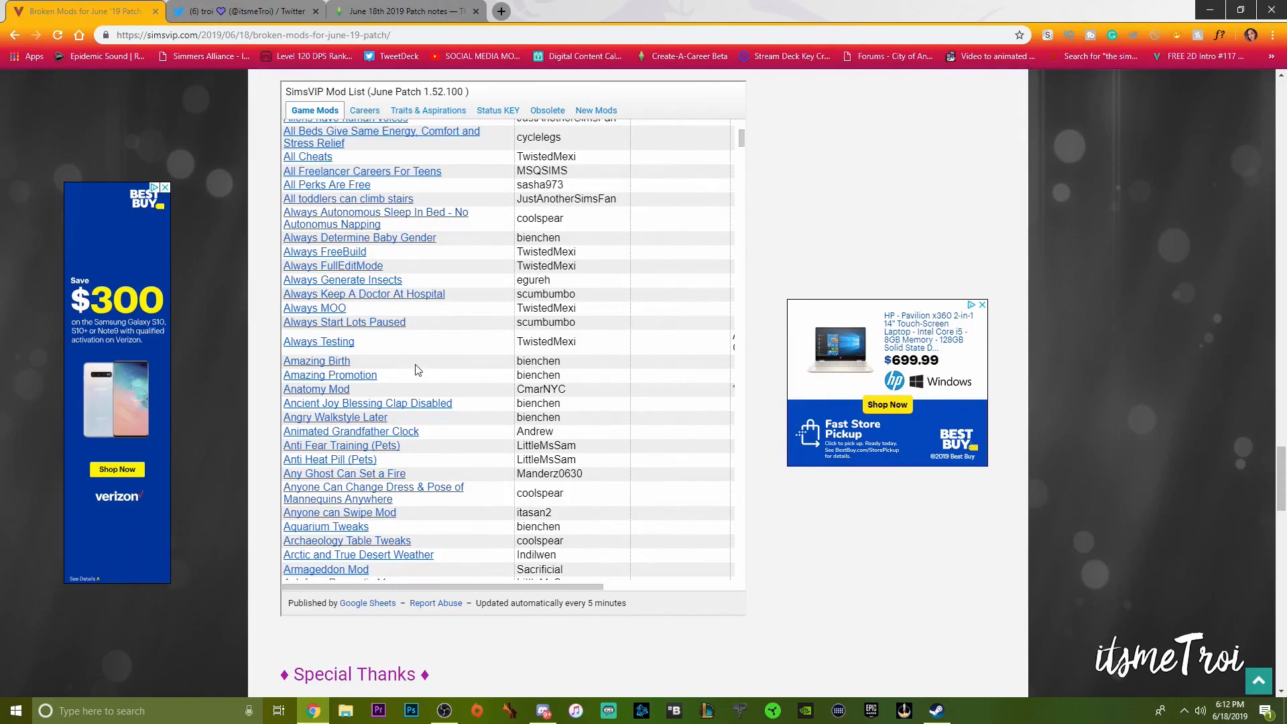
{"action": "mouse_move", "coordinate": [531, 497]}
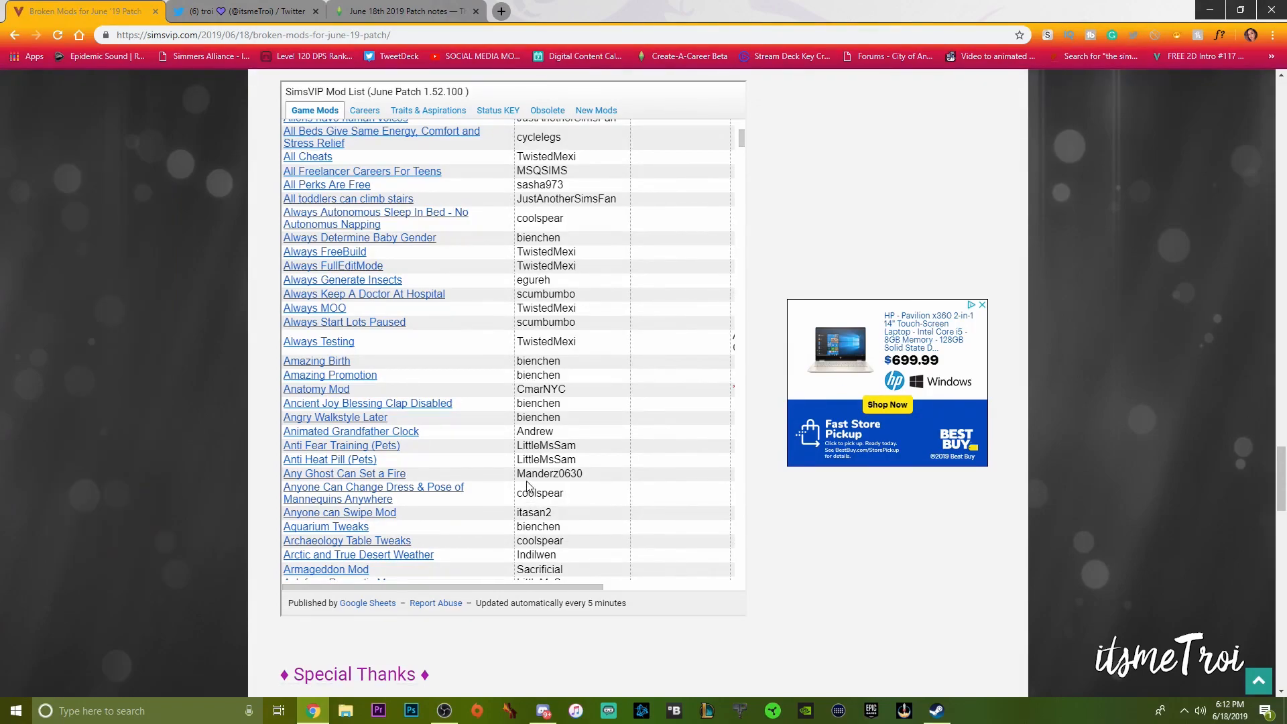
{"action": "mouse_move", "coordinate": [455, 498]}
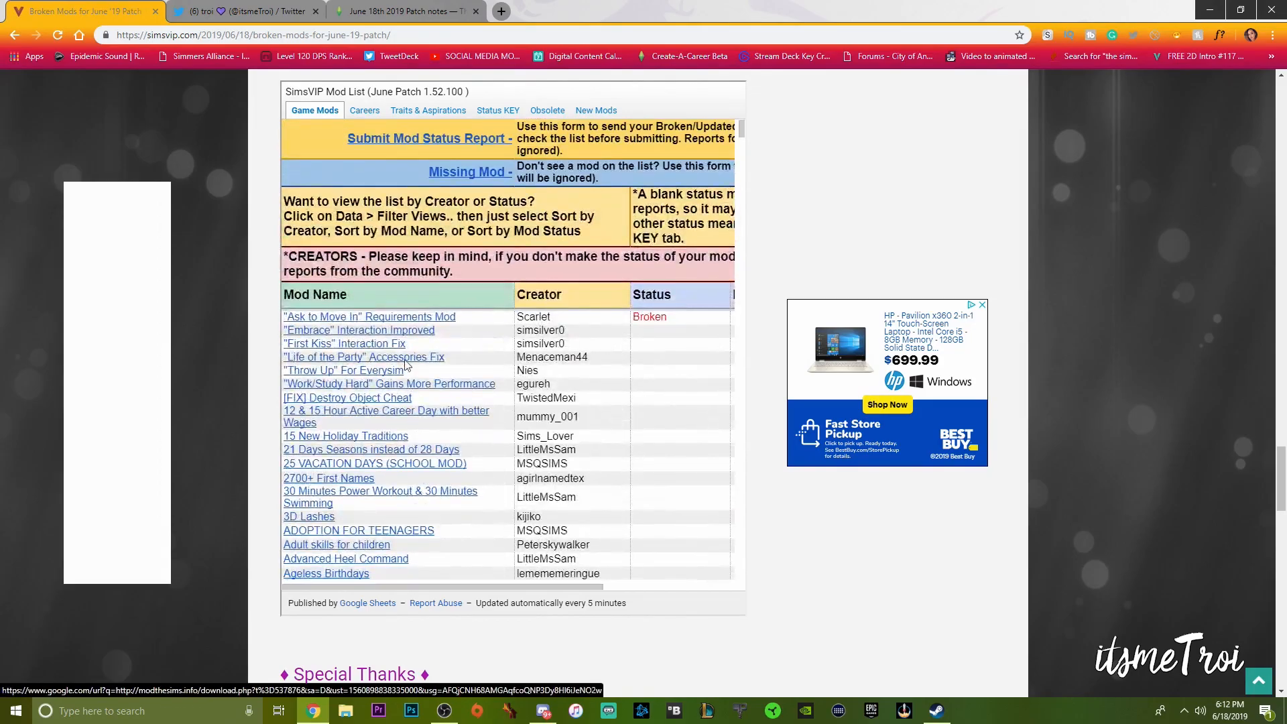
{"action": "scroll", "scroll_direction": "up", "scroll_amount": 3}
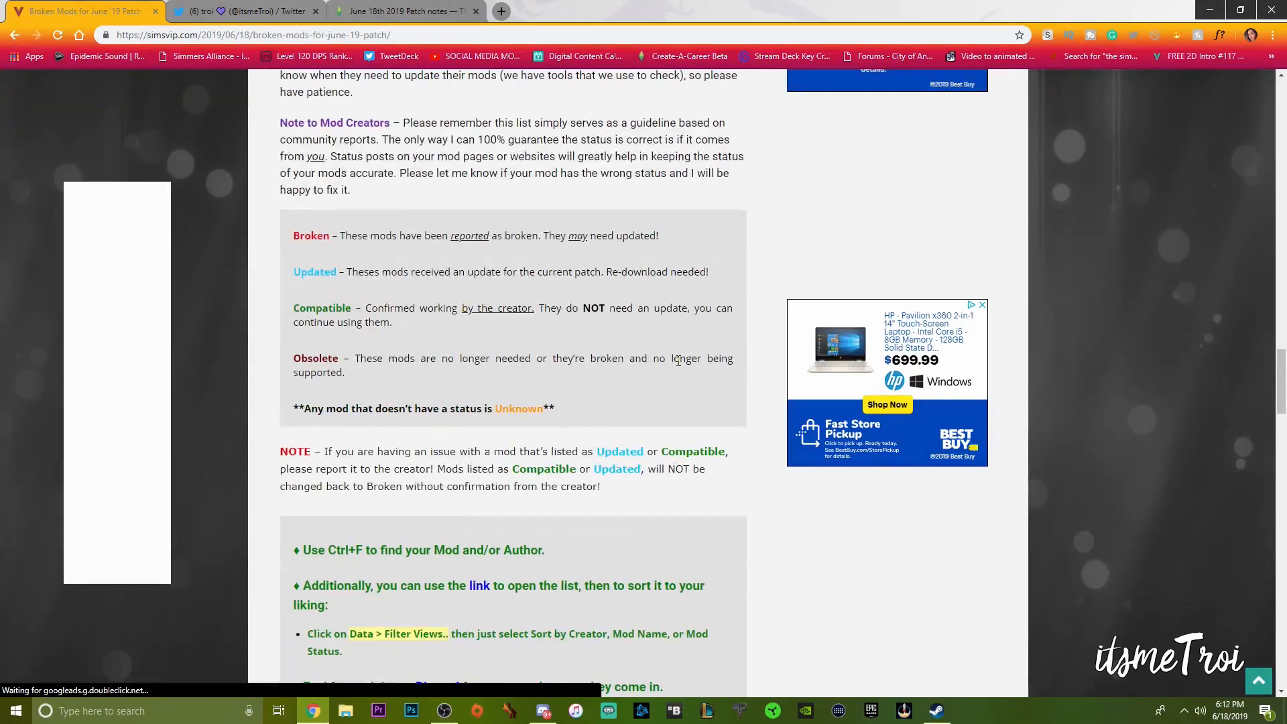
{"action": "scroll", "scroll_direction": "down", "scroll_amount": 3}
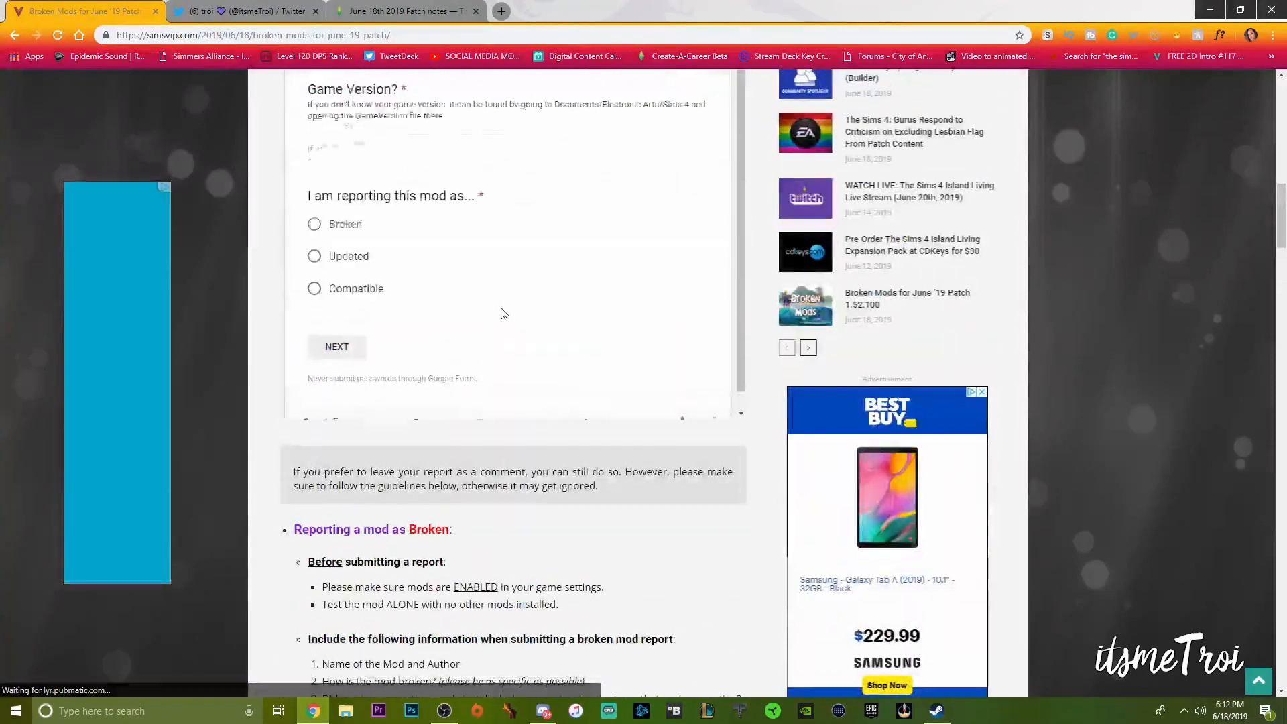
{"action": "scroll", "scroll_direction": "up", "scroll_amount": 3}
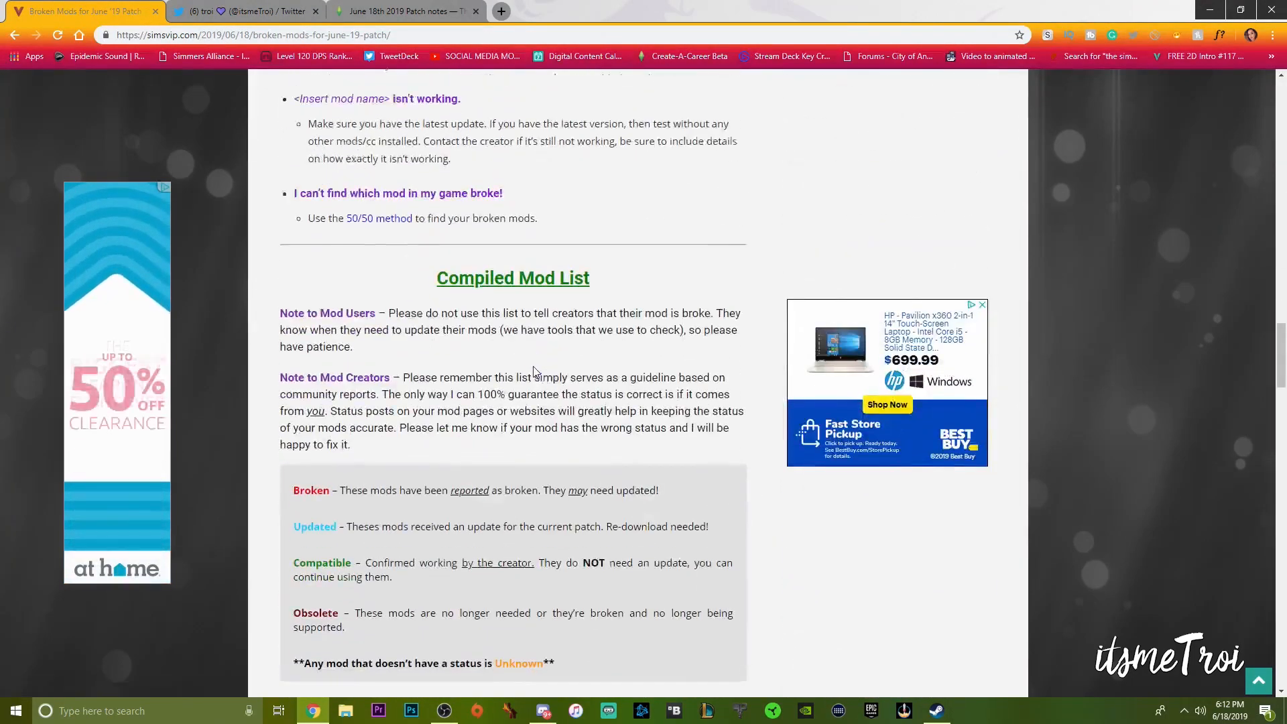
{"action": "scroll", "scroll_direction": "down", "scroll_amount": 3}
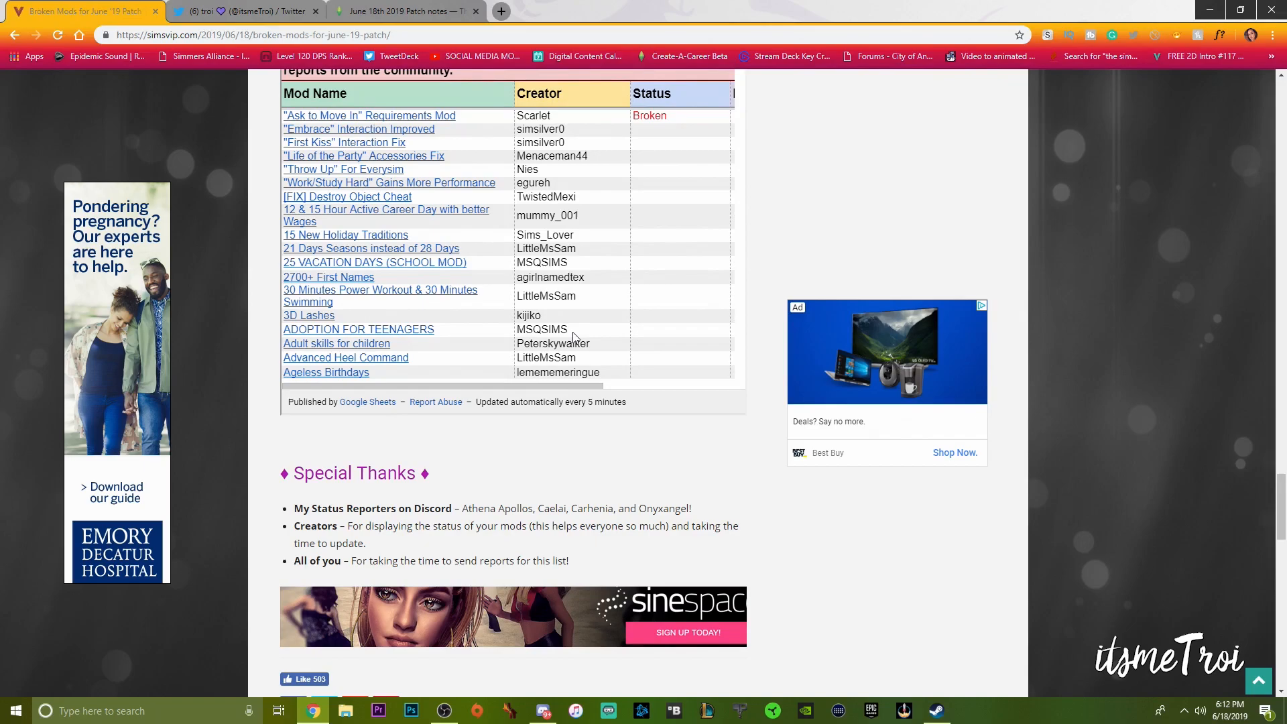
{"action": "mouse_move", "coordinate": [545, 315]}
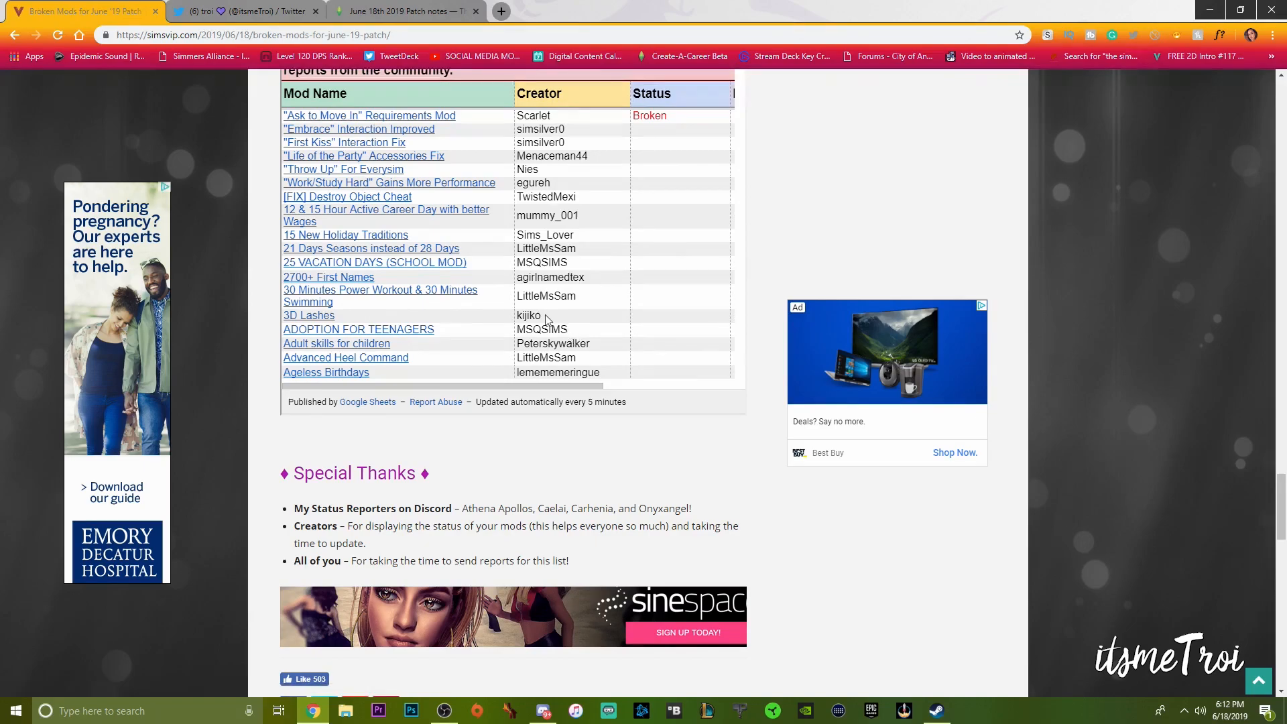
Browse the broken-mods sheet through the F entries, then open the modder's Twitter post
{"action": "scroll", "scroll_direction": "up", "scroll_amount": 3}
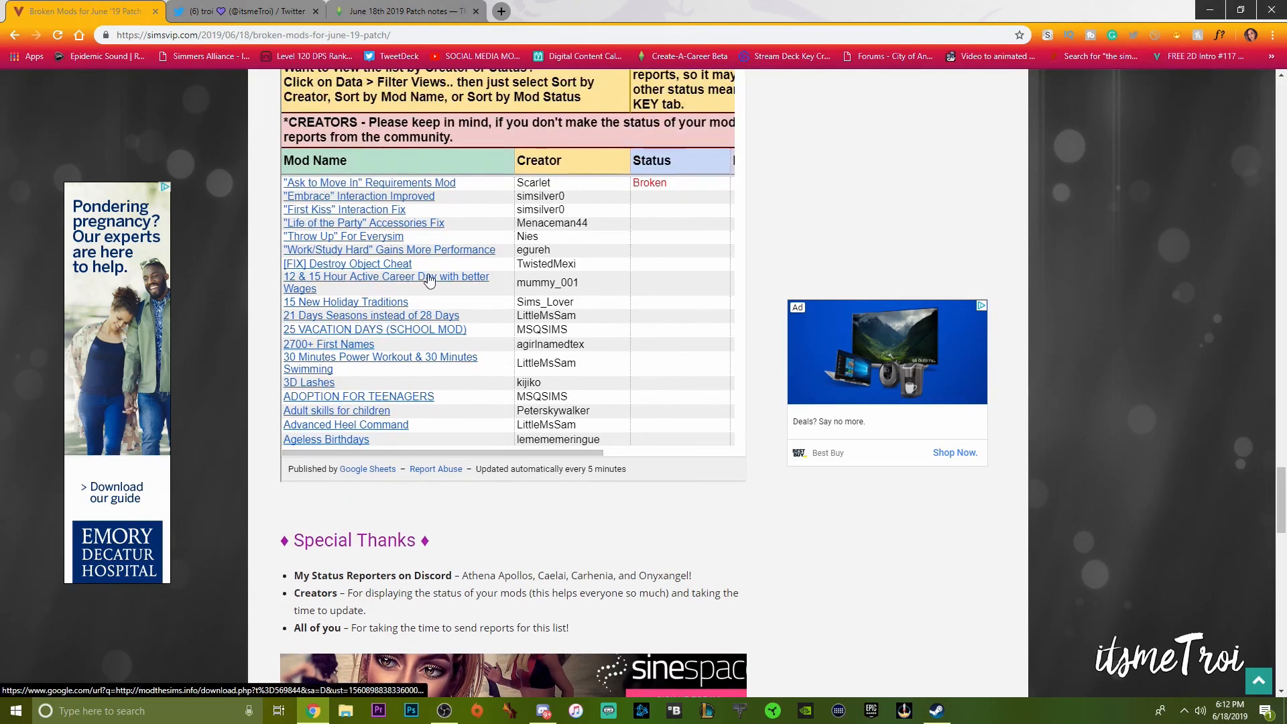
{"action": "mouse_move", "coordinate": [581, 262]}
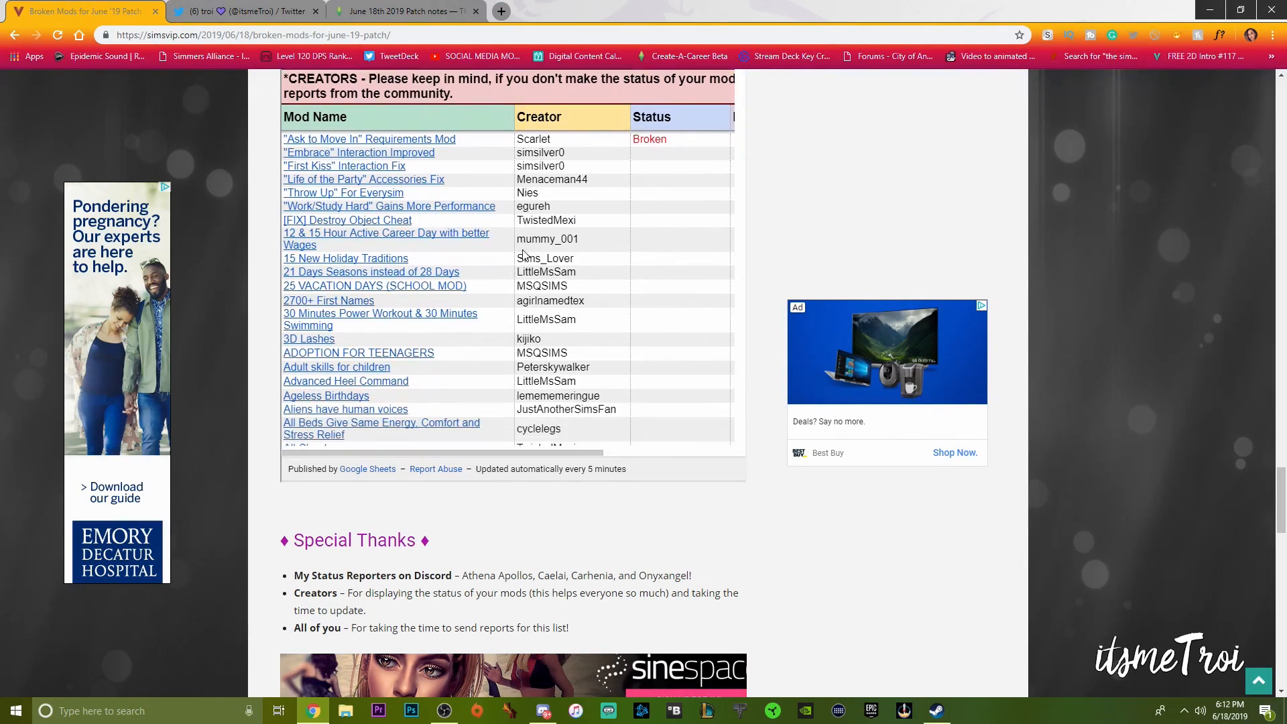
{"action": "scroll", "scroll_direction": "down", "scroll_amount": 3}
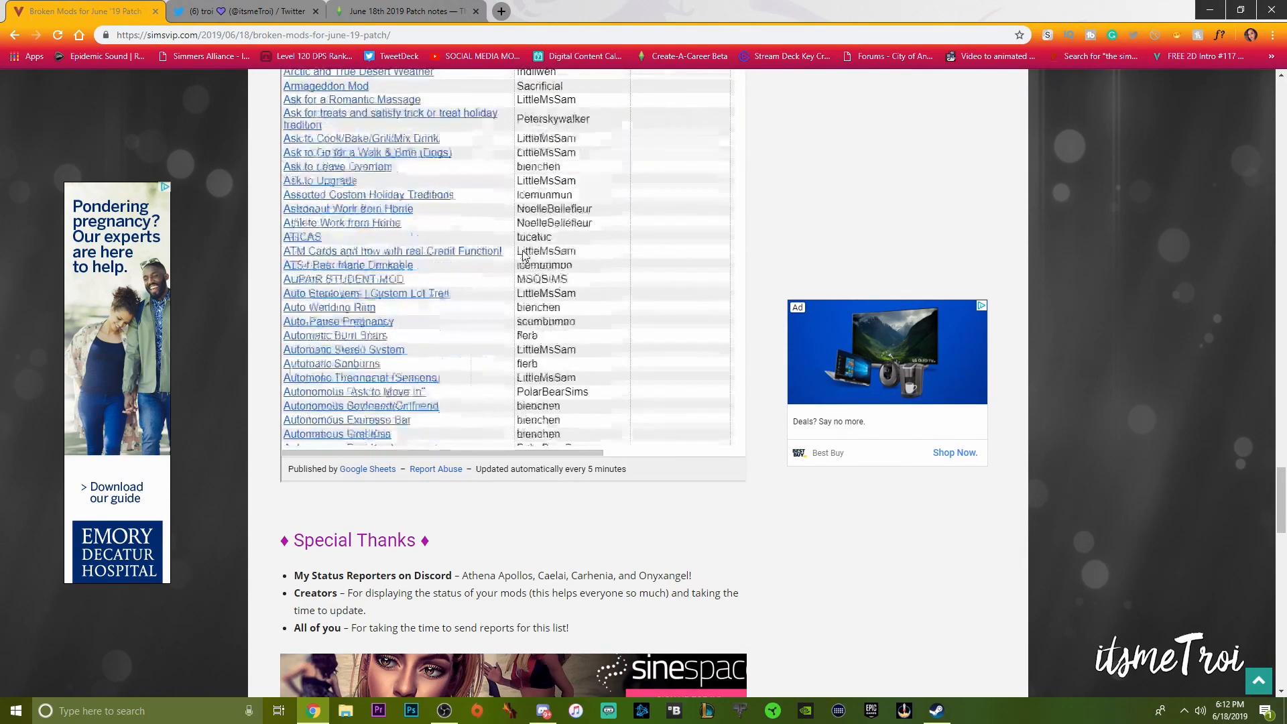
{"action": "scroll", "scroll_direction": "down", "scroll_amount": 3}
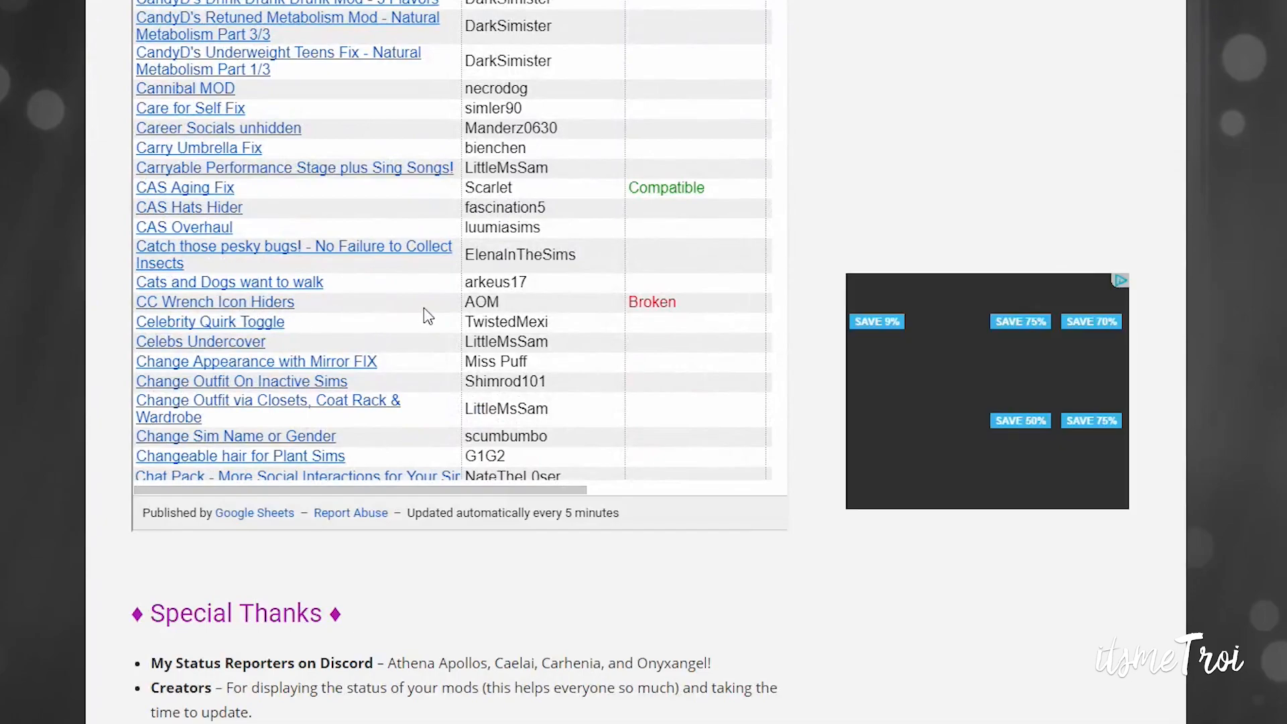
{"action": "scroll", "scroll_direction": "down", "scroll_amount": 3}
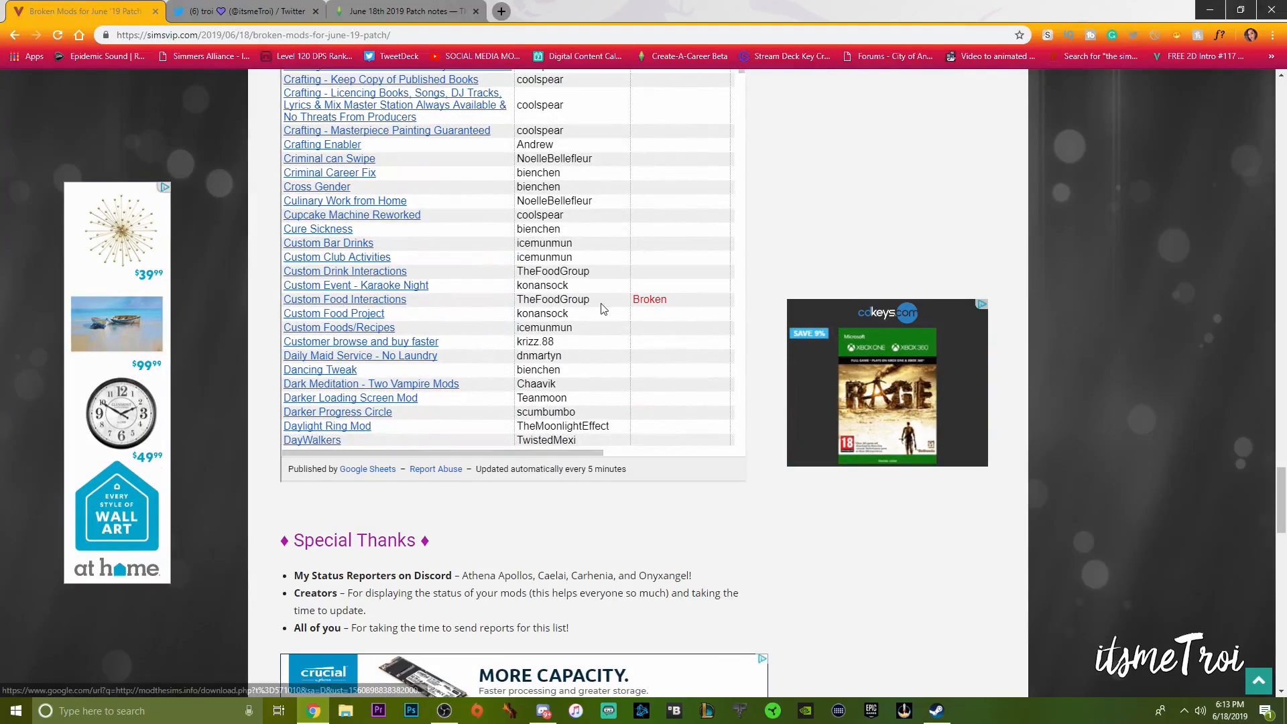
{"action": "scroll", "scroll_direction": "down", "scroll_amount": 3}
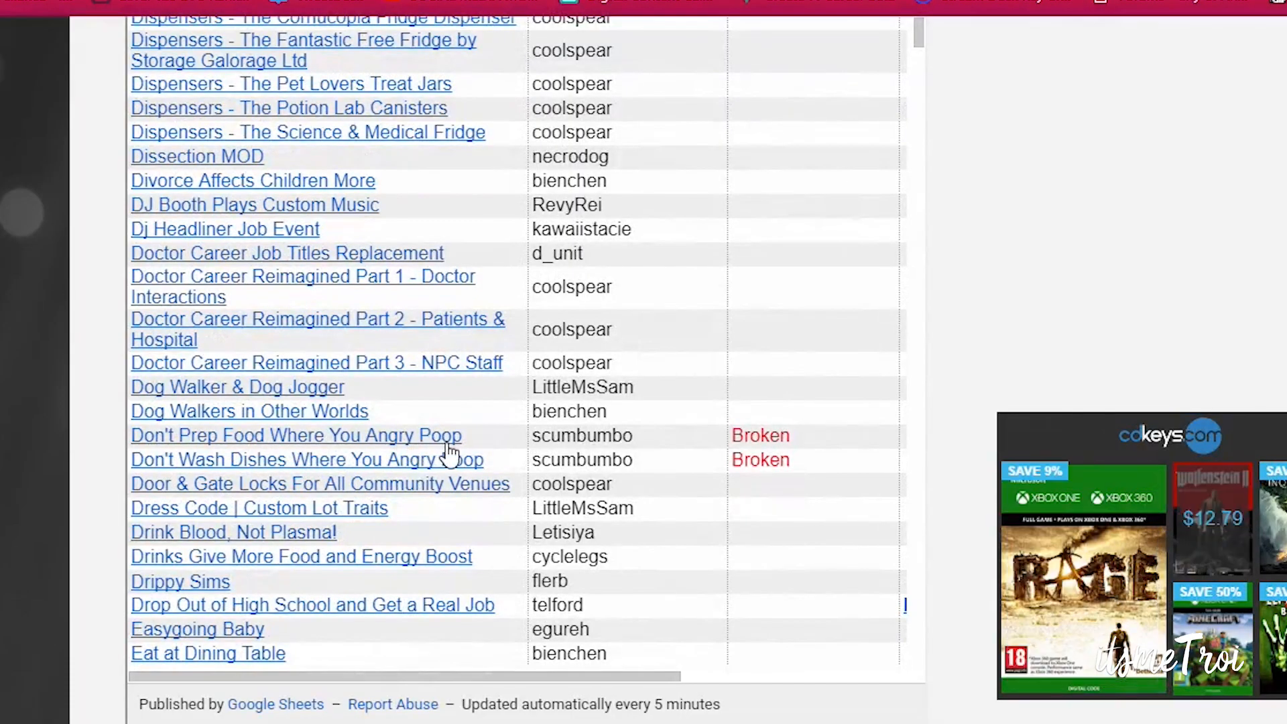
{"action": "scroll", "scroll_direction": "down", "scroll_amount": 3}
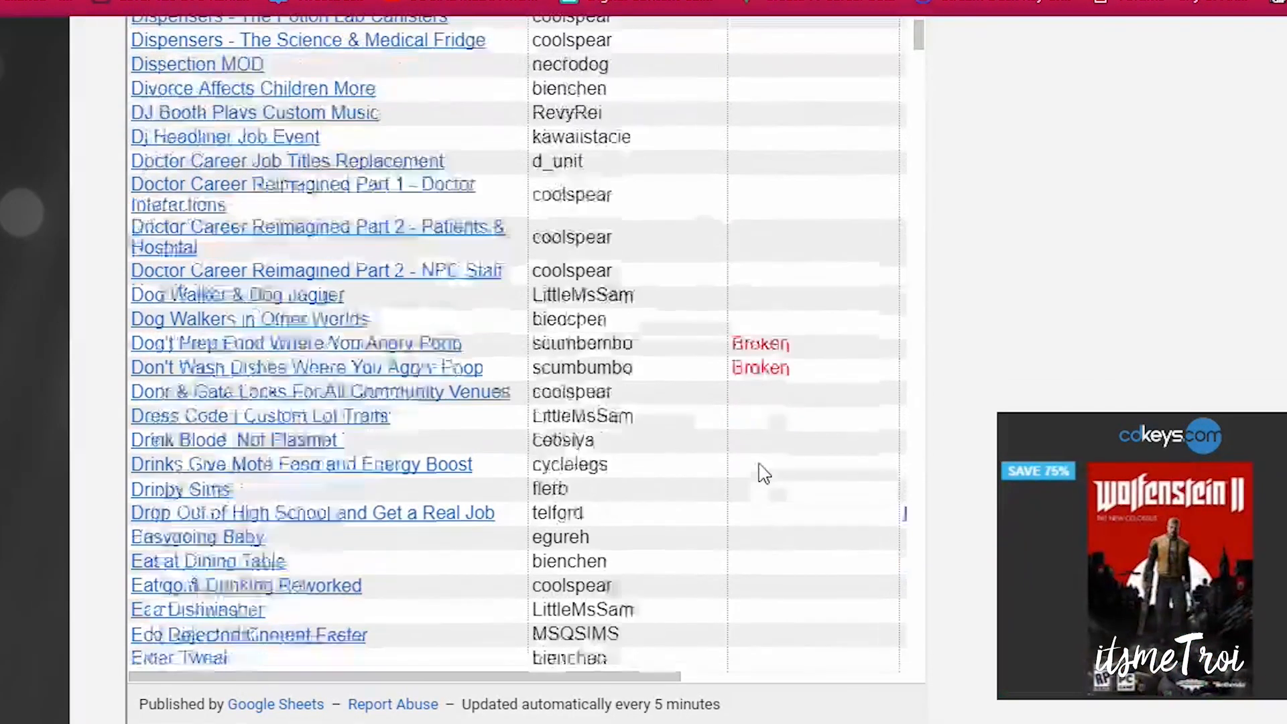
{"action": "scroll", "scroll_direction": "down", "scroll_amount": 3}
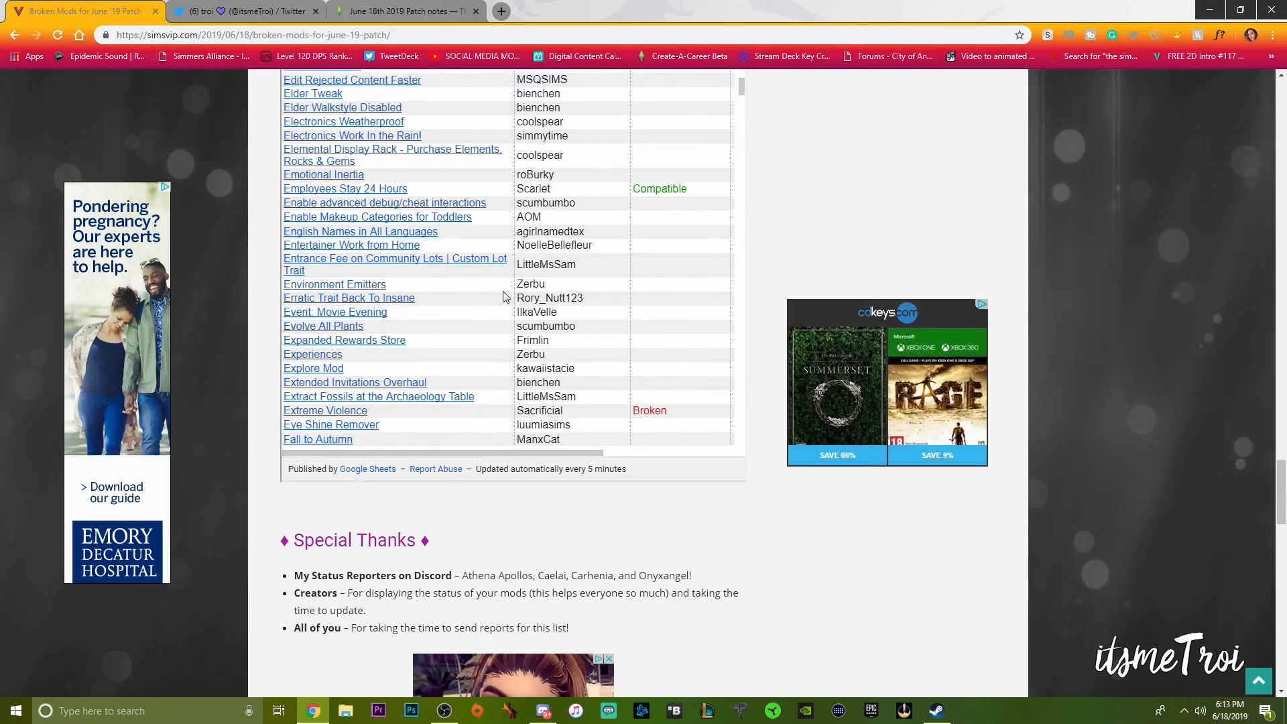
{"action": "left_click", "coordinate": [242, 11]}
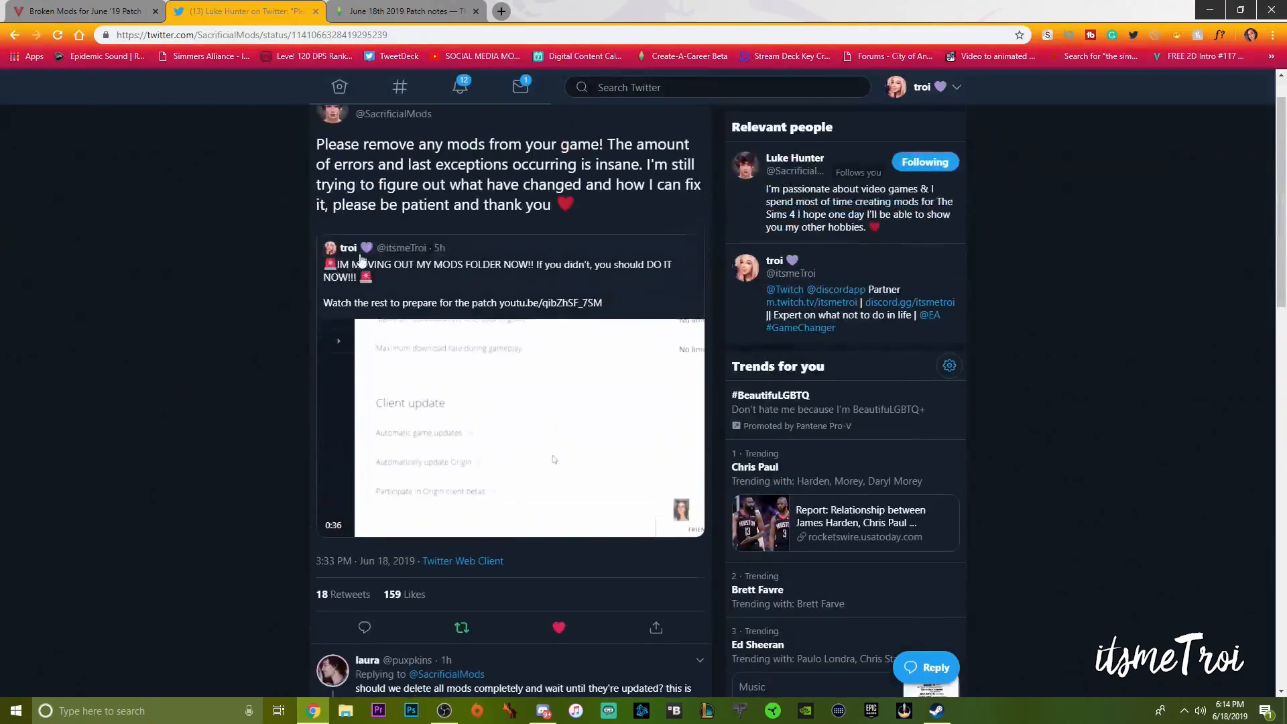
Open the modder's Twitter profile, scroll their tweets, and return to the Broken Mods tab
{"action": "left_click", "coordinate": [354, 113]}
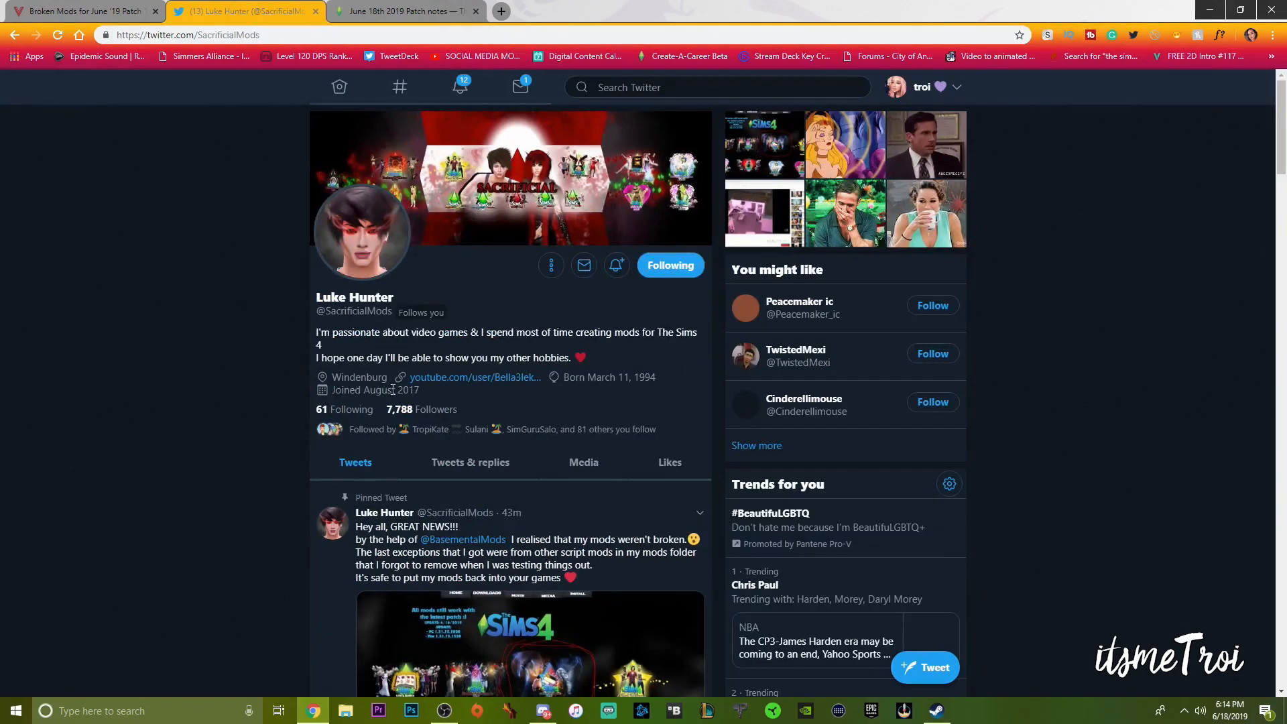
{"action": "scroll", "scroll_direction": "down", "scroll_amount": 3}
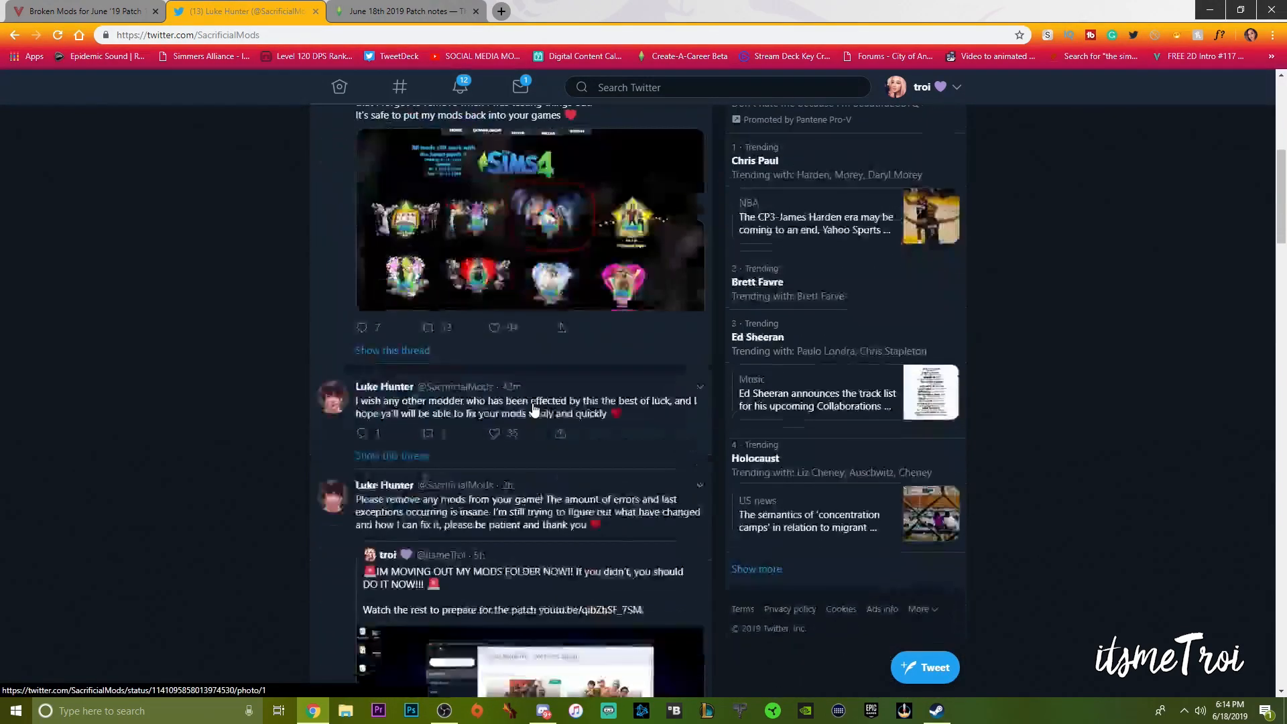
{"action": "scroll", "scroll_direction": "down", "scroll_amount": 3}
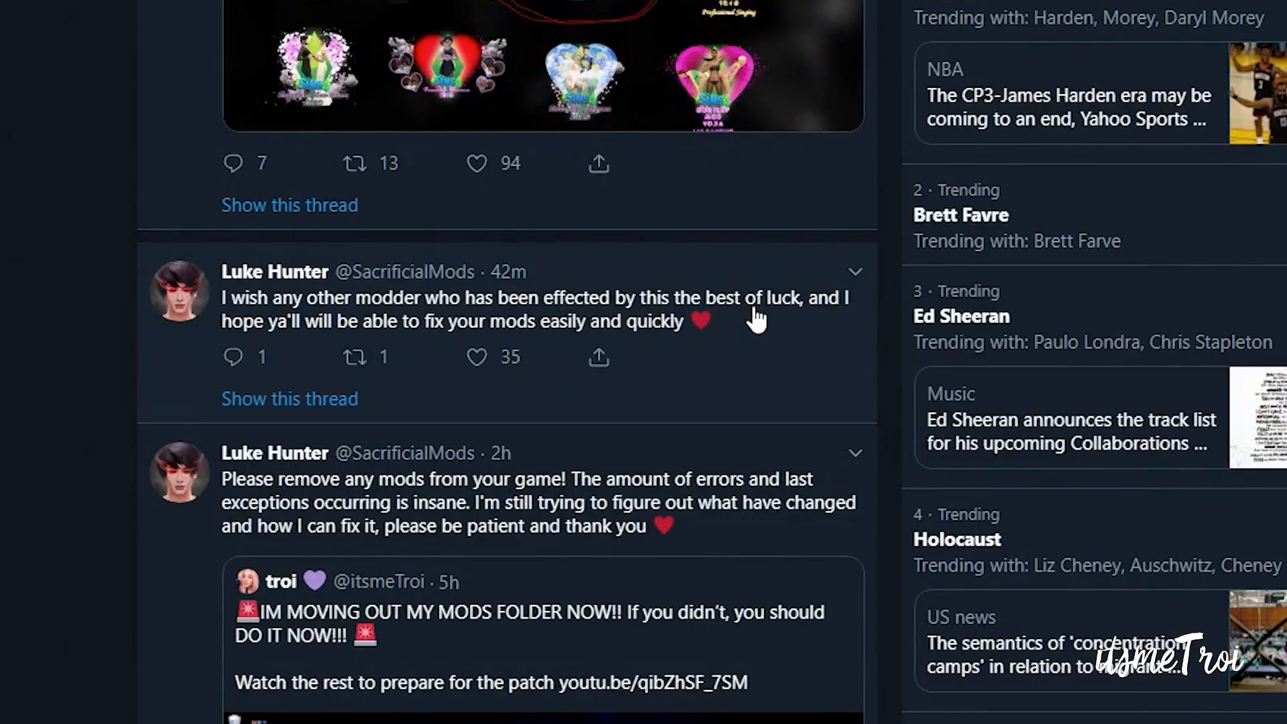
{"action": "mouse_move", "coordinate": [493, 344]}
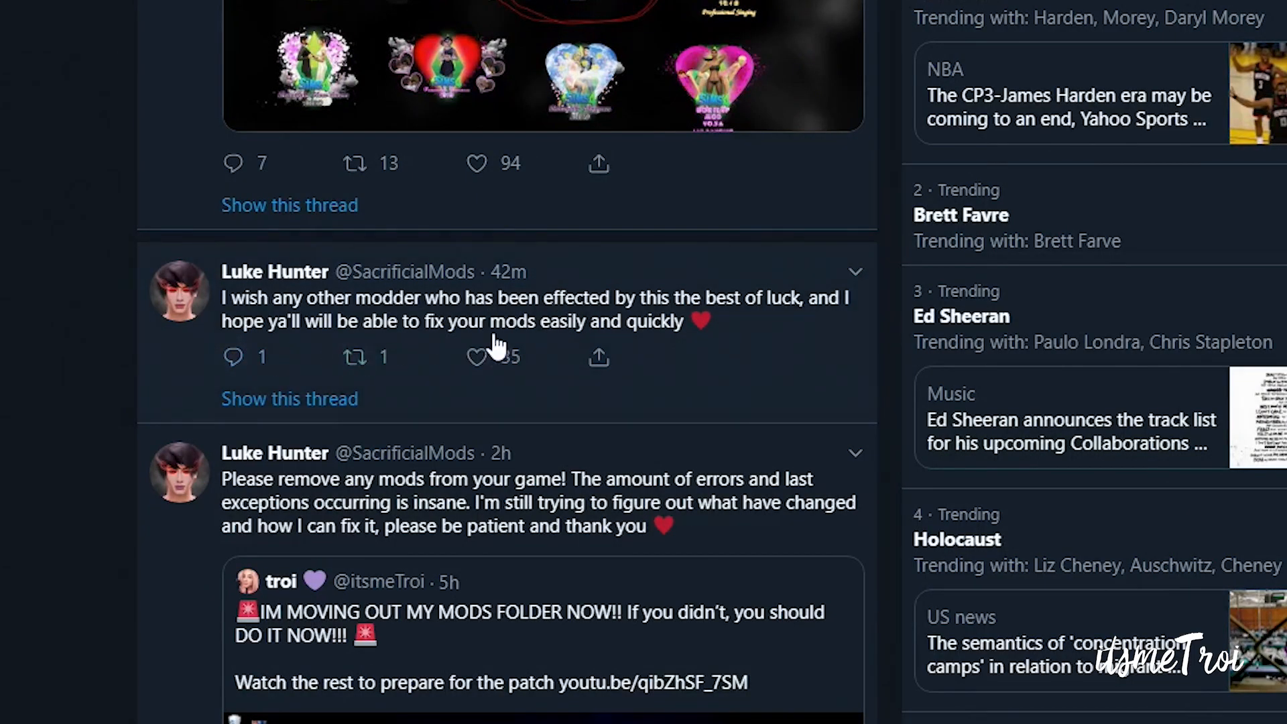
{"action": "mouse_move", "coordinate": [812, 337]}
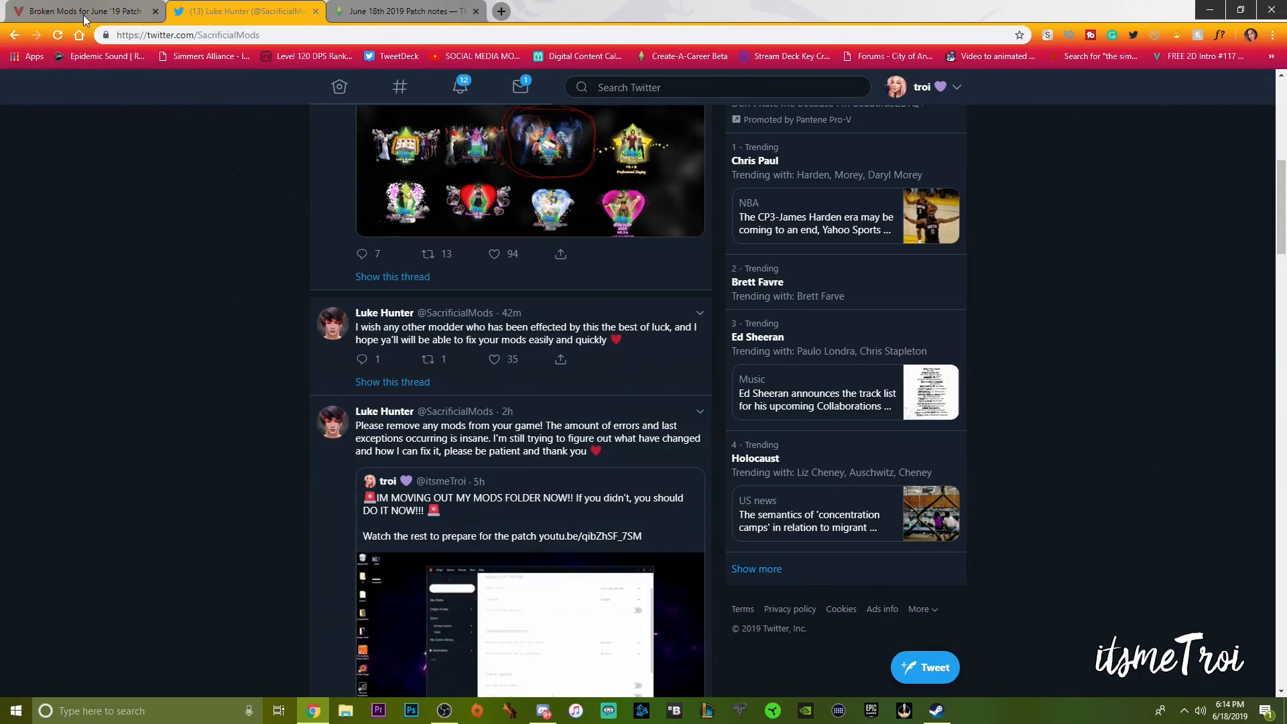
{"action": "left_click", "coordinate": [78, 11]}
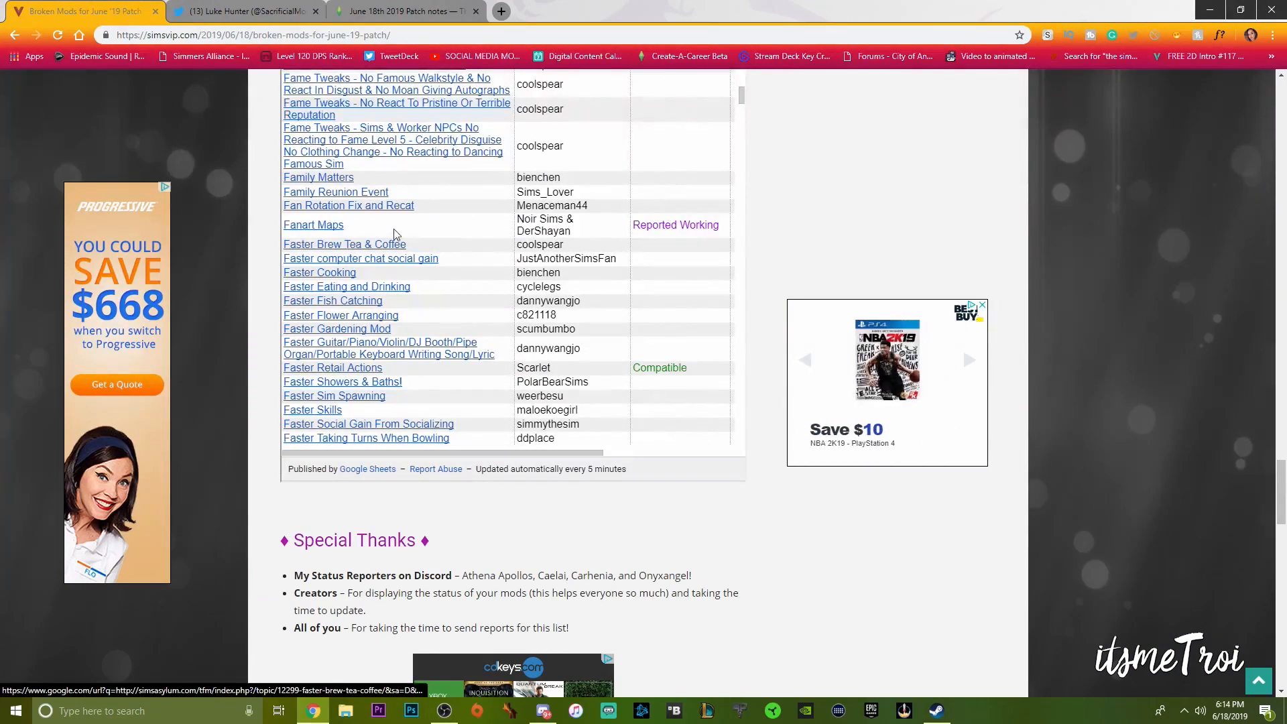
Scroll the embedded broken-mods spreadsheet from the F entries down to the L entries
{"action": "scroll", "scroll_direction": "down", "scroll_amount": 3}
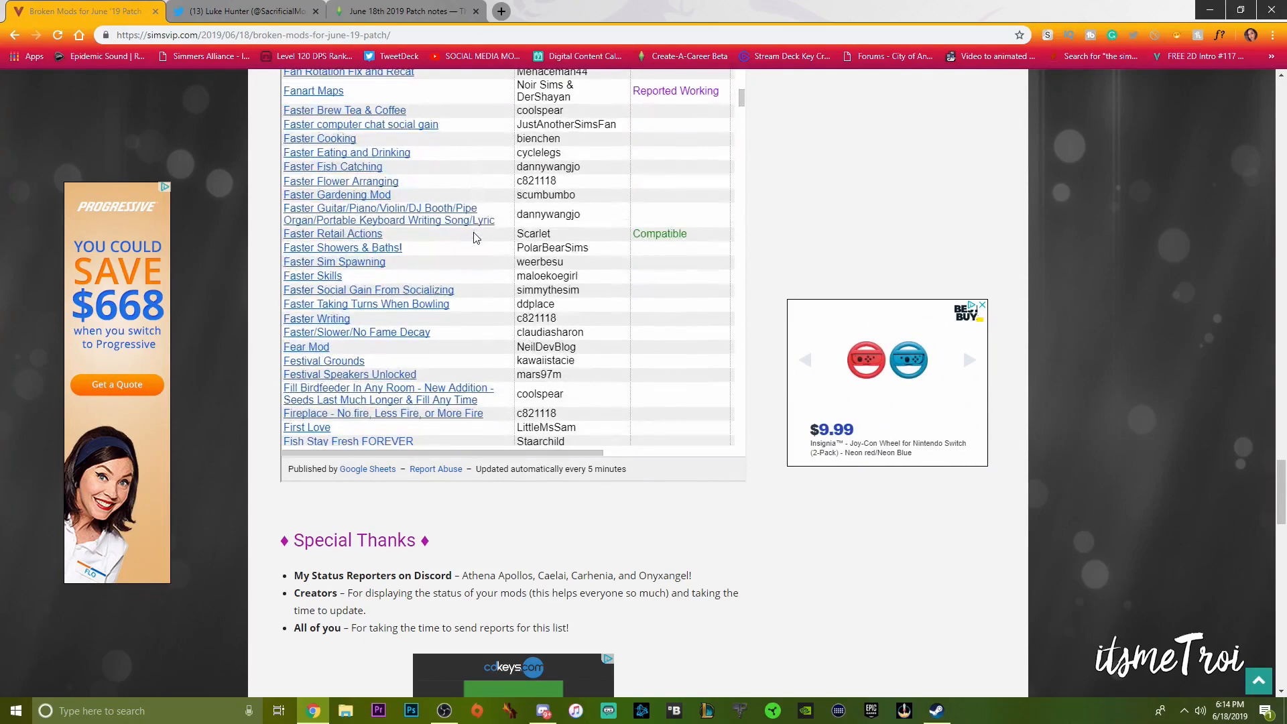
{"action": "scroll", "scroll_direction": "down", "scroll_amount": 3}
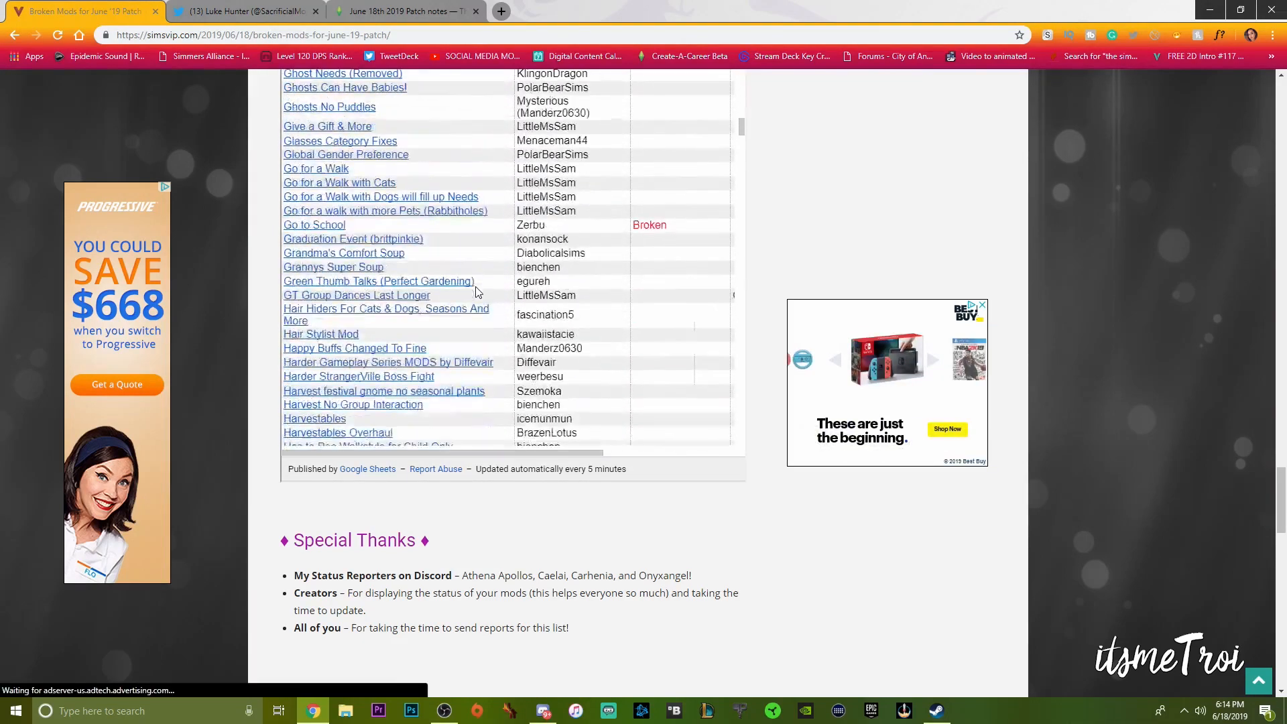
{"action": "mouse_move", "coordinate": [472, 292]}
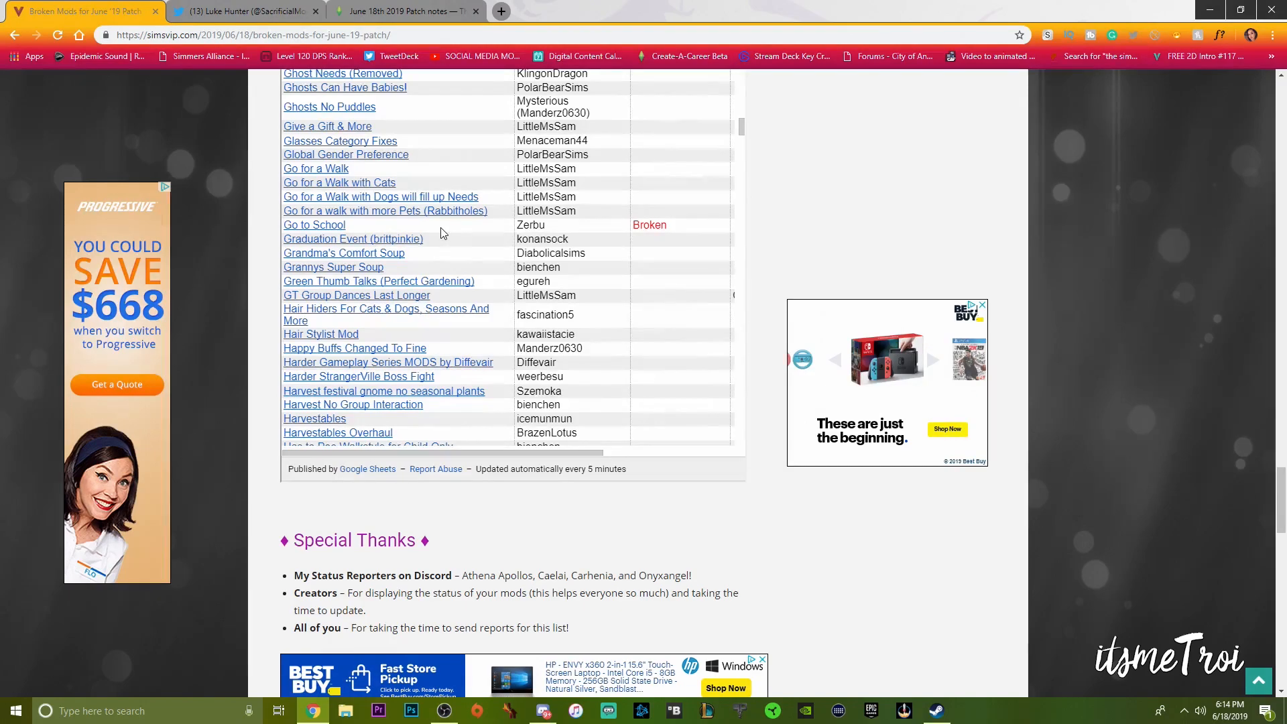
{"action": "scroll", "scroll_direction": "down", "scroll_amount": 3}
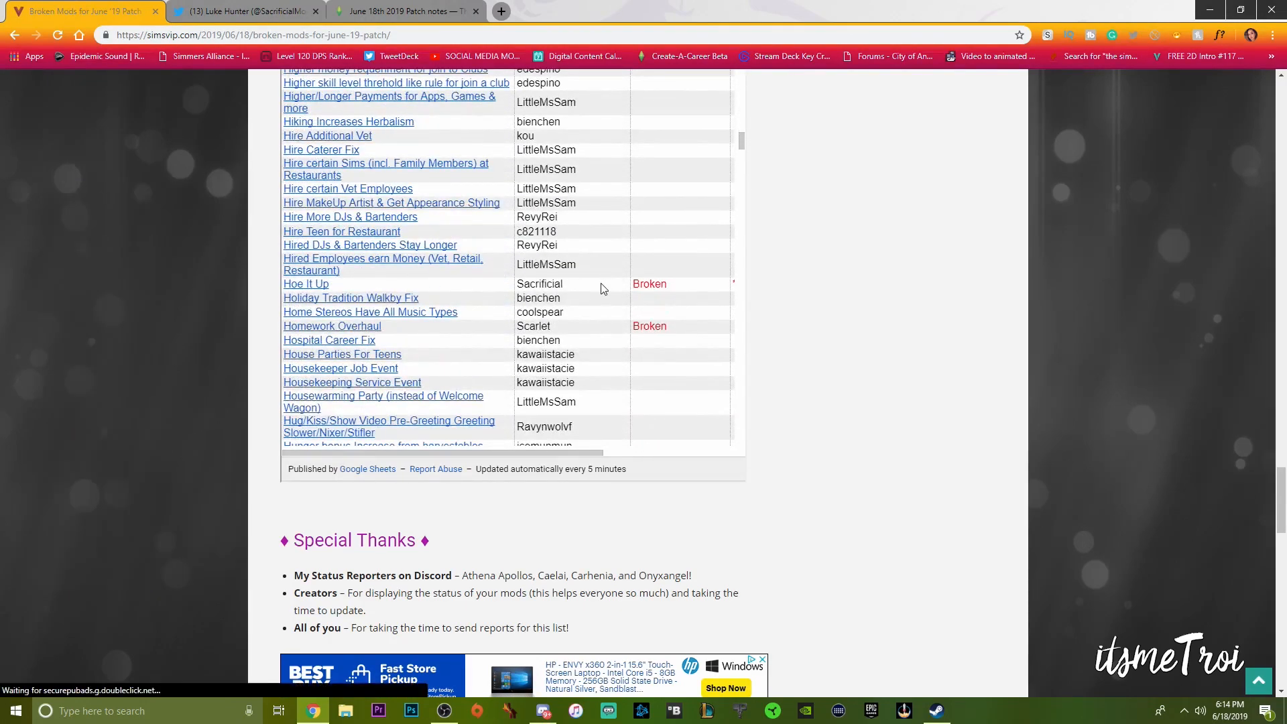
{"action": "scroll", "scroll_direction": "down", "scroll_amount": 3}
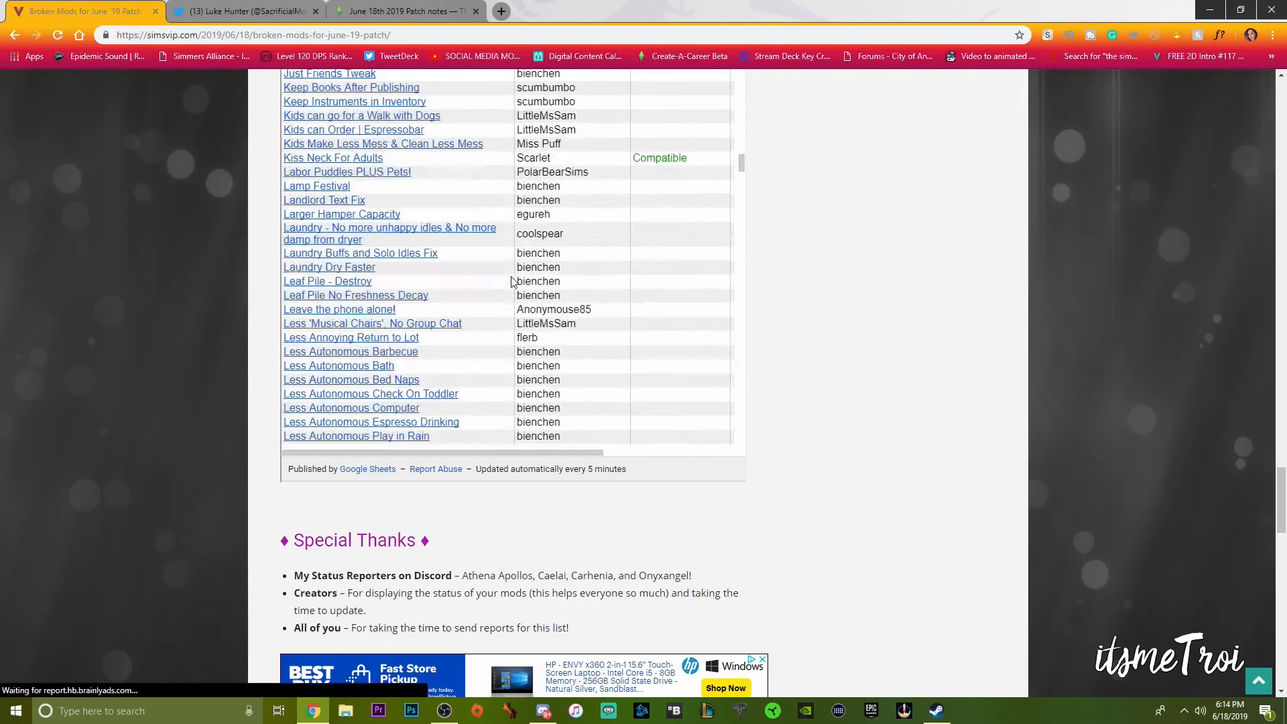
{"action": "scroll", "scroll_direction": "down", "scroll_amount": 3}
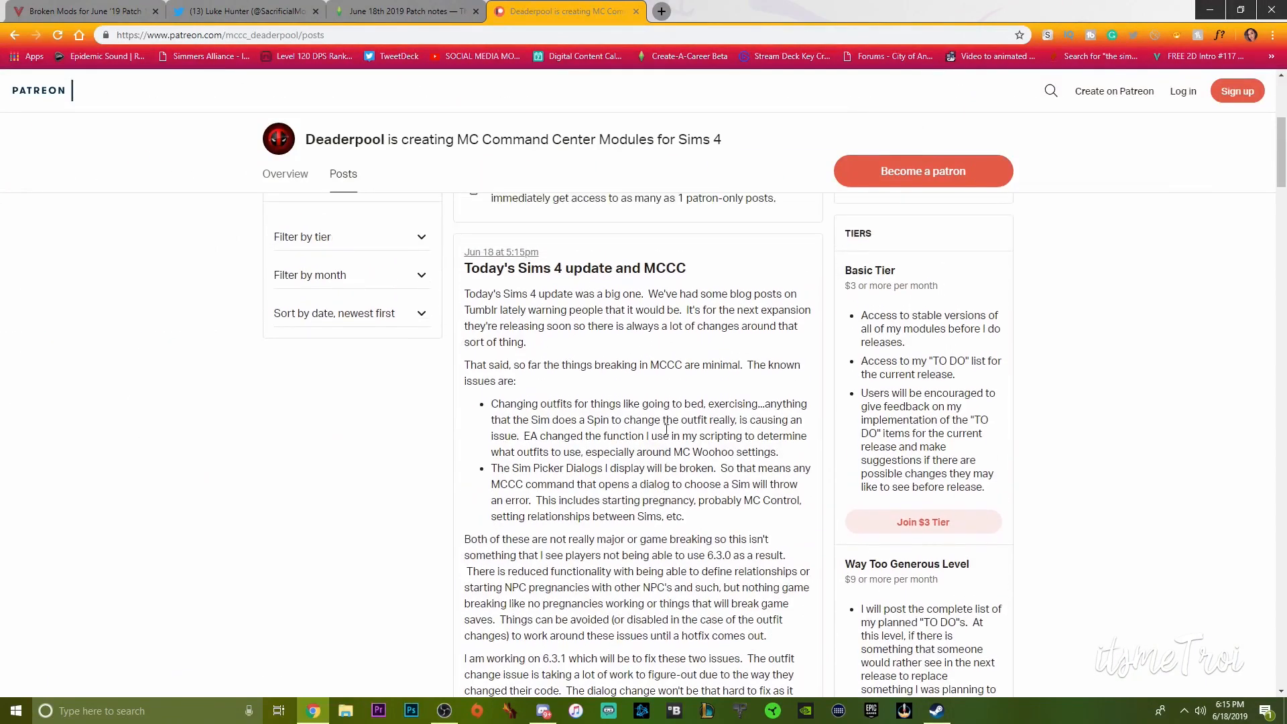
{"action": "mouse_move", "coordinate": [579, 306]}
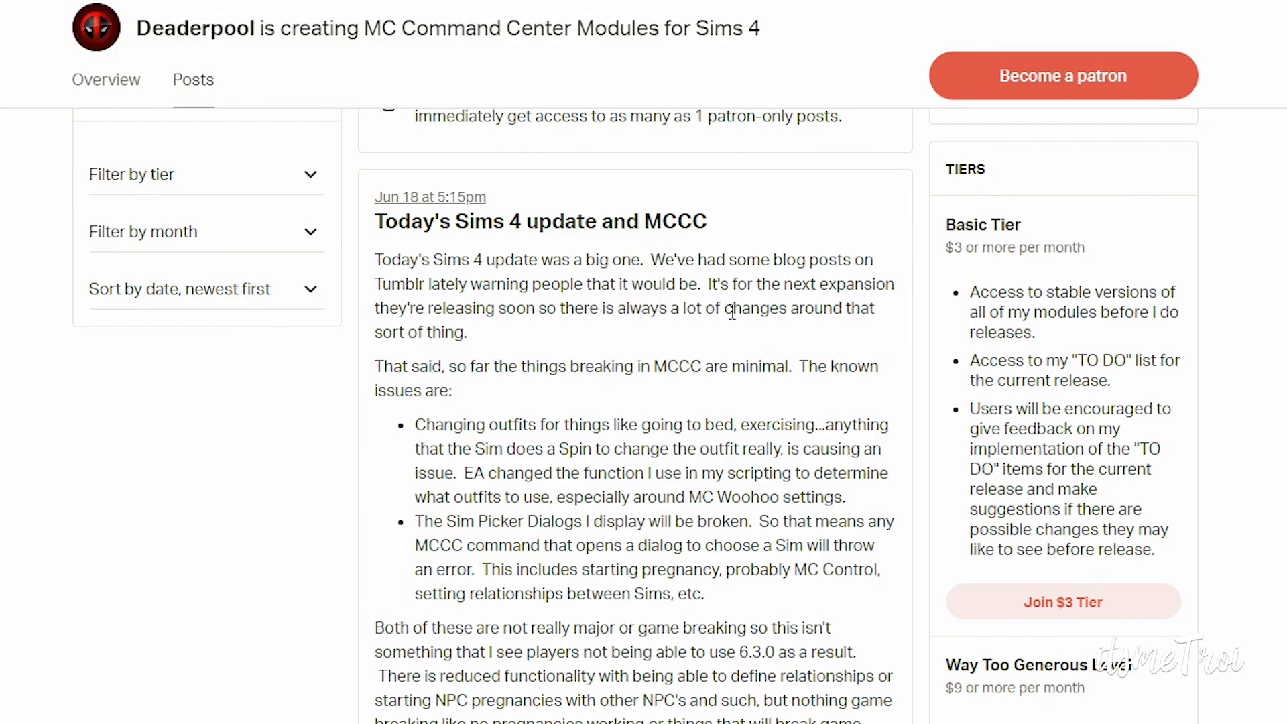
{"action": "mouse_move", "coordinate": [554, 334]}
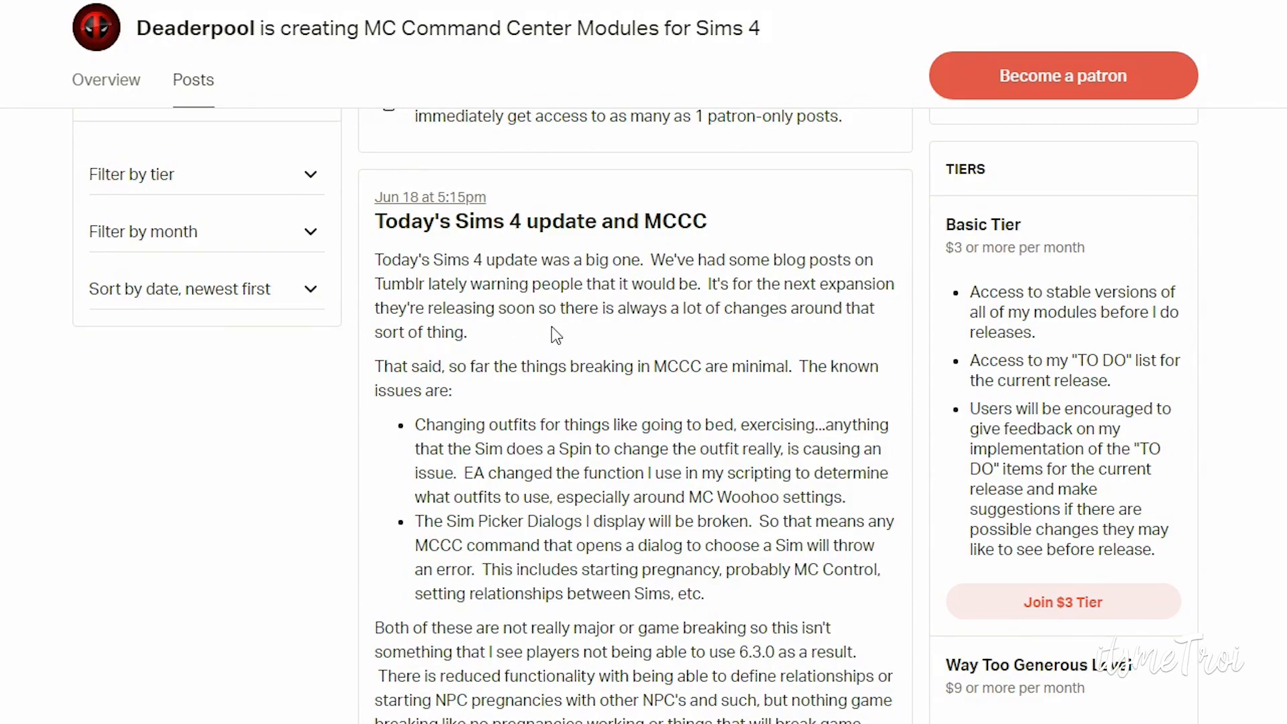
{"action": "mouse_move", "coordinate": [439, 364]}
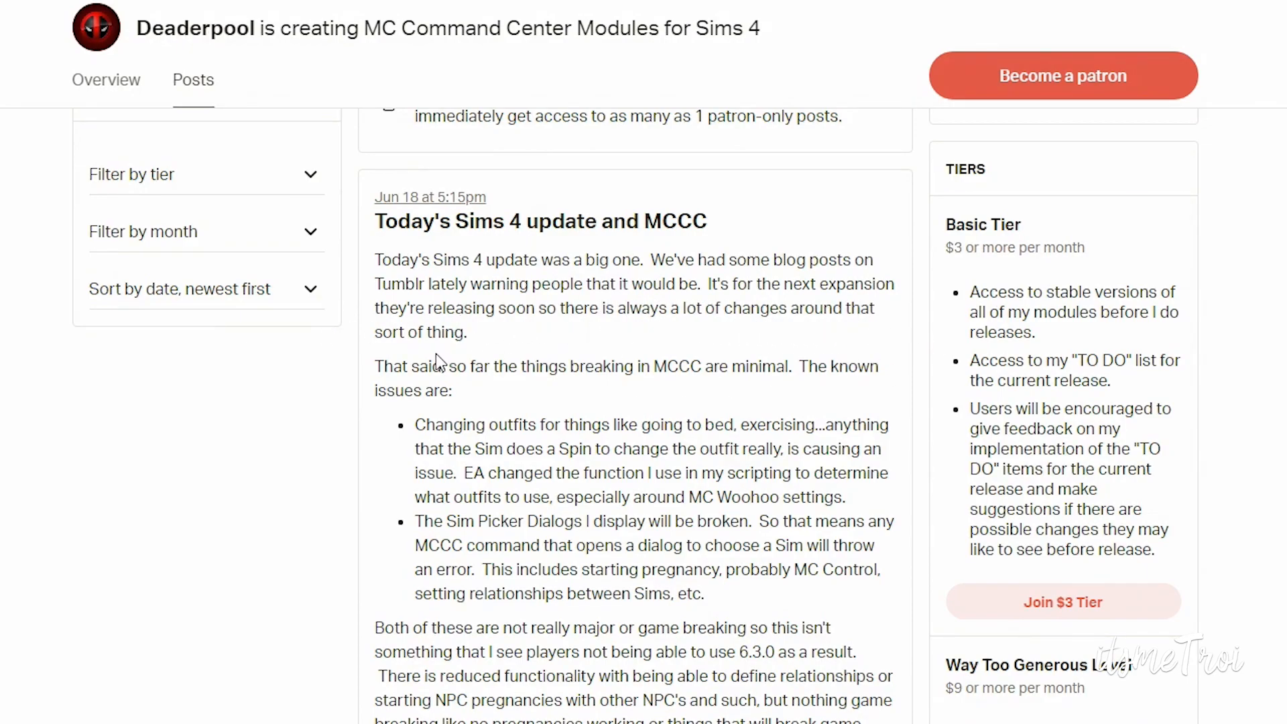
{"action": "mouse_move", "coordinate": [508, 396]}
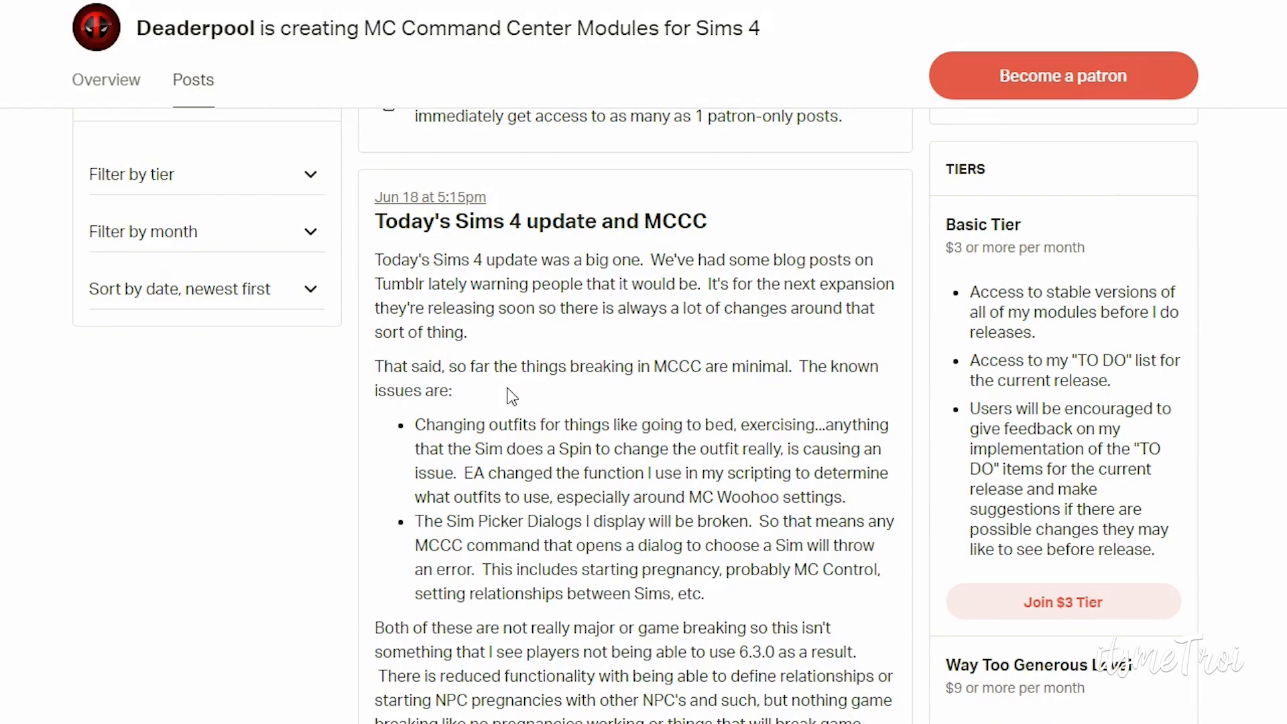
{"action": "mouse_move", "coordinate": [840, 391]}
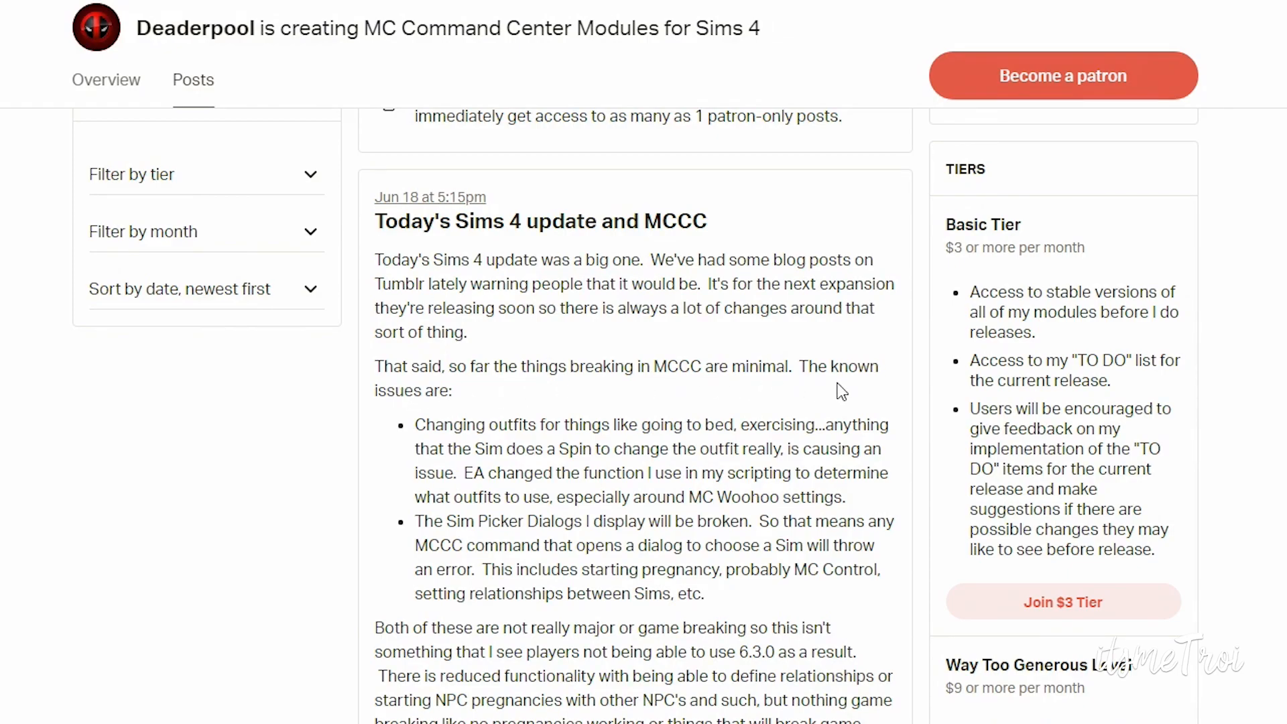
Read Deaderpool's 'Today's Sims 4 update and MCCC' post, then return to Broken Mods
{"action": "scroll", "scroll_direction": "down", "scroll_amount": 3}
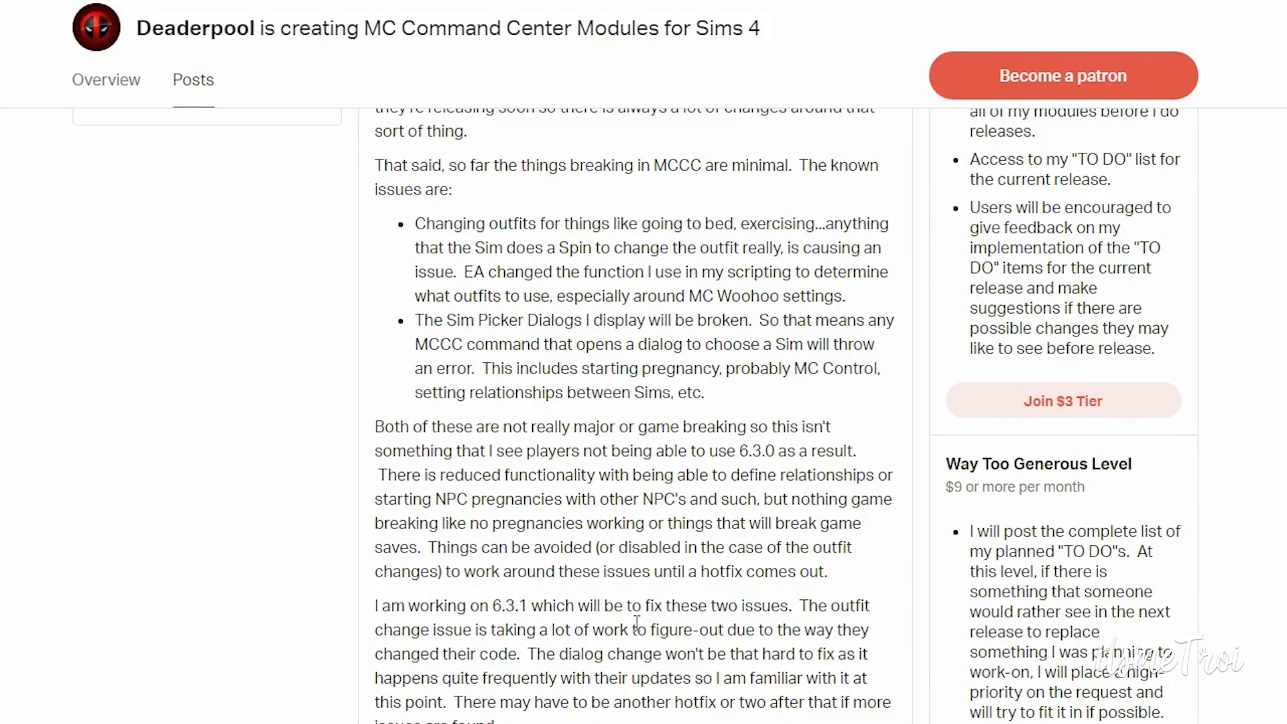
{"action": "mouse_move", "coordinate": [475, 638]}
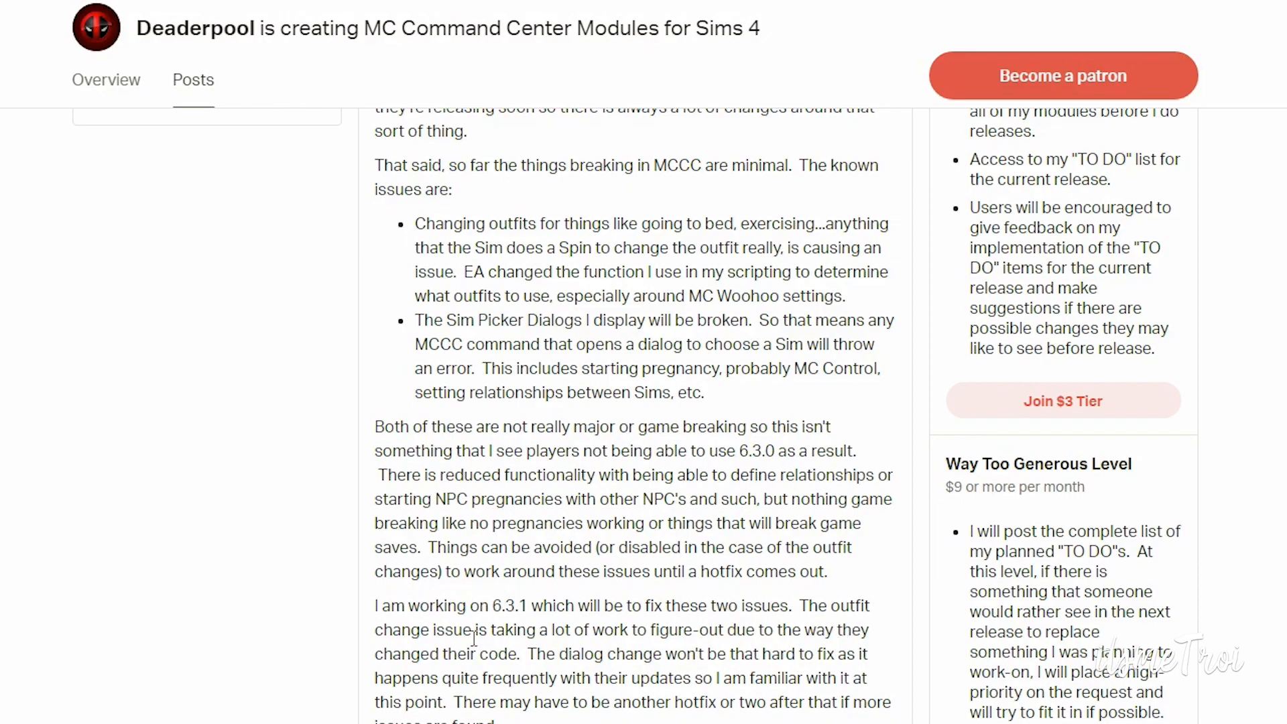
{"action": "mouse_move", "coordinate": [685, 648]}
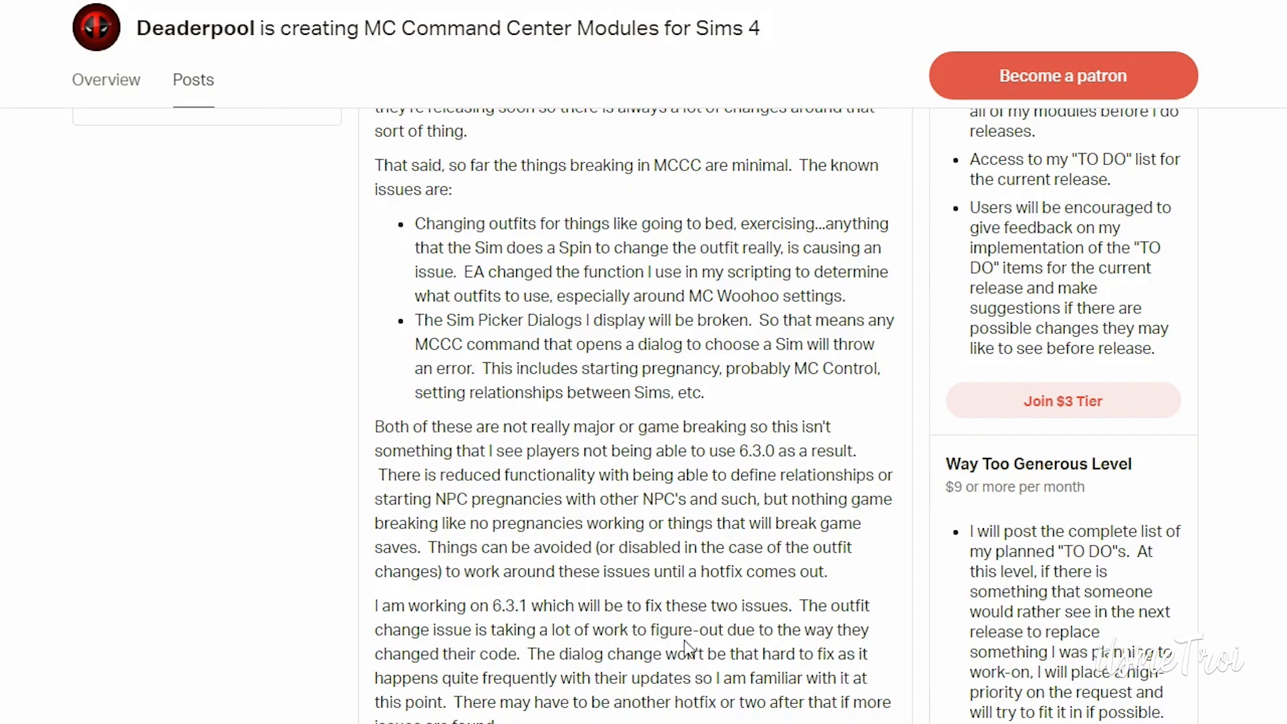
{"action": "mouse_move", "coordinate": [491, 671]}
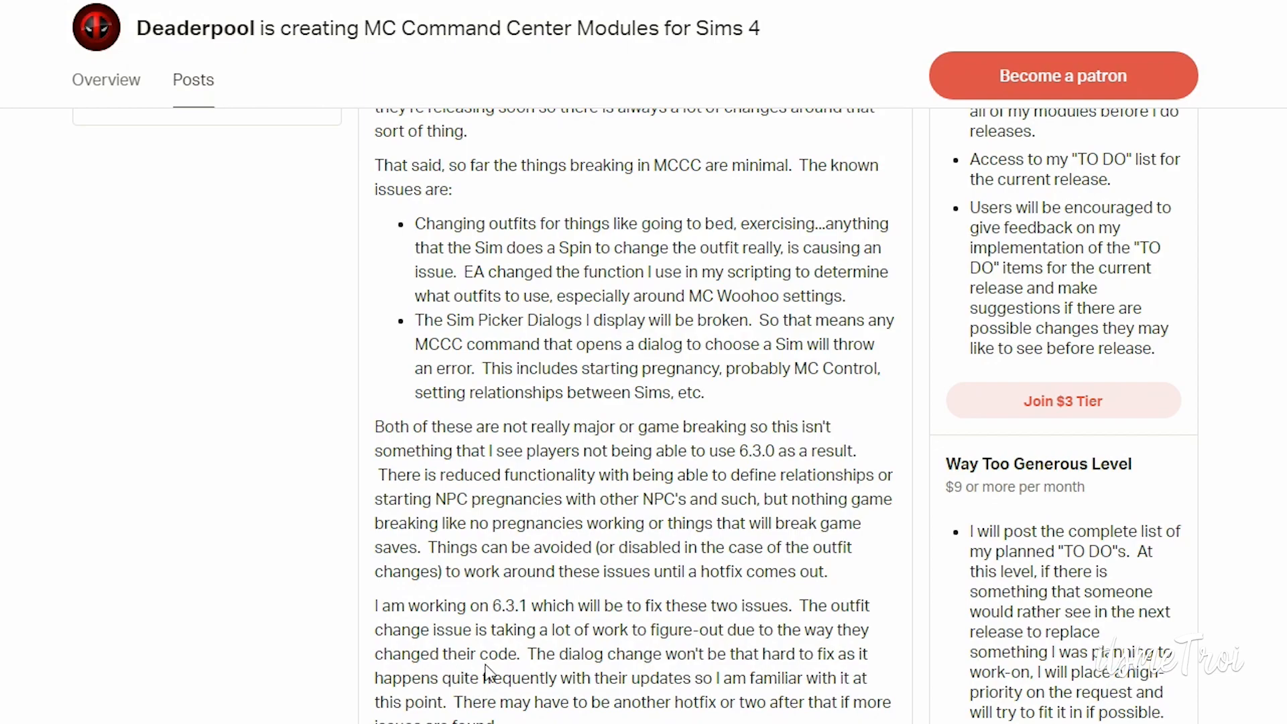
{"action": "mouse_move", "coordinate": [894, 679]}
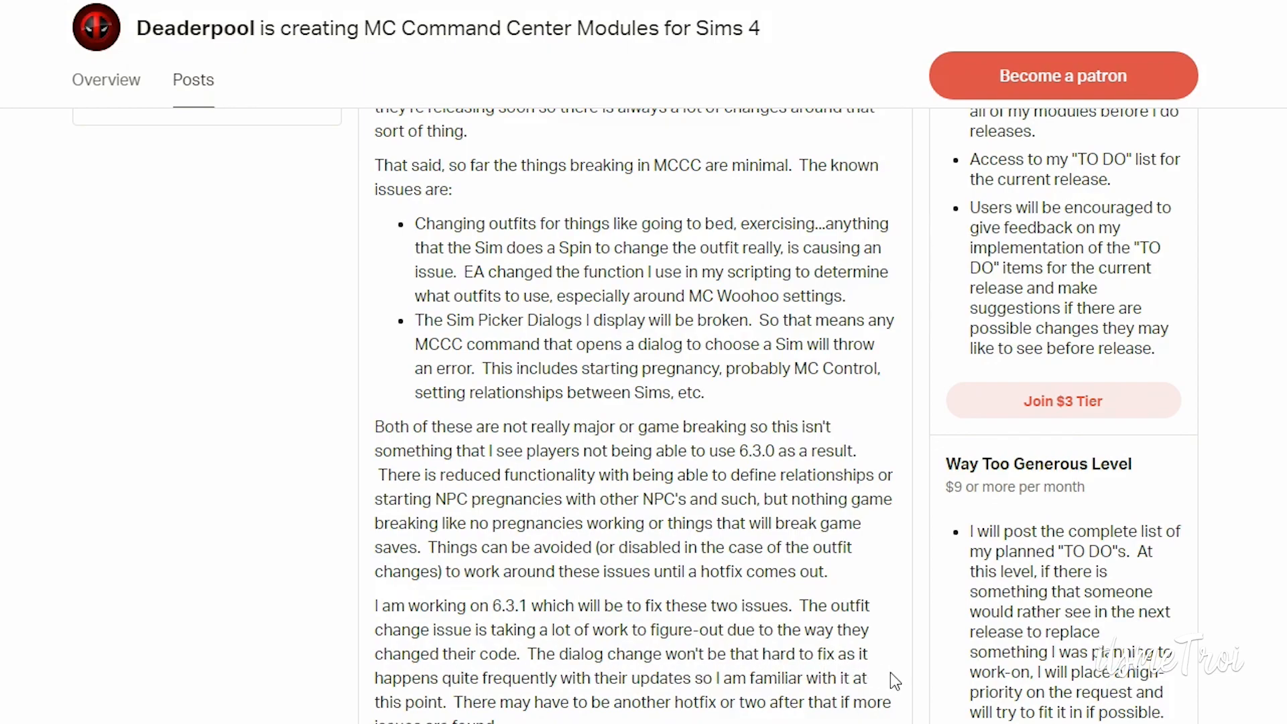
{"action": "mouse_move", "coordinate": [698, 698]}
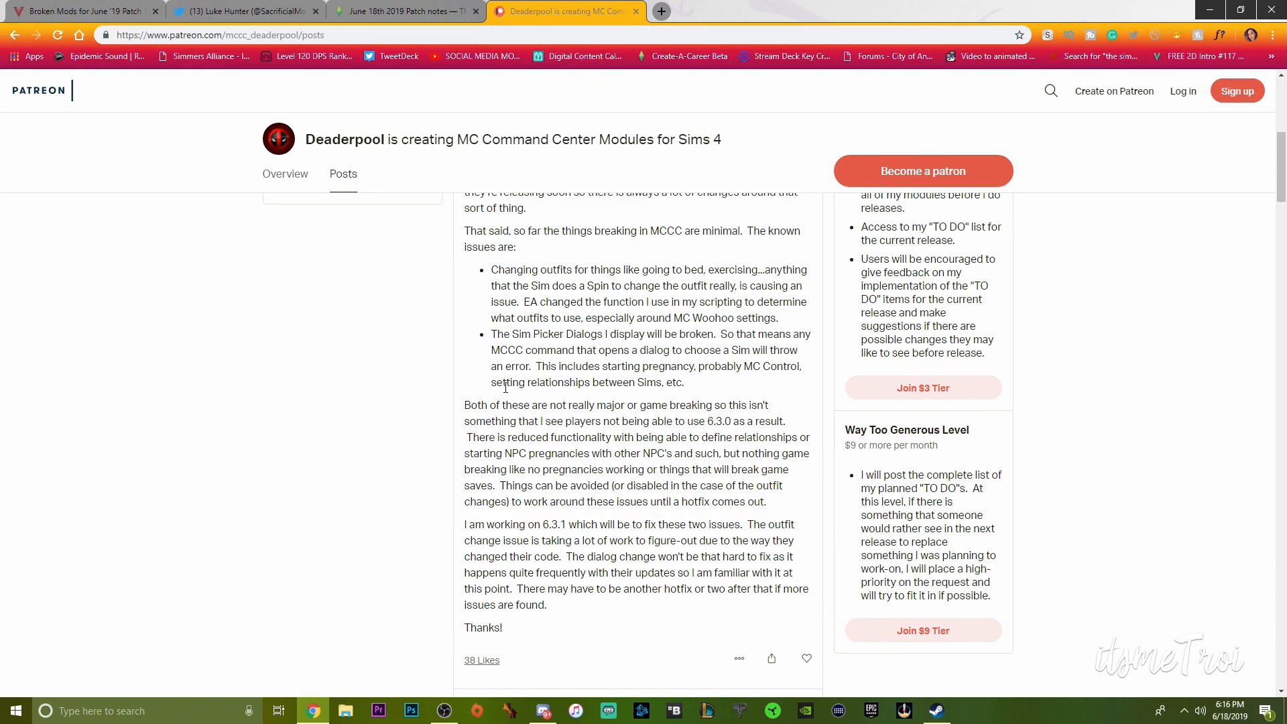
{"action": "left_click", "coordinate": [82, 12]}
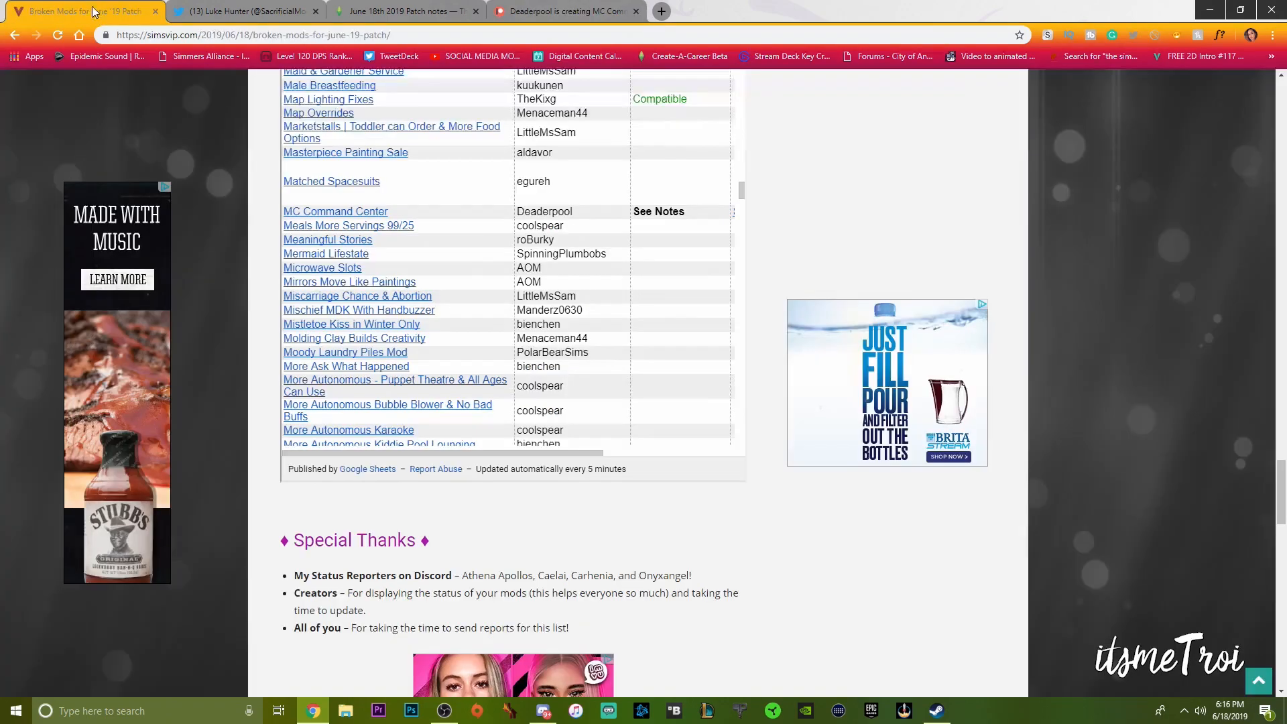
Scroll the broken-mods table from the N entries down to the W entries
{"action": "scroll", "scroll_direction": "down", "scroll_amount": 3}
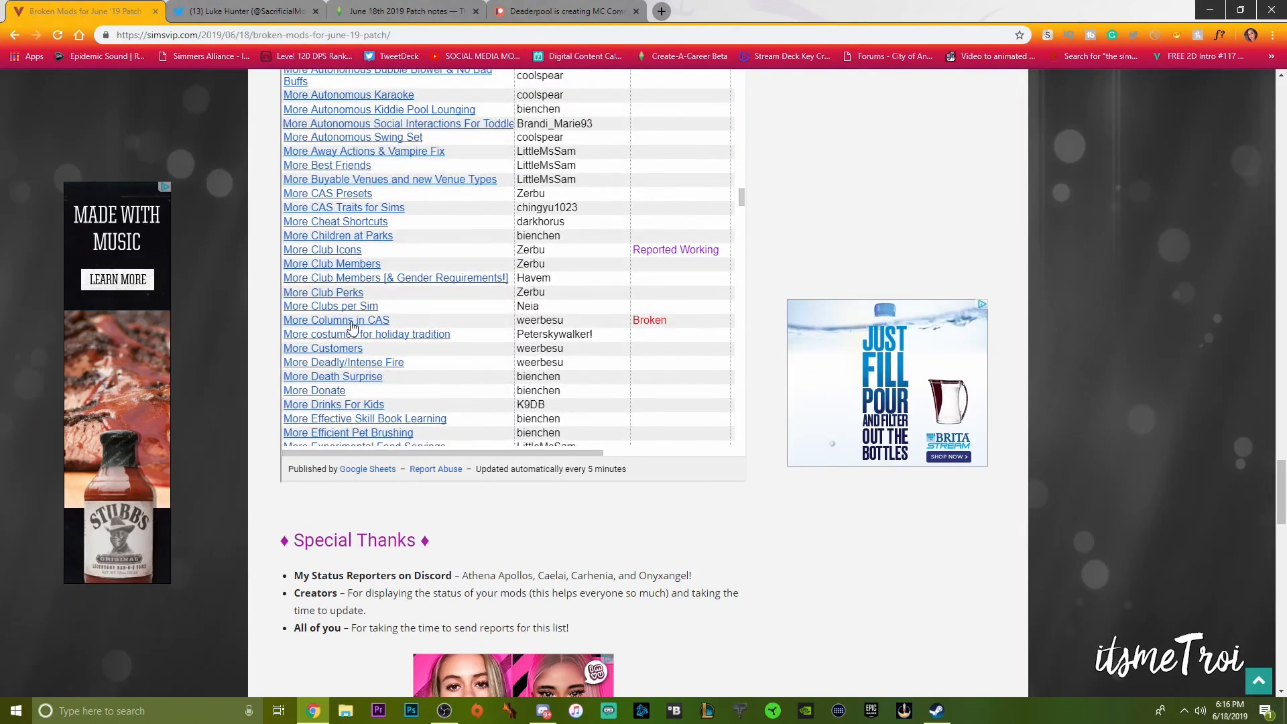
{"action": "scroll", "scroll_direction": "down", "scroll_amount": 3}
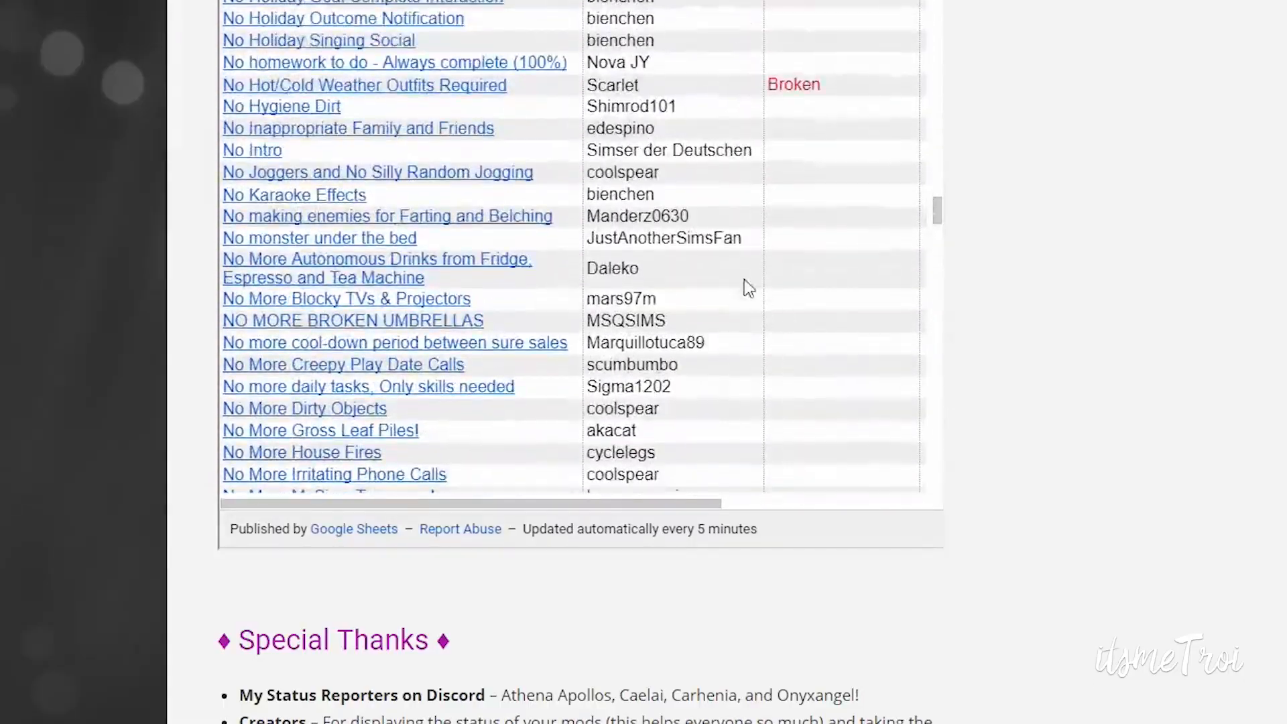
{"action": "scroll", "scroll_direction": "down", "scroll_amount": 3}
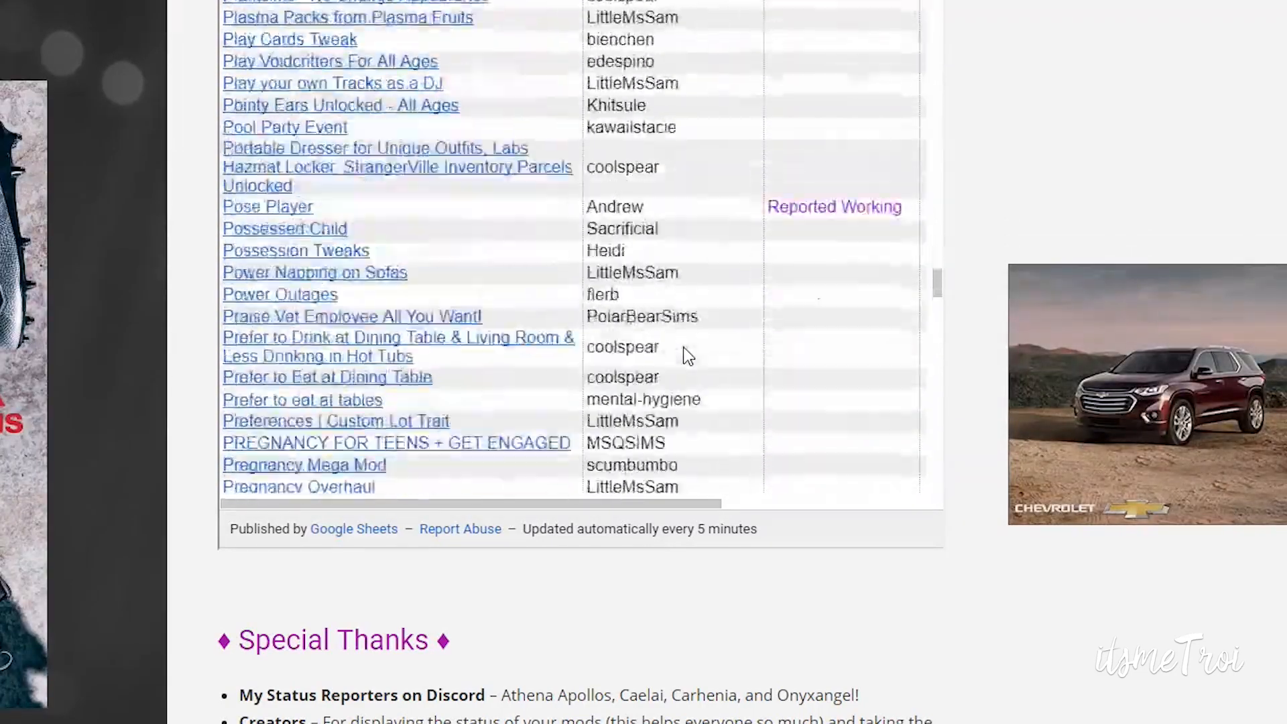
{"action": "scroll", "scroll_direction": "down", "scroll_amount": 3}
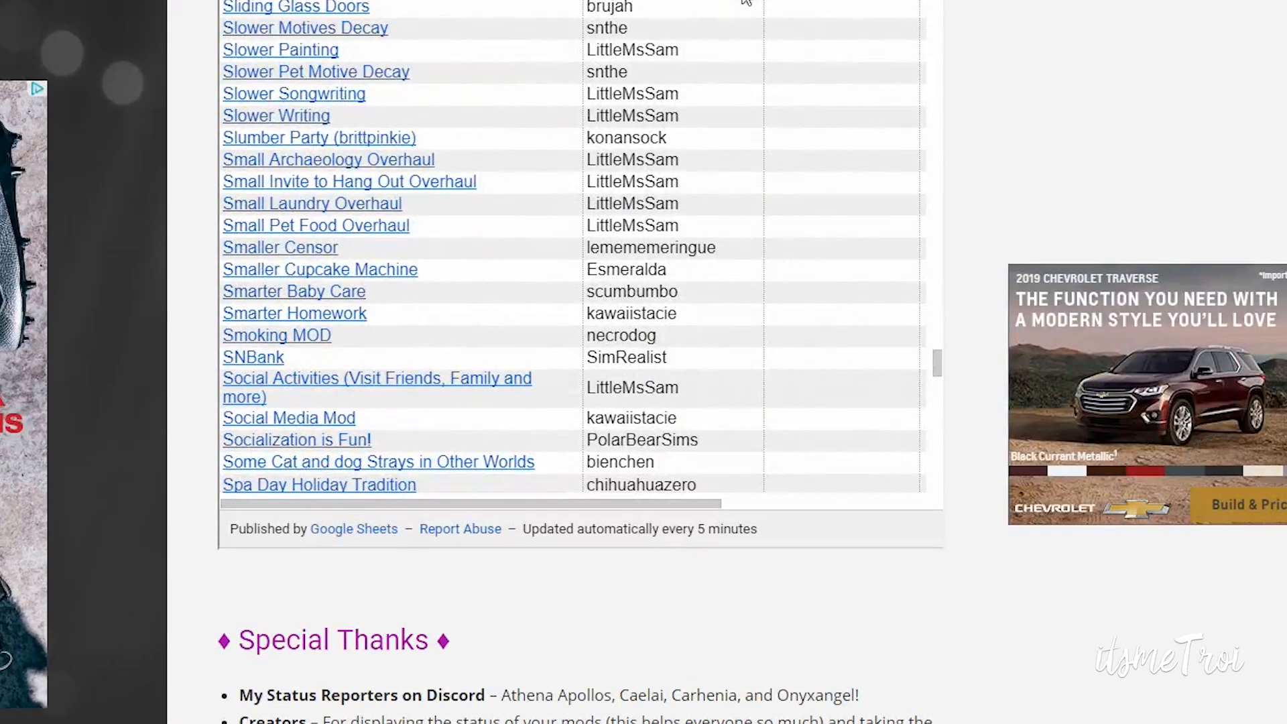
{"action": "scroll", "scroll_direction": "down", "scroll_amount": 3}
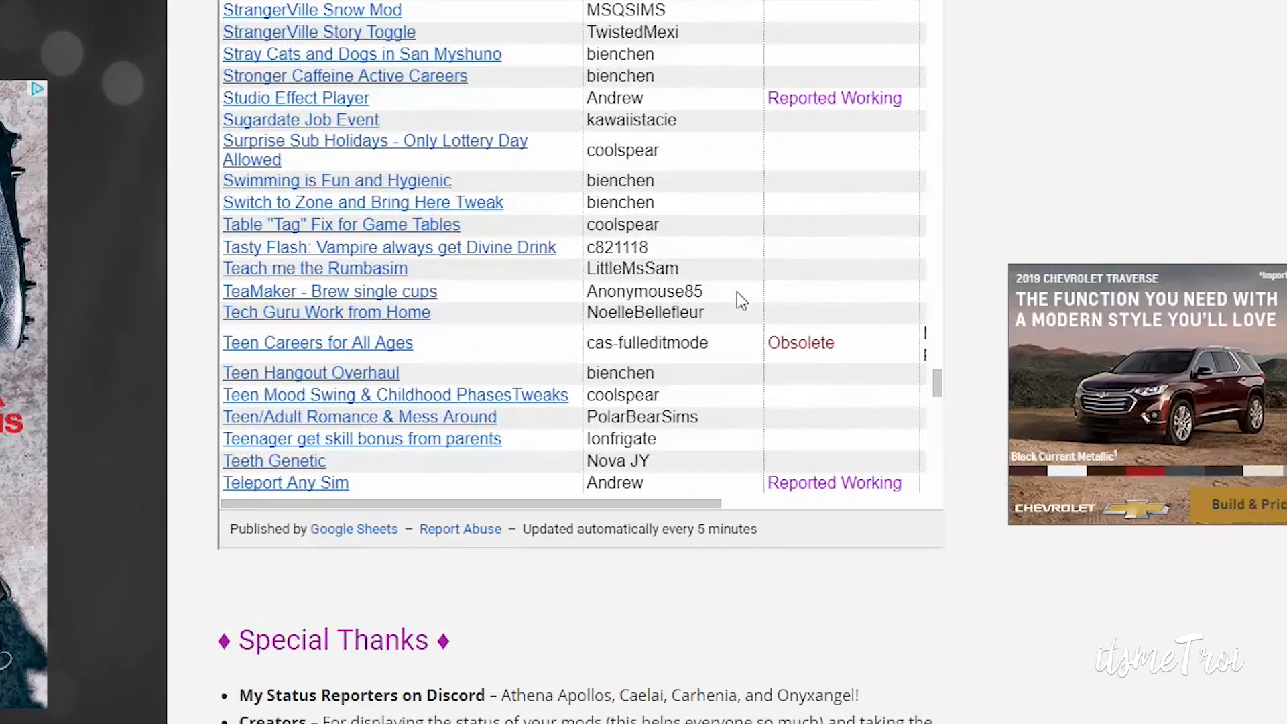
{"action": "scroll", "scroll_direction": "down", "scroll_amount": 3}
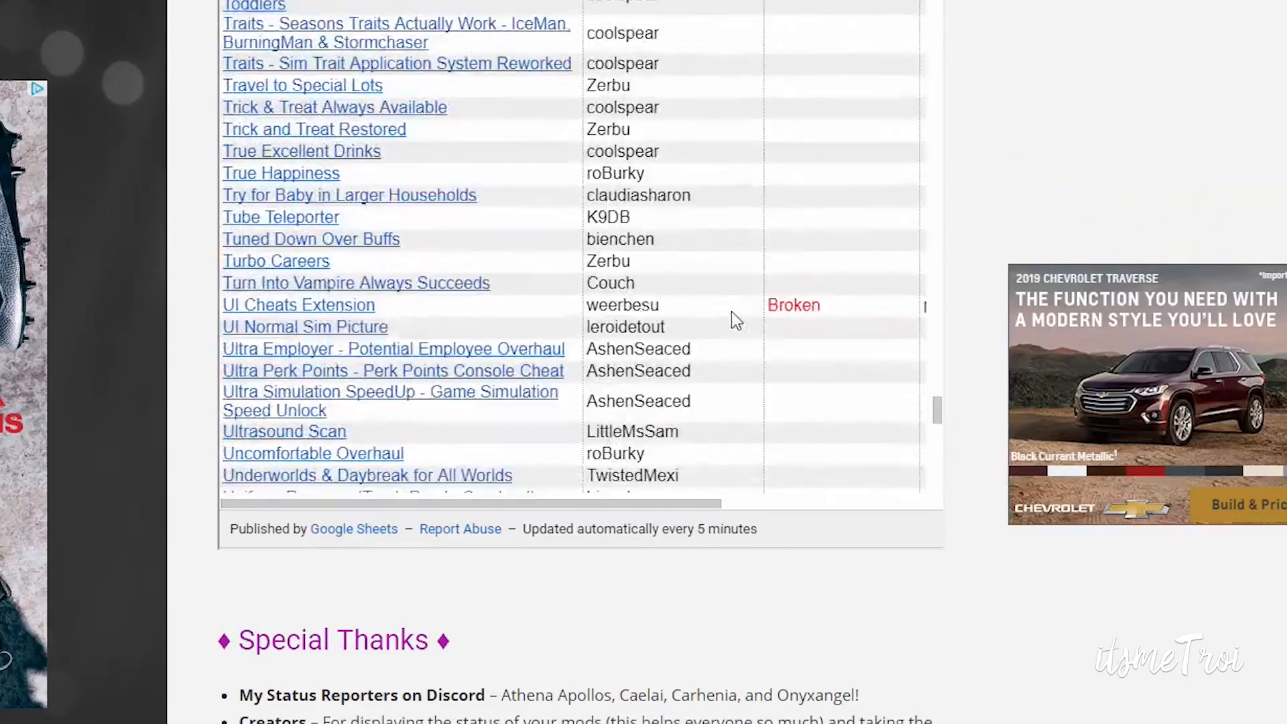
{"action": "mouse_move", "coordinate": [698, 386]}
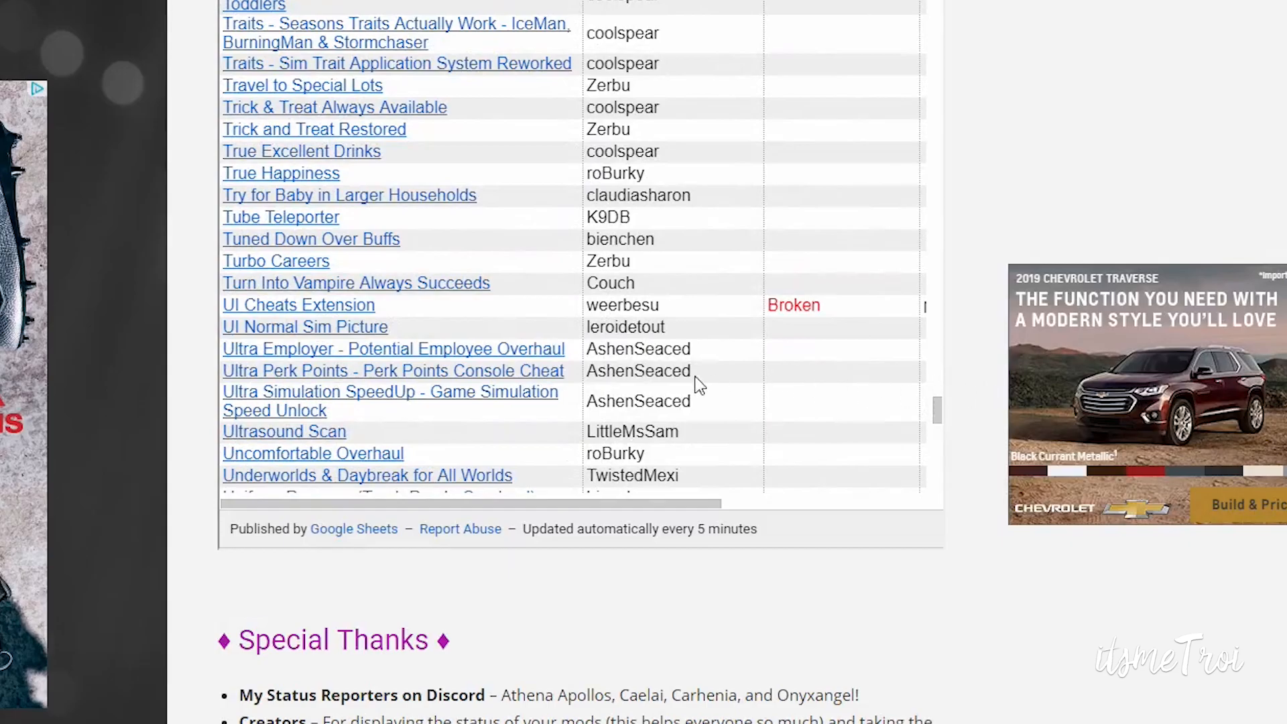
{"action": "scroll", "scroll_direction": "down", "scroll_amount": 3}
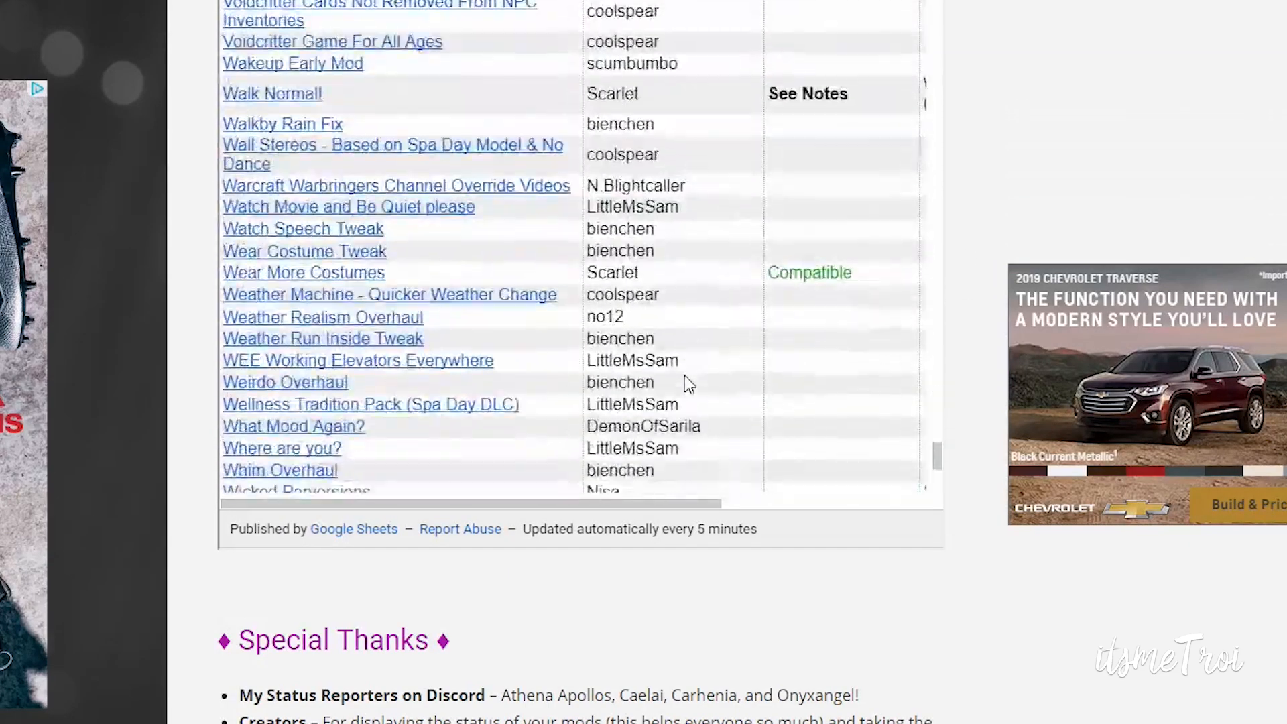
{"action": "scroll", "scroll_direction": "down", "scroll_amount": 3}
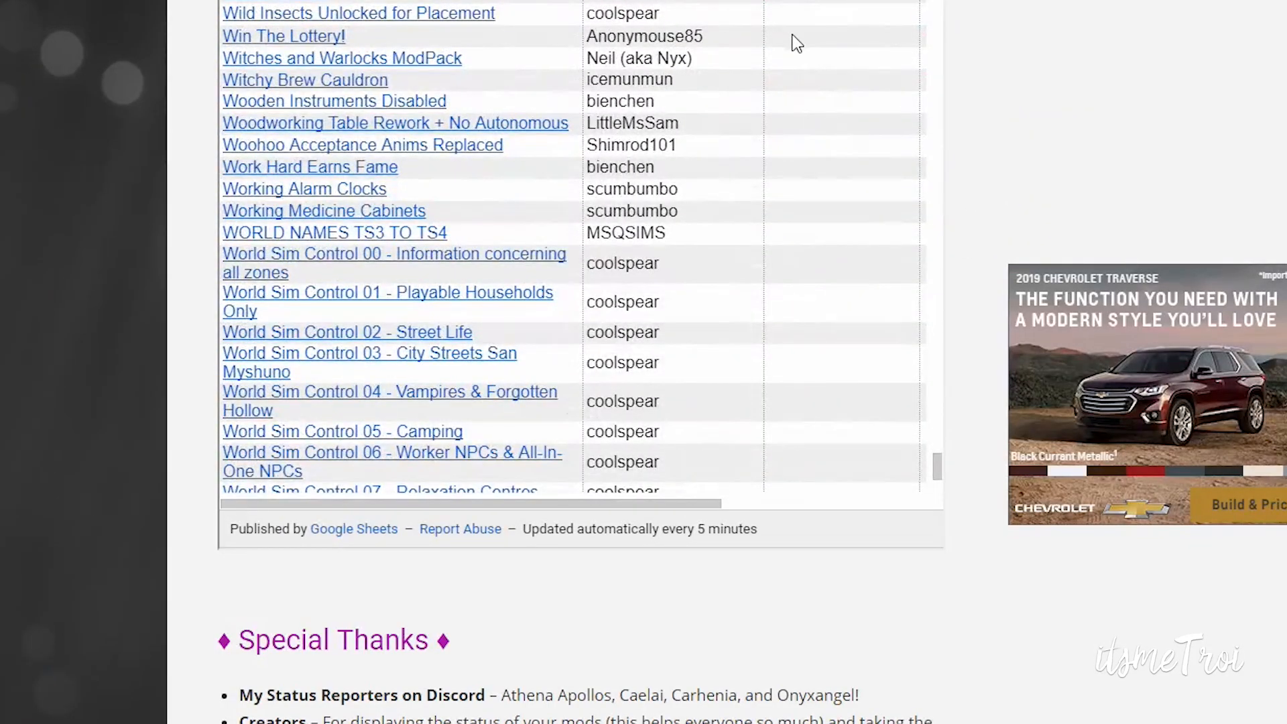
{"action": "mouse_move", "coordinate": [734, 66]}
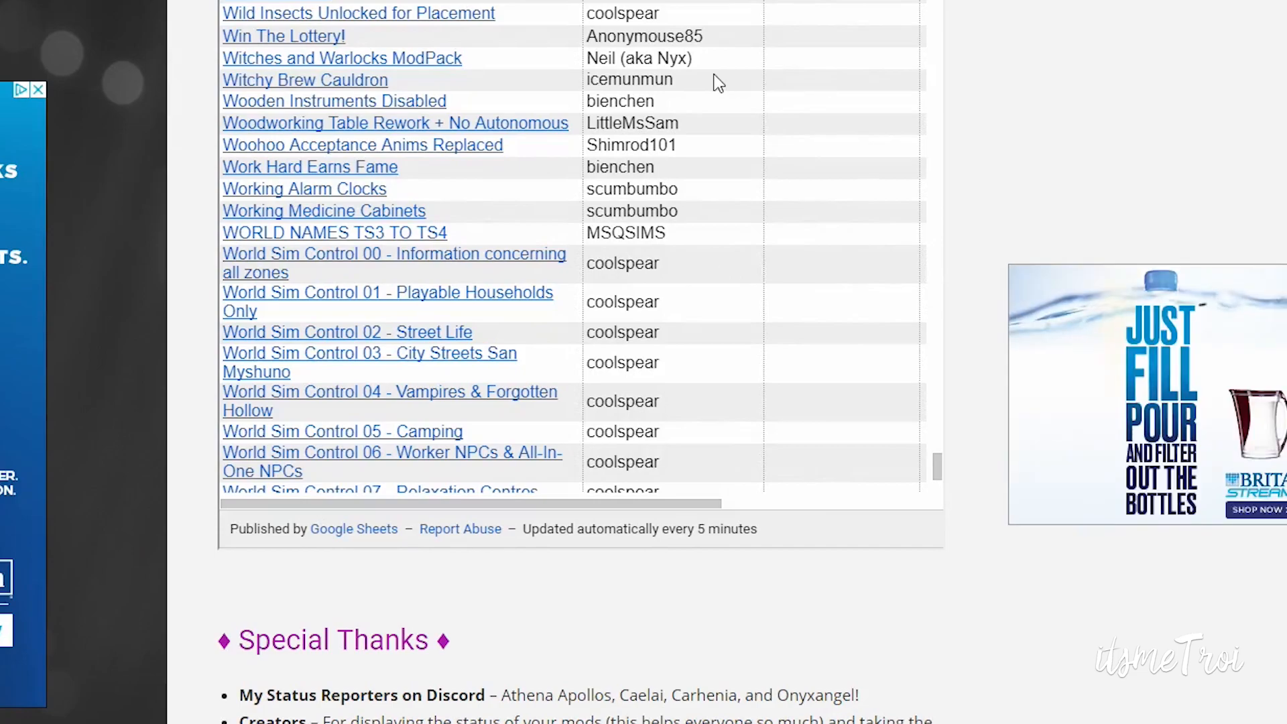
{"action": "mouse_move", "coordinate": [710, 79]}
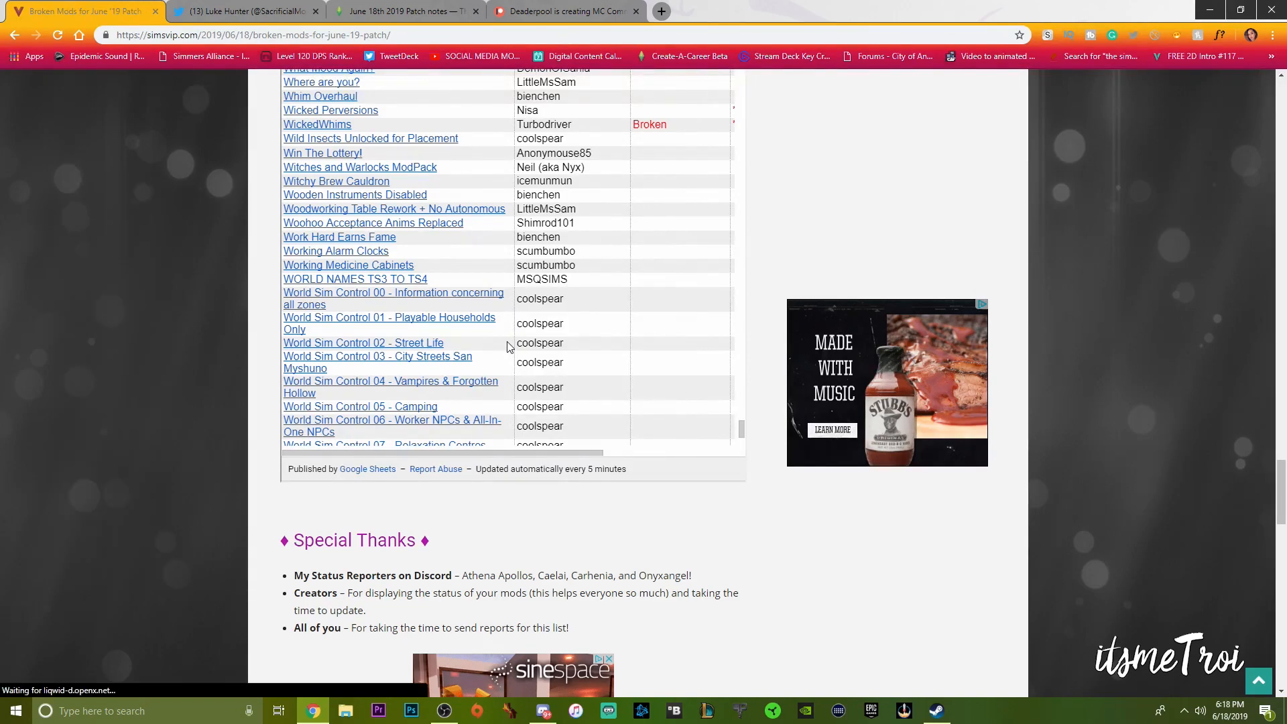
Switch to the SimRealist Patreon tab showing the Patch 6/18/2019 post
{"action": "left_click", "coordinate": [725, 11]}
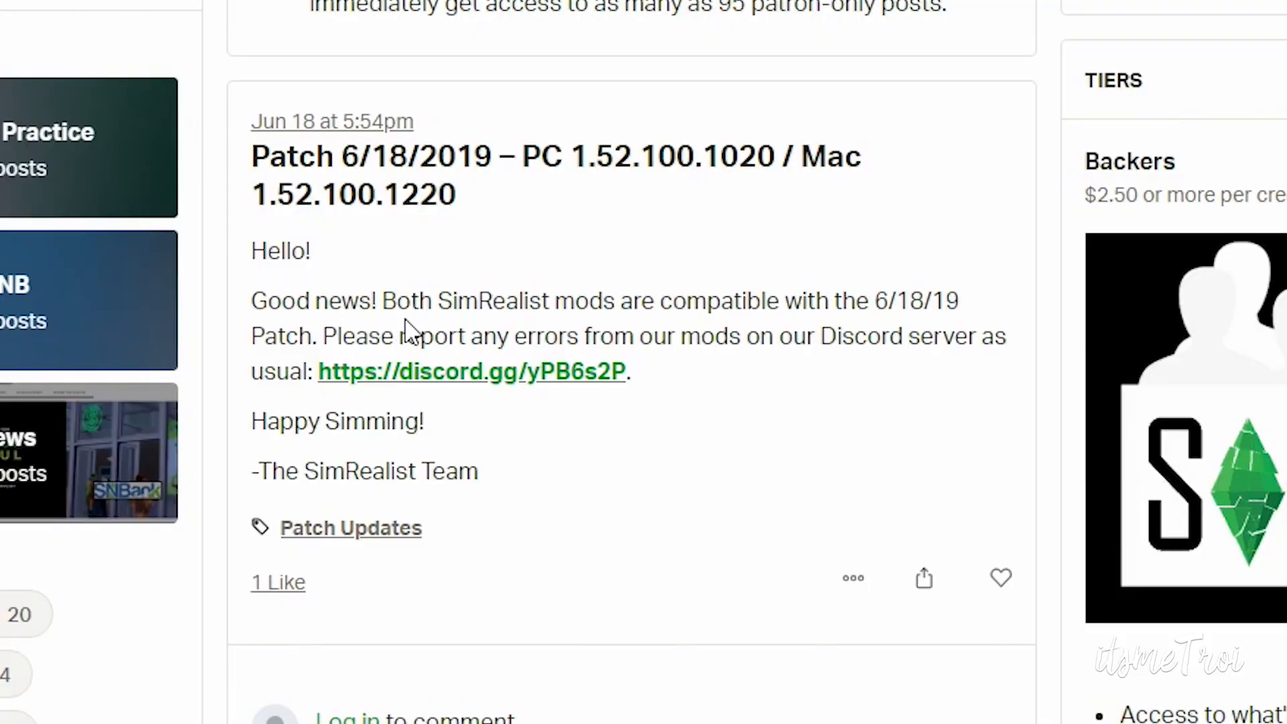
{"action": "mouse_move", "coordinate": [836, 378]}
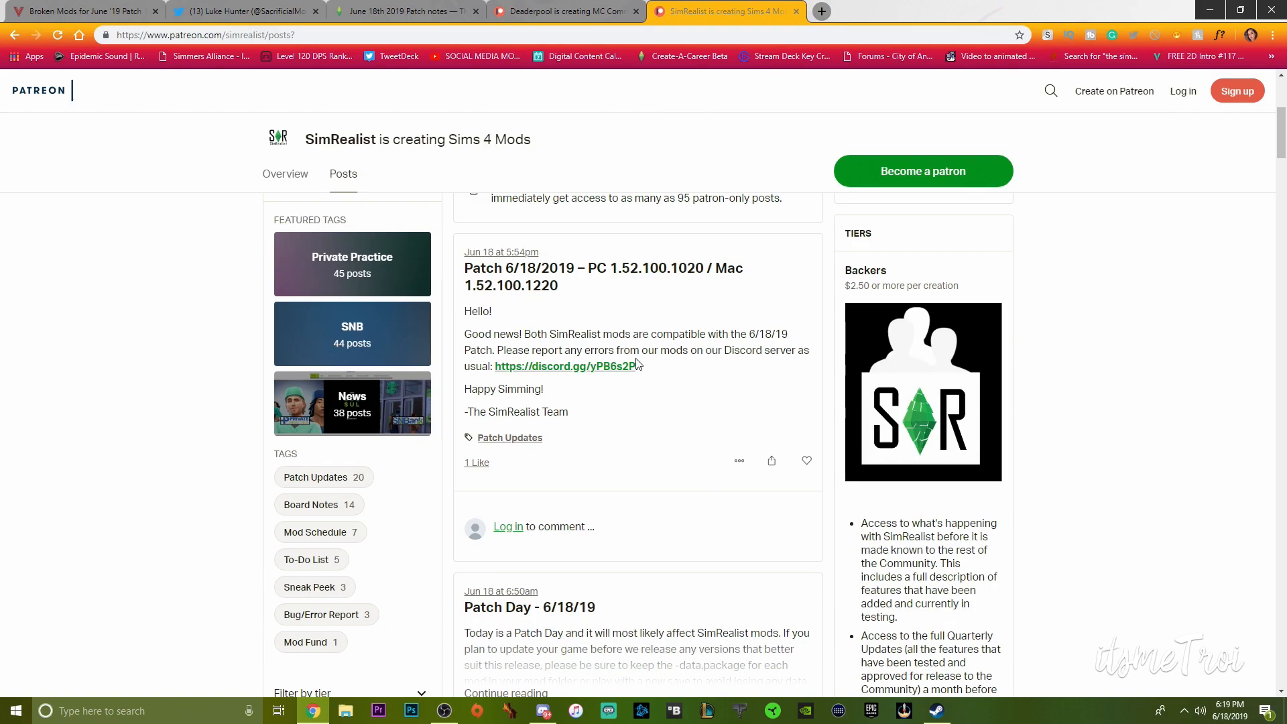
{"action": "mouse_move", "coordinate": [534, 307]}
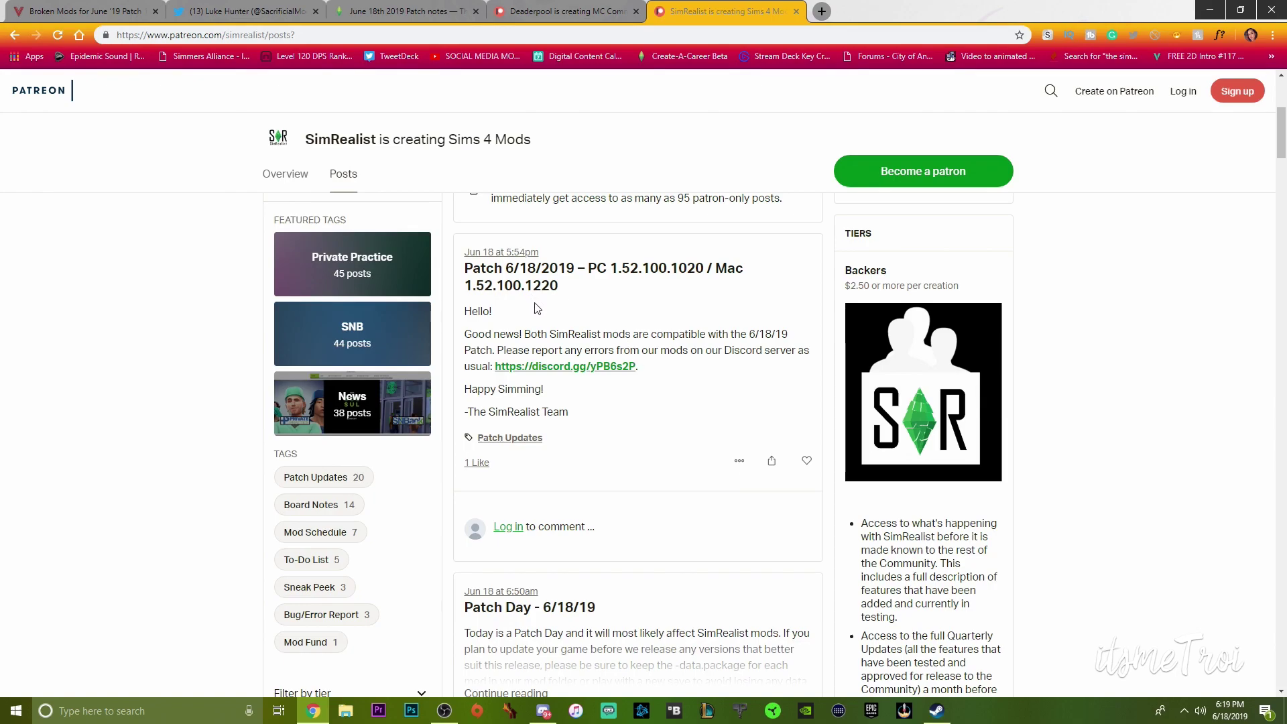
{"action": "mouse_move", "coordinate": [531, 318]}
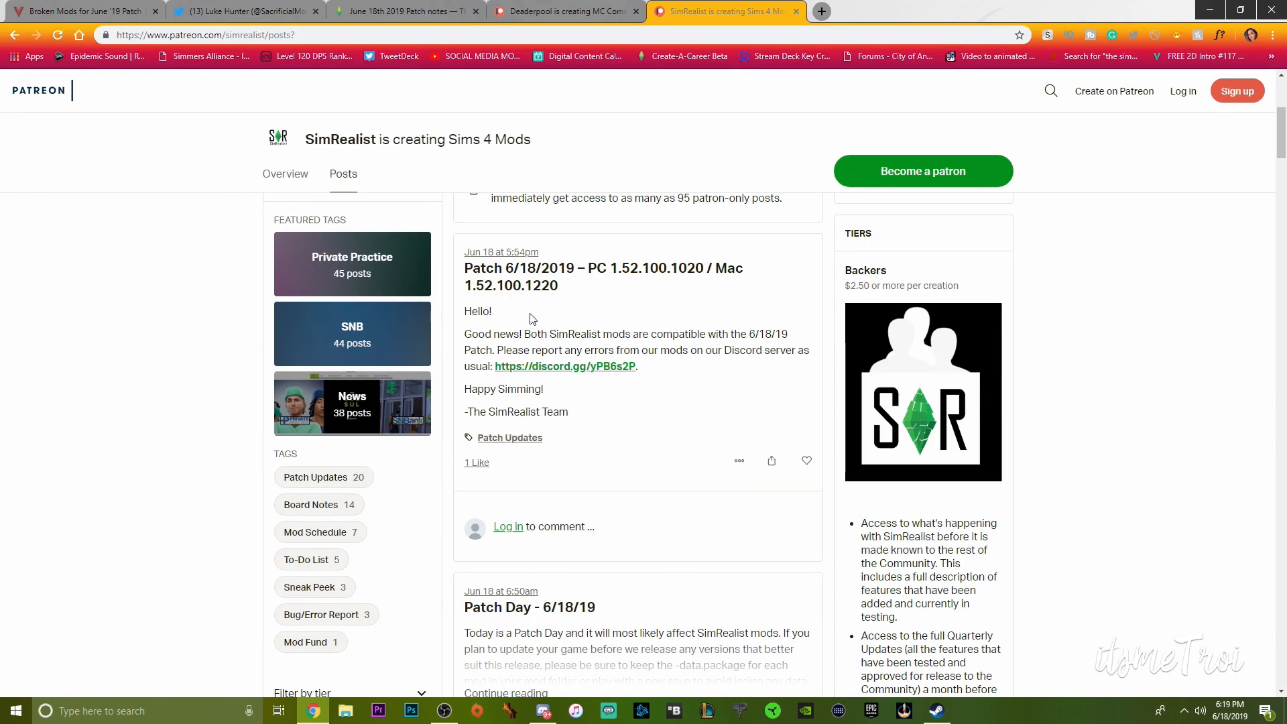
{"action": "mouse_move", "coordinate": [542, 330]}
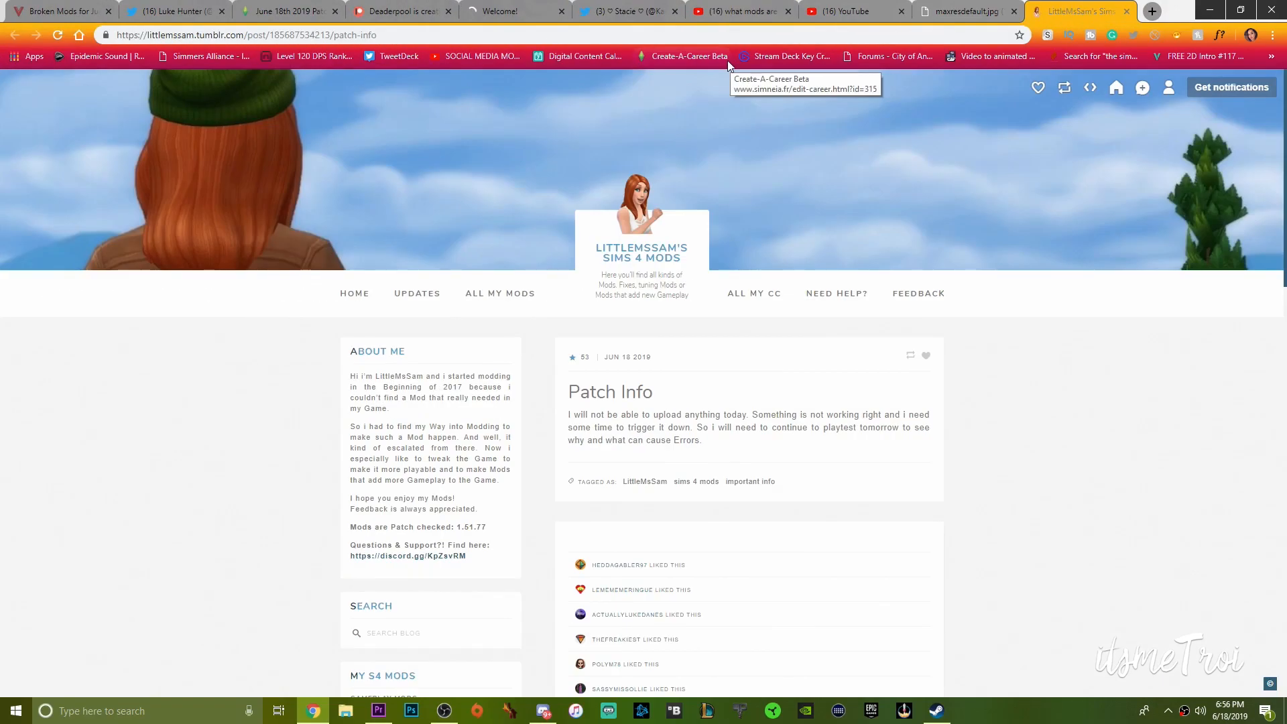
{"action": "mouse_move", "coordinate": [699, 341]}
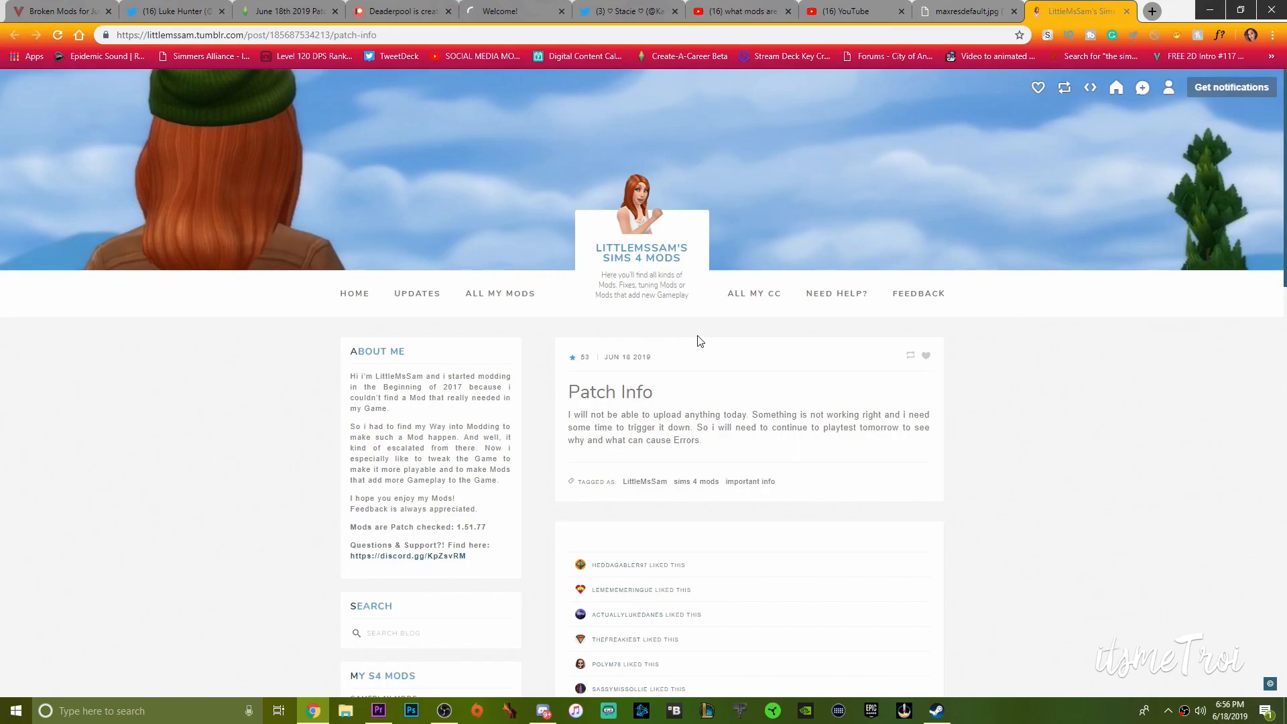
{"action": "mouse_move", "coordinate": [703, 339]}
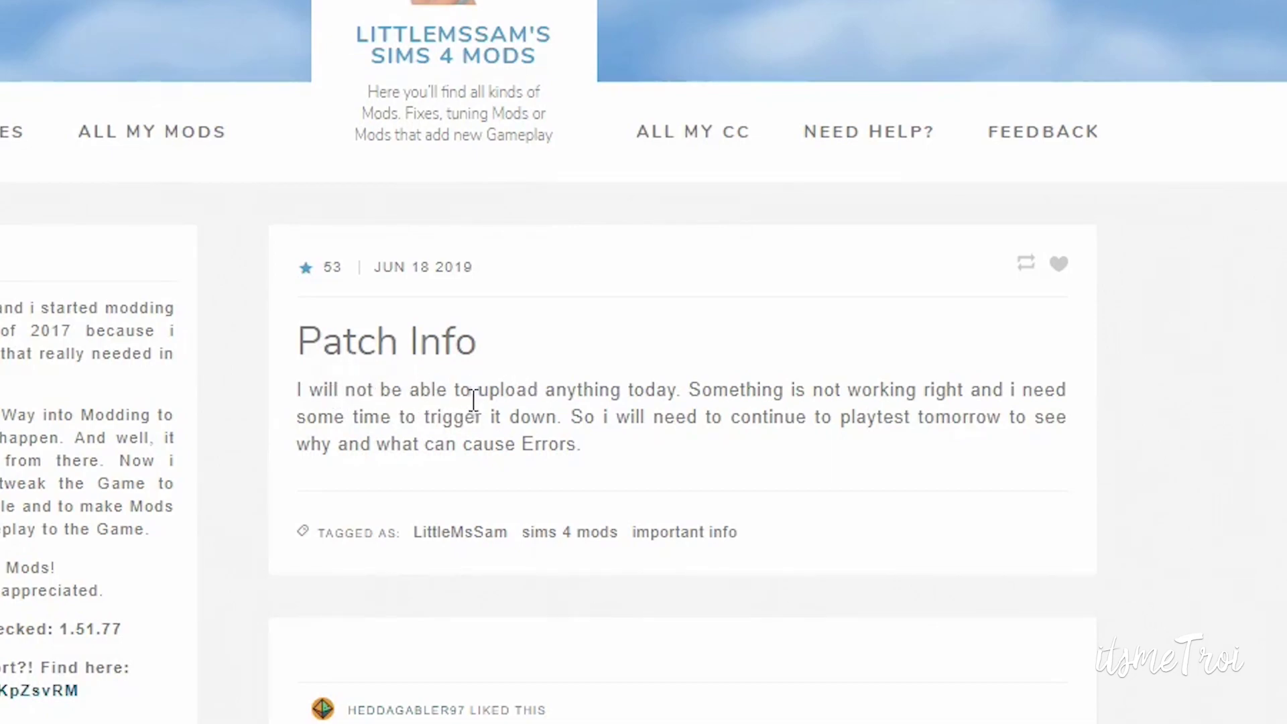
{"action": "mouse_move", "coordinate": [886, 410]}
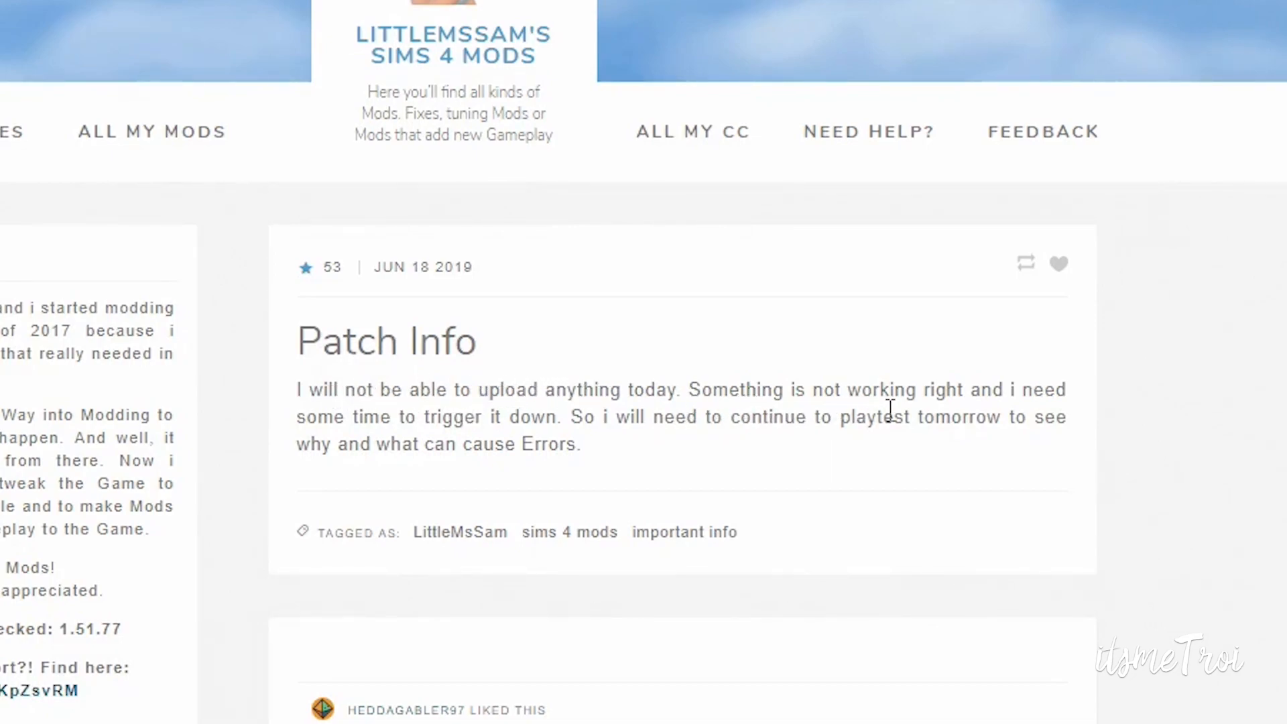
{"action": "mouse_move", "coordinate": [499, 443]}
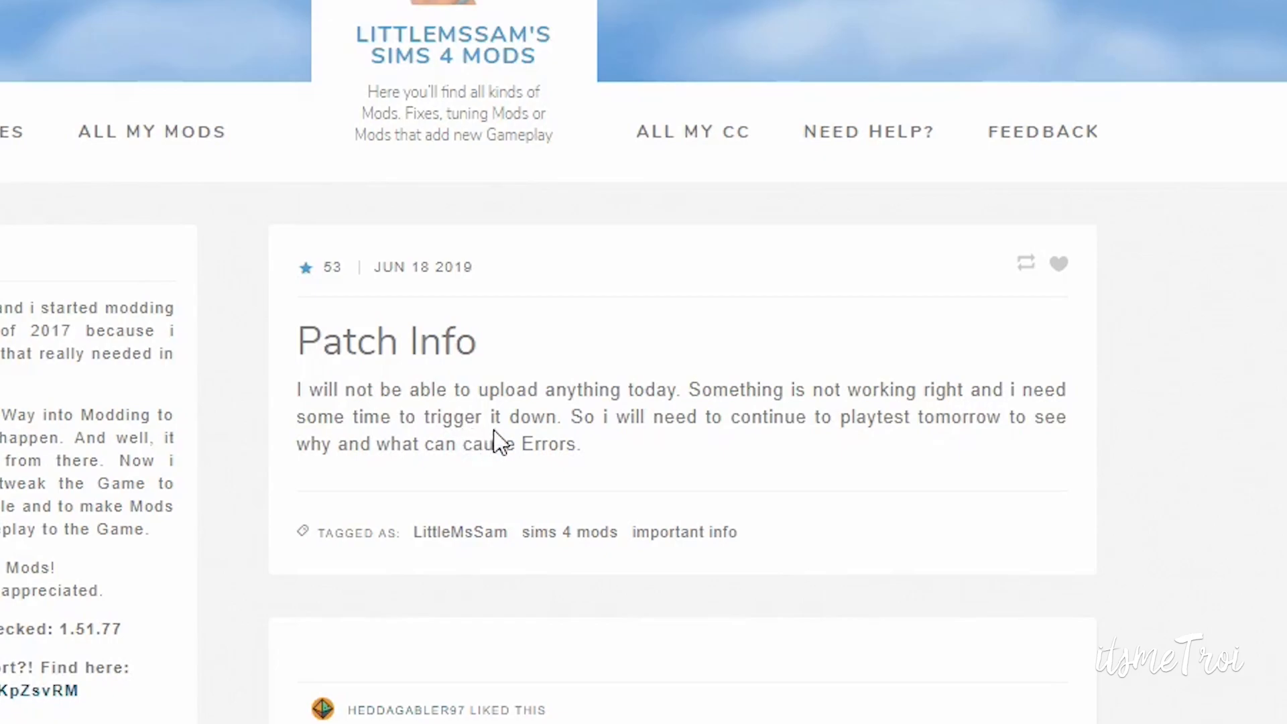
{"action": "mouse_move", "coordinate": [858, 450]}
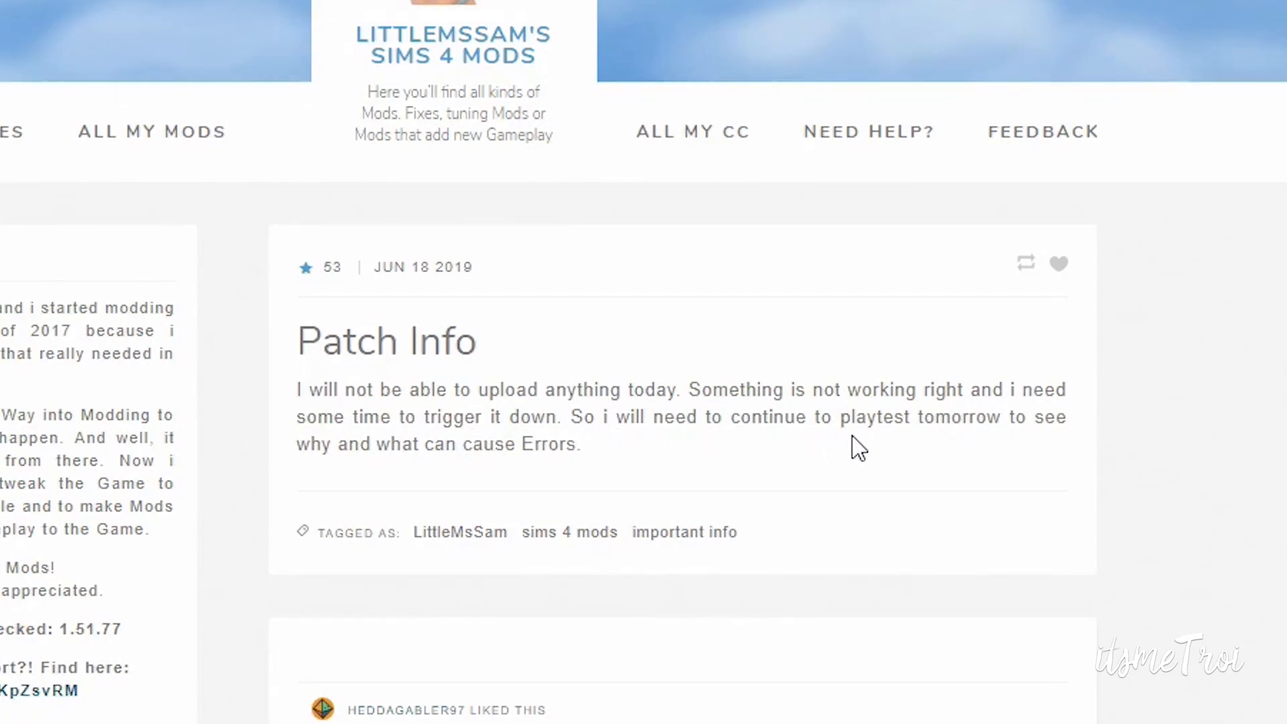
{"action": "mouse_move", "coordinate": [686, 468]}
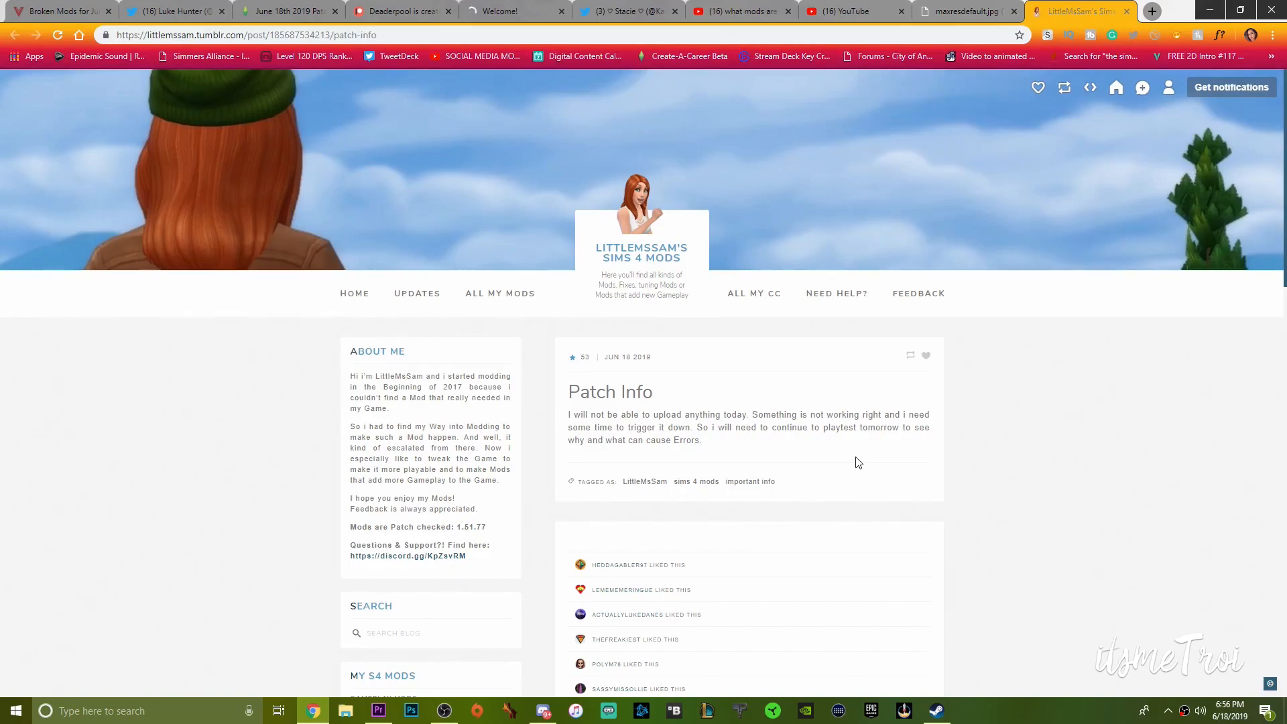
{"action": "mouse_move", "coordinate": [816, 451]}
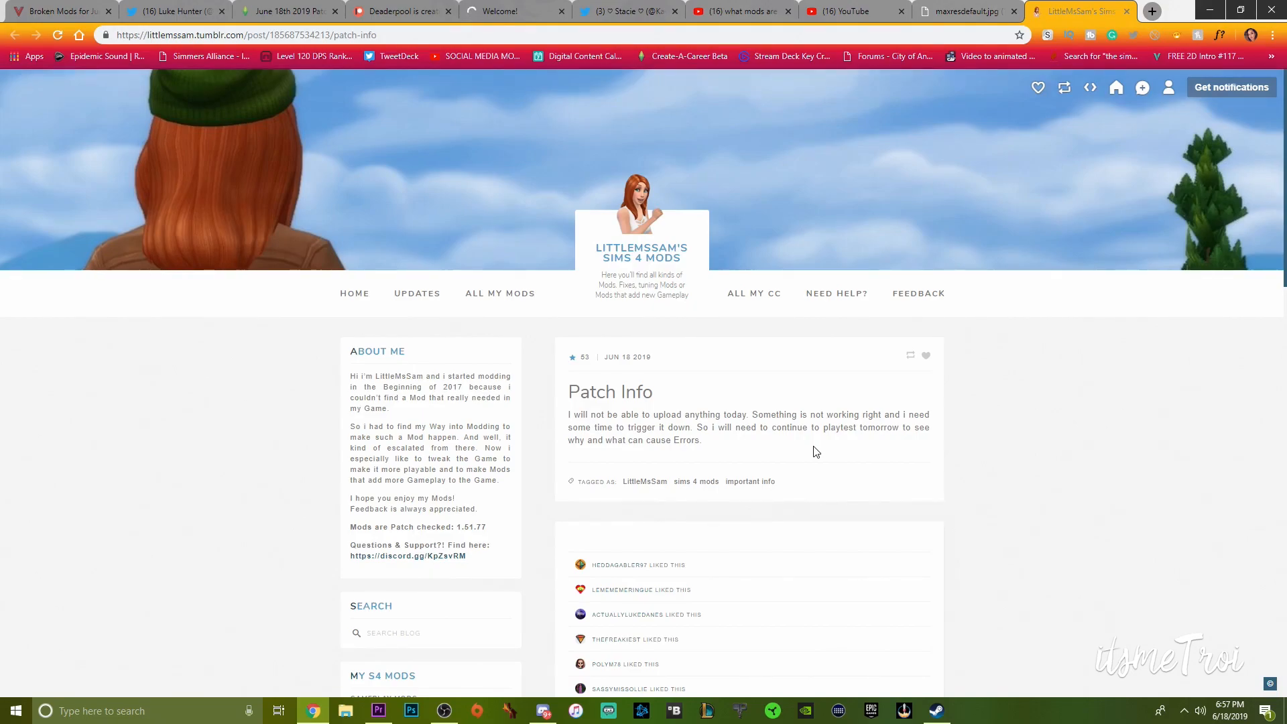
Switch to the Twitter tab with KawaiiStacie's pinned bug-reporting tweet
{"action": "left_click", "coordinate": [627, 11]}
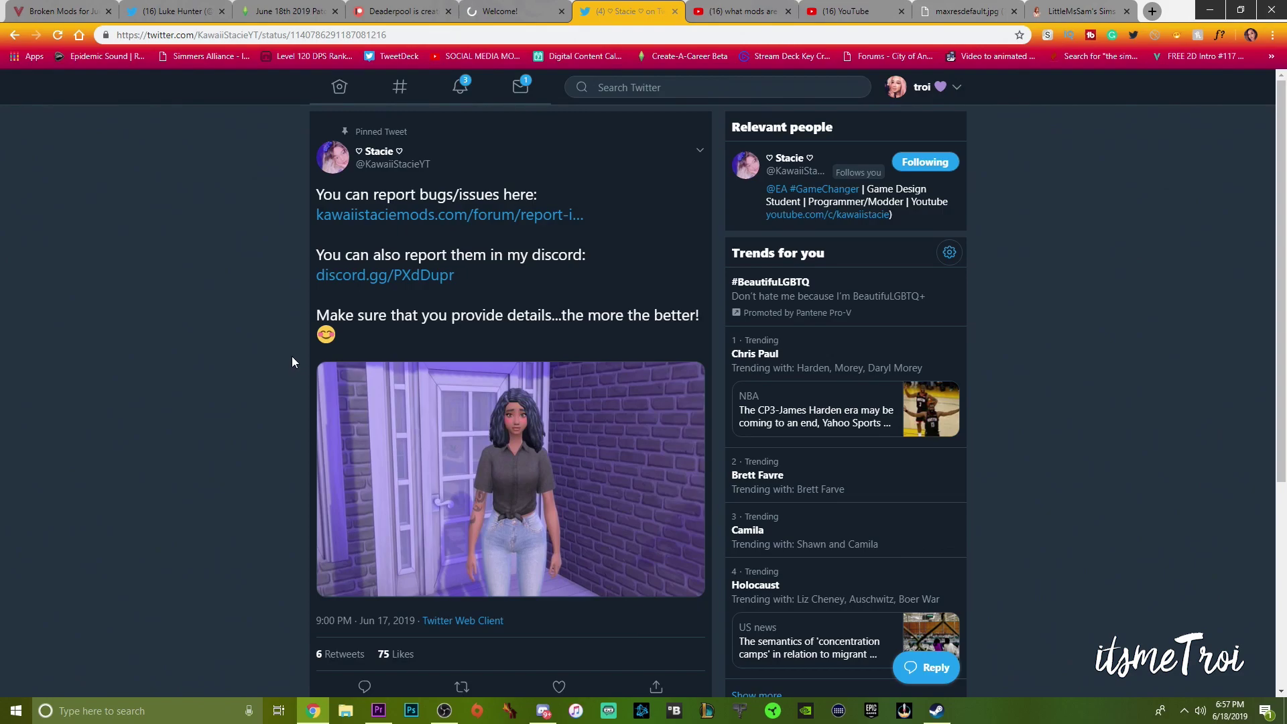
{"action": "mouse_move", "coordinate": [501, 215]}
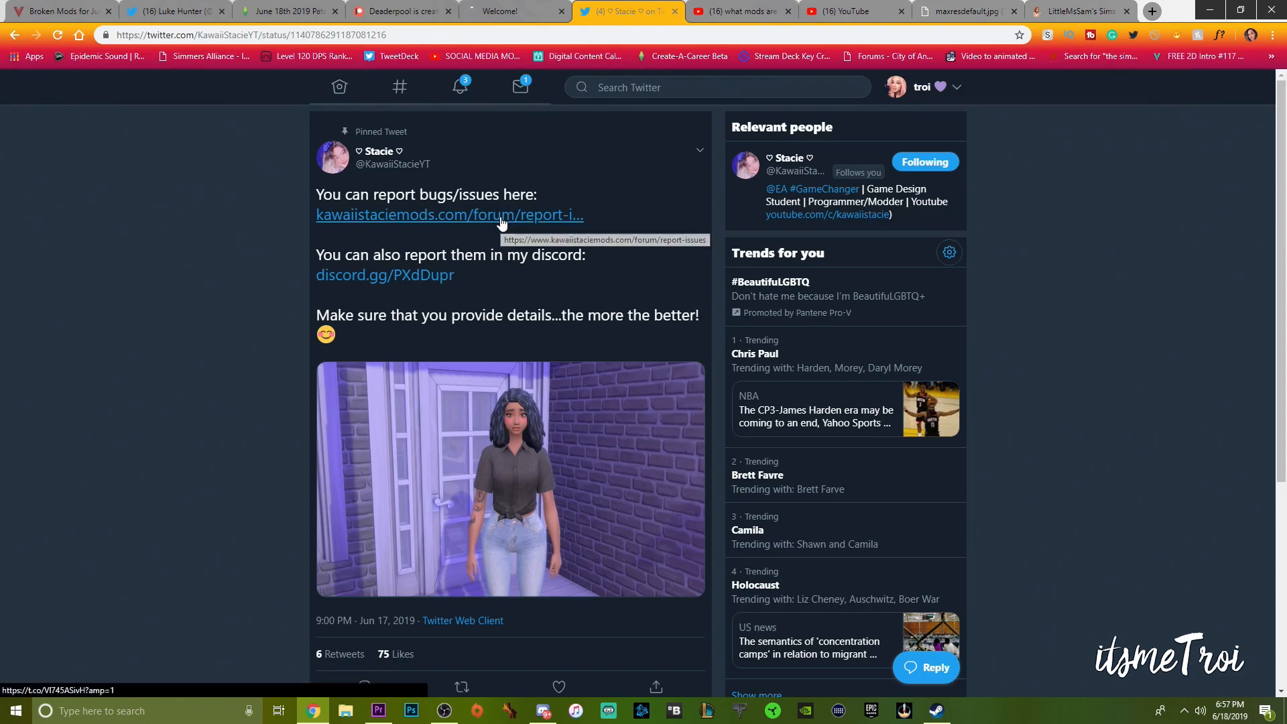
Follow the tweet's kawaiistaciemods.com/forum/report-issues link to the forum page
{"action": "left_click", "coordinate": [450, 214]}
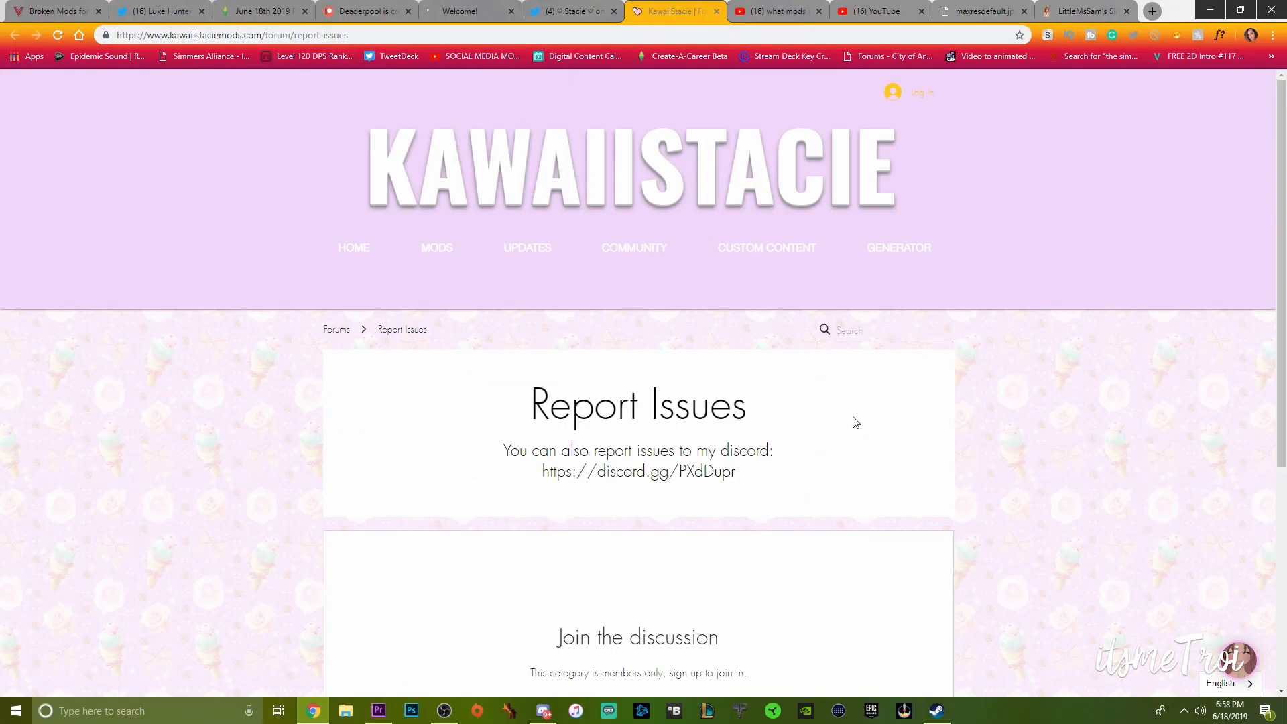
{"action": "mouse_move", "coordinate": [857, 421]}
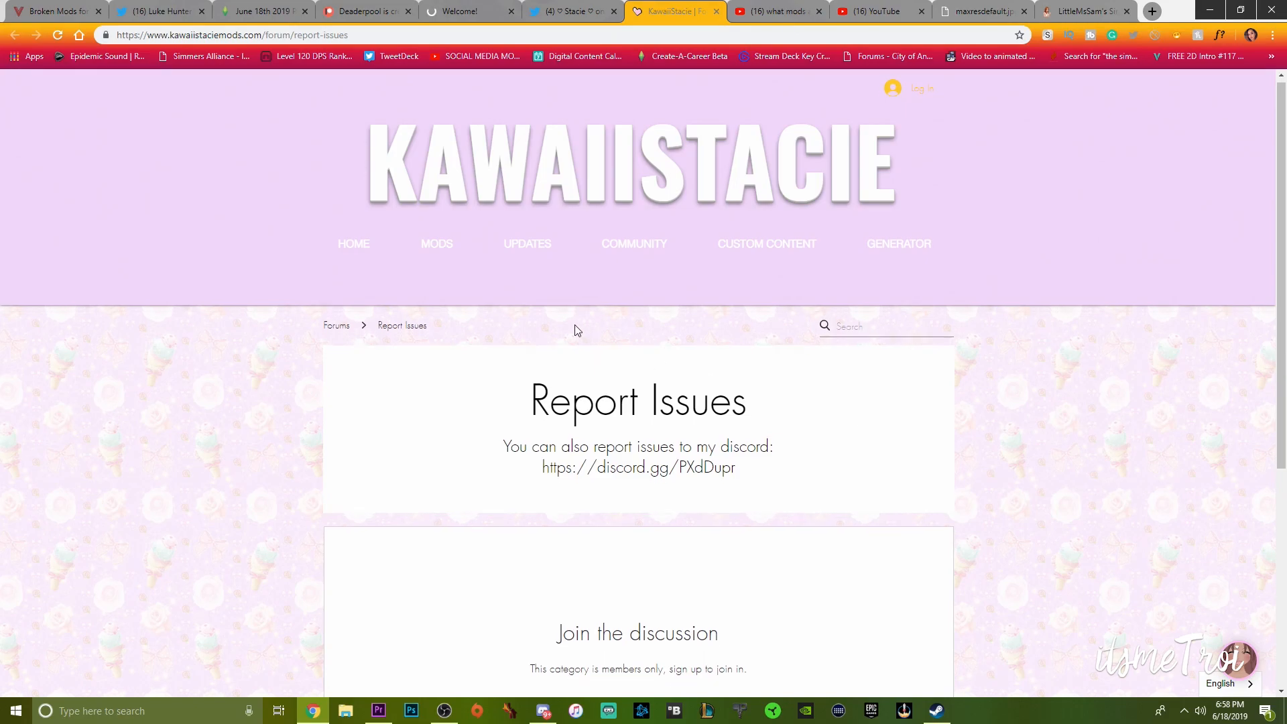
{"action": "scroll", "scroll_direction": "down", "scroll_amount": 3}
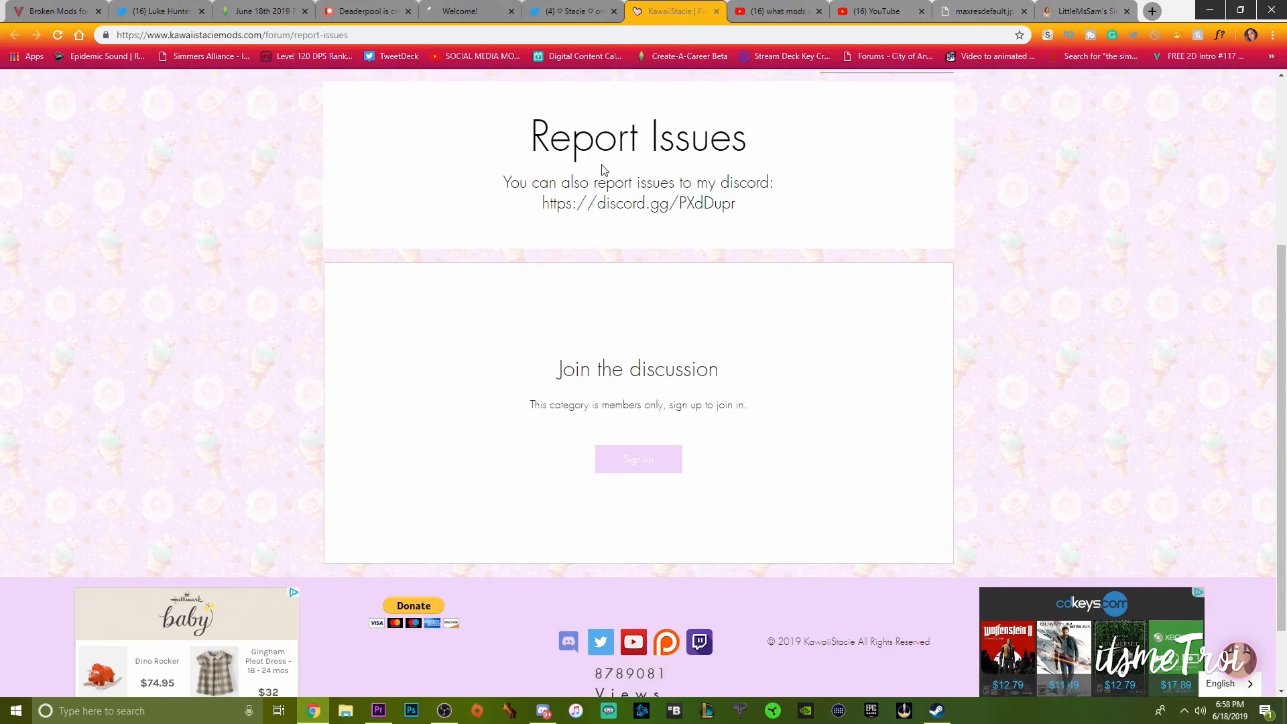
{"action": "scroll", "scroll_direction": "up", "scroll_amount": 3}
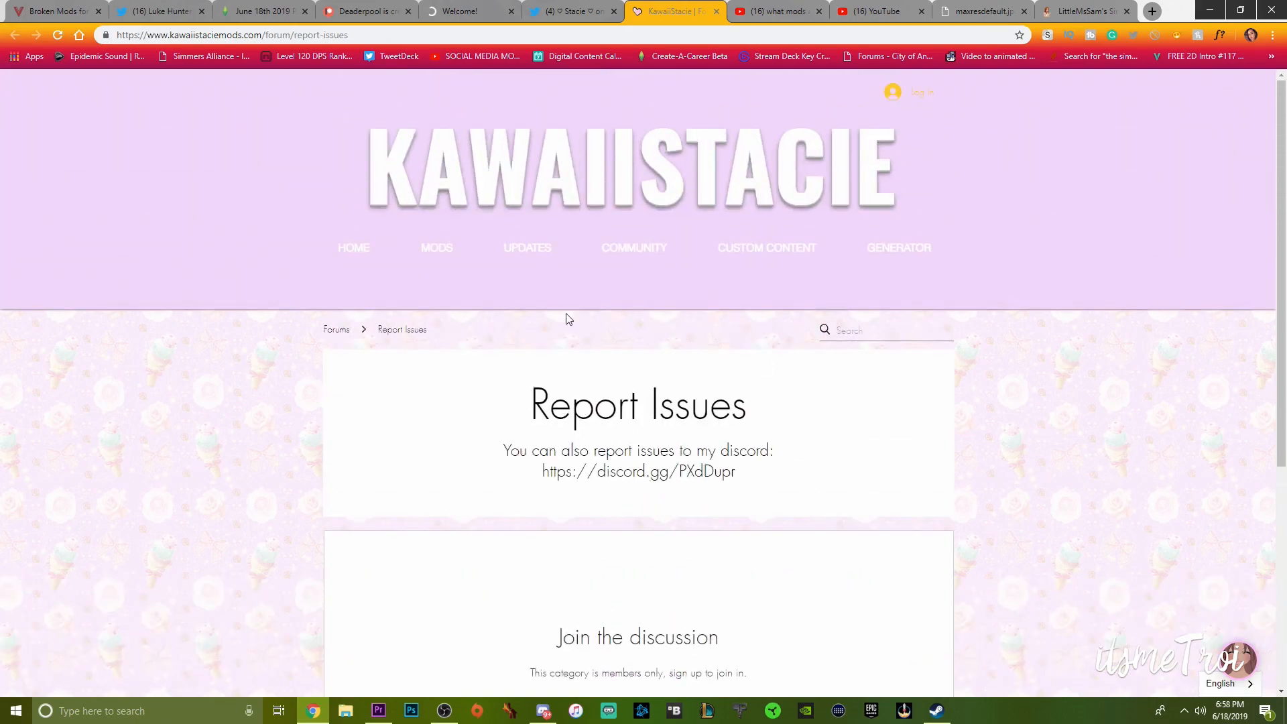
{"action": "mouse_move", "coordinate": [587, 282]}
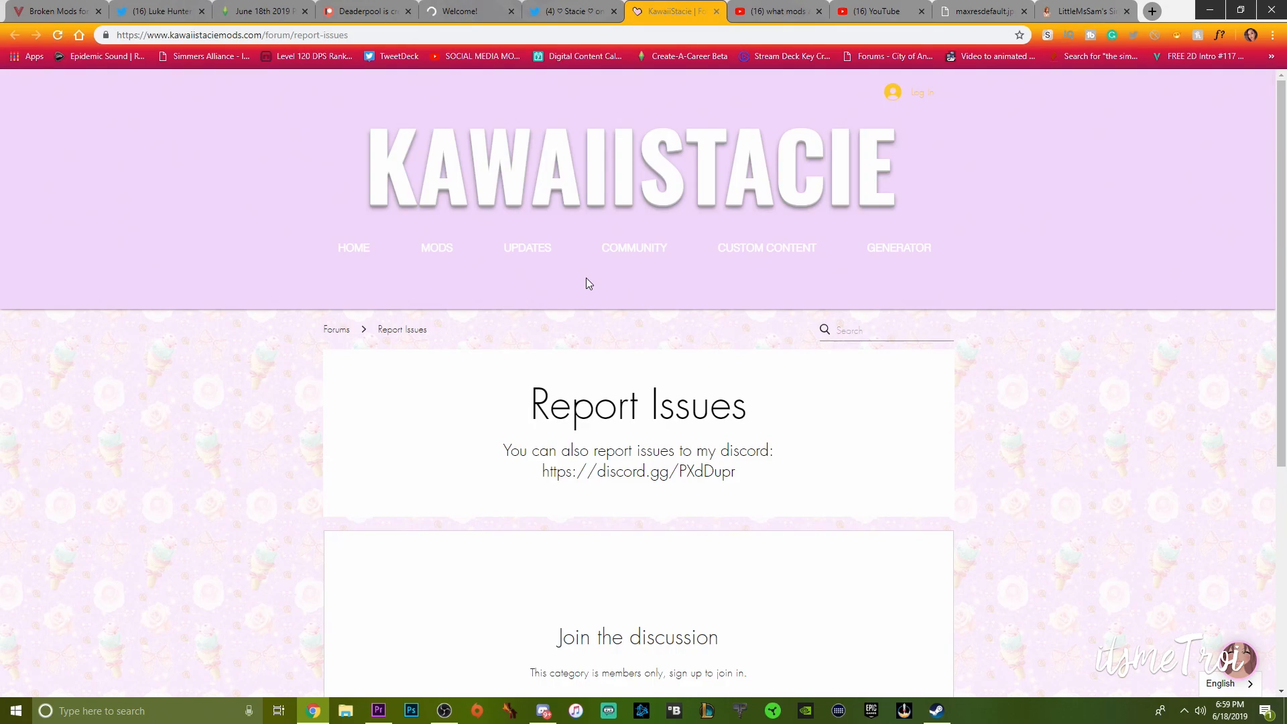
{"action": "left_click", "coordinate": [541, 710]}
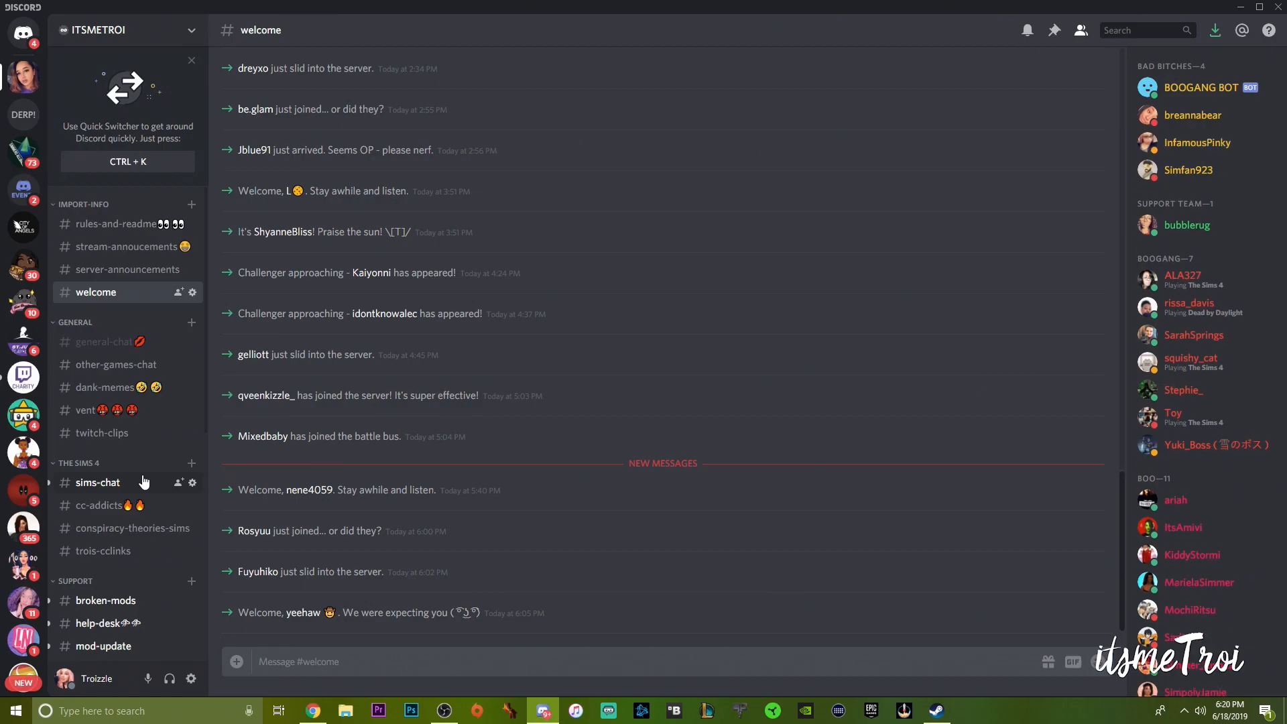
{"action": "mouse_move", "coordinate": [144, 490]}
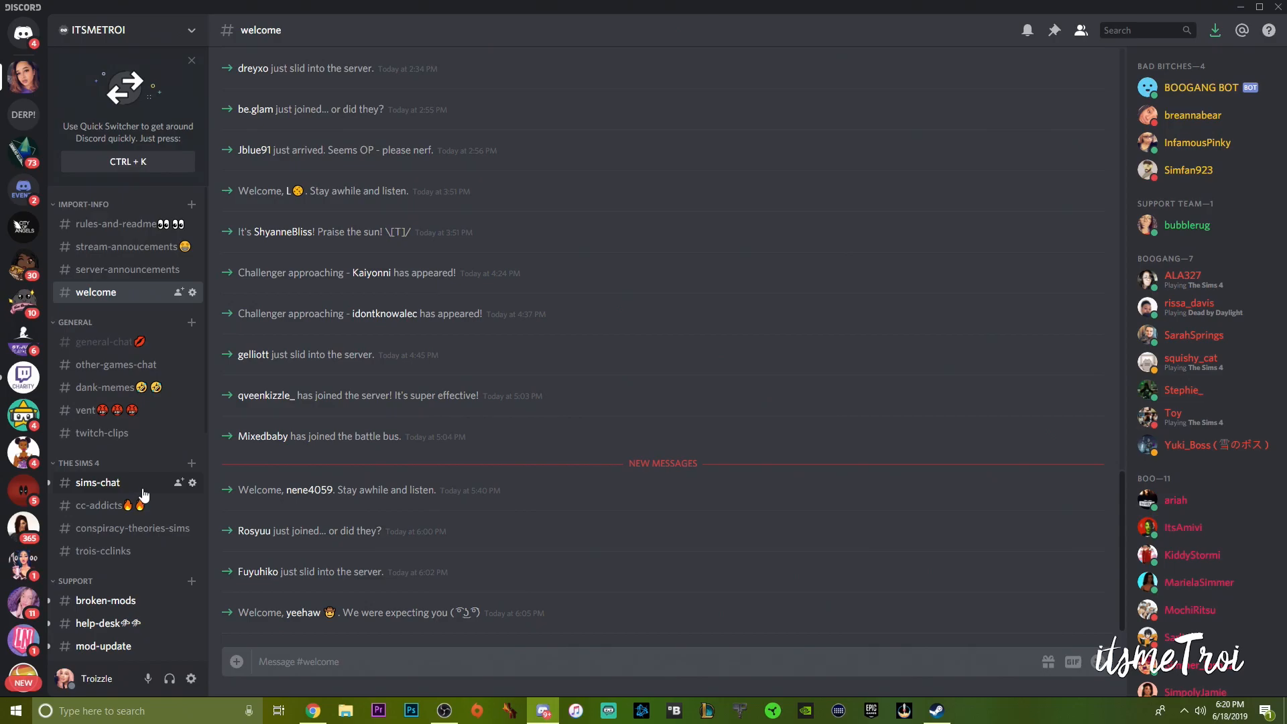
Open the Discord server's rules-and-readme channel
{"action": "left_click", "coordinate": [119, 223]}
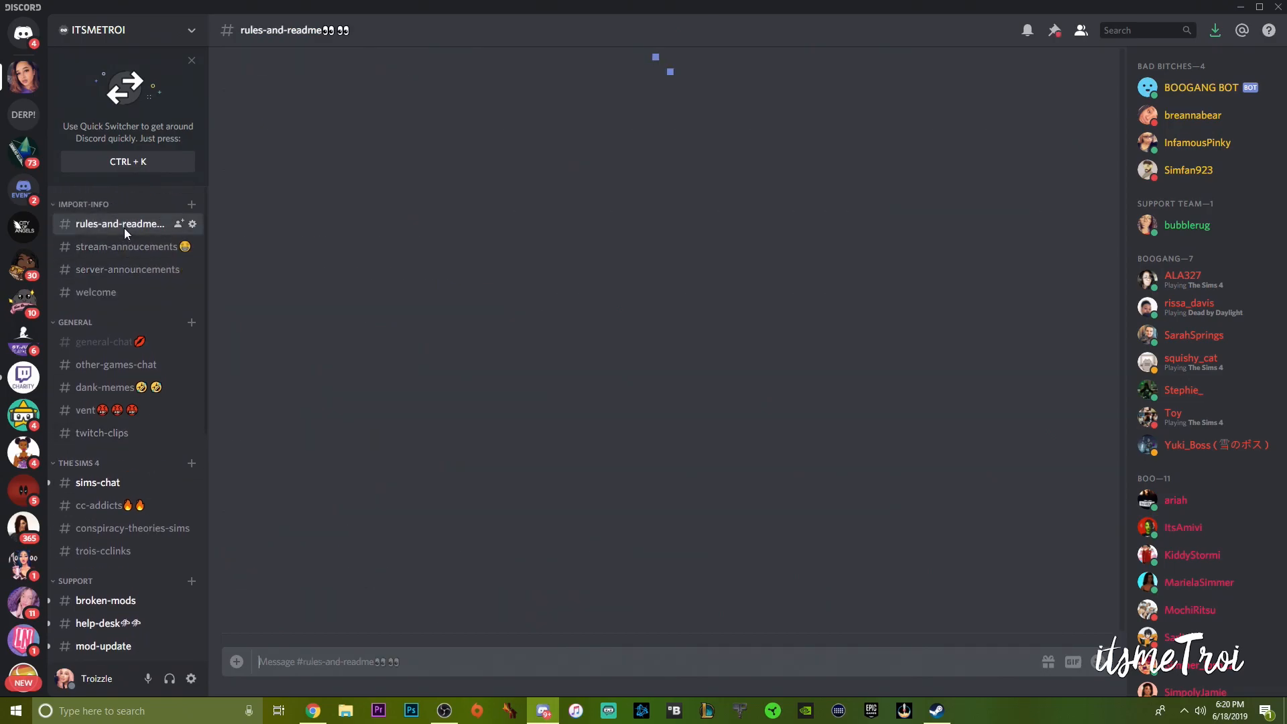
Read #rules-and-readme, highlighting the first user-role line, then open #broken-mods
{"action": "left_click", "coordinate": [120, 223]}
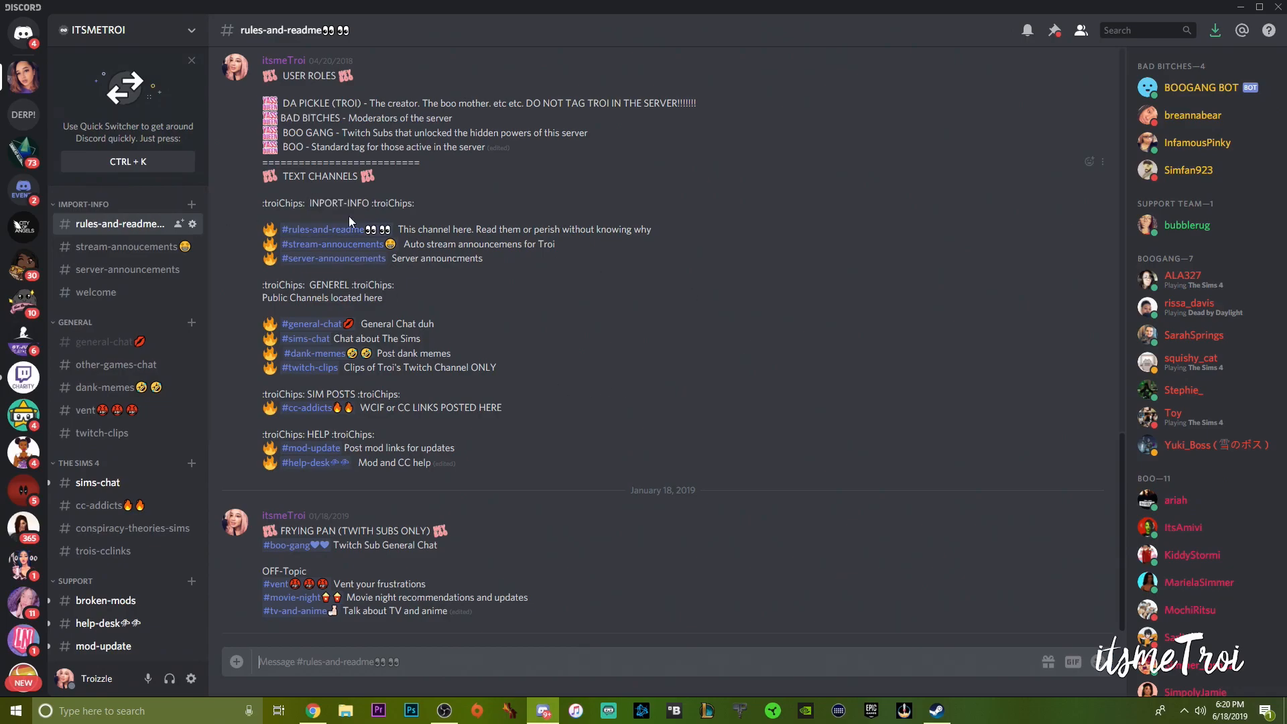
{"action": "mouse_move", "coordinate": [367, 411]}
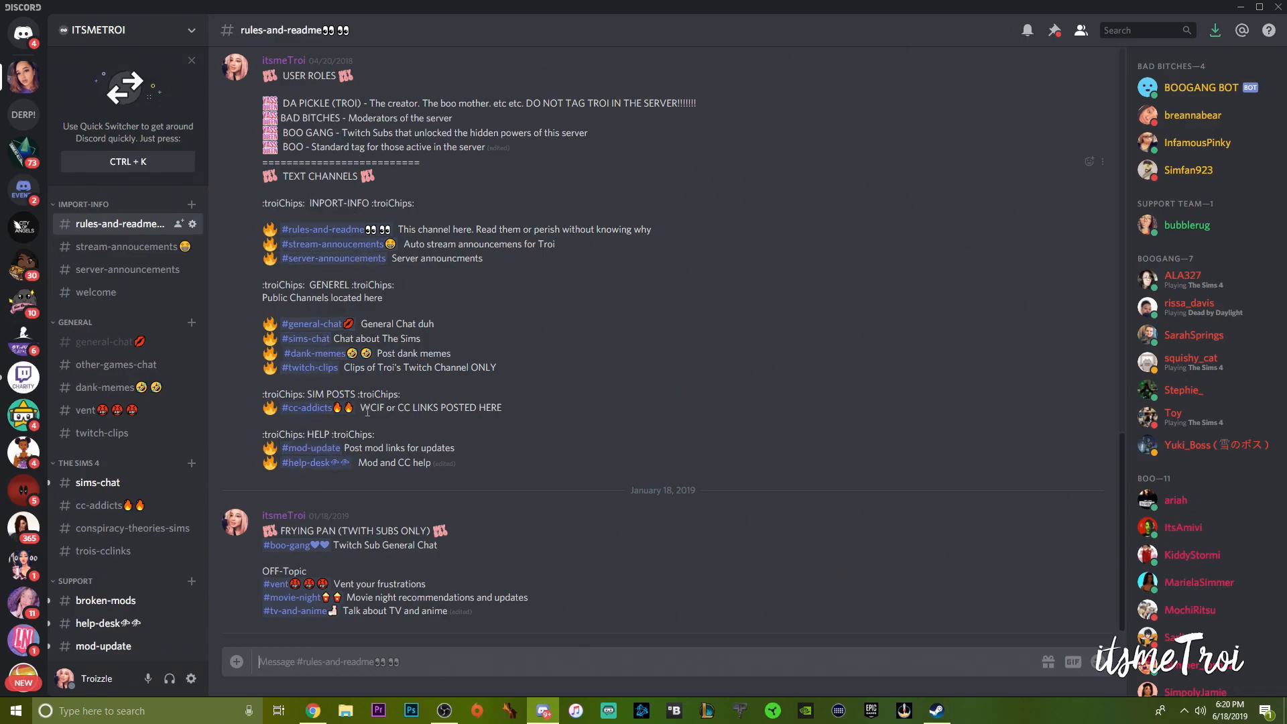
{"action": "mouse_move", "coordinate": [105, 386]}
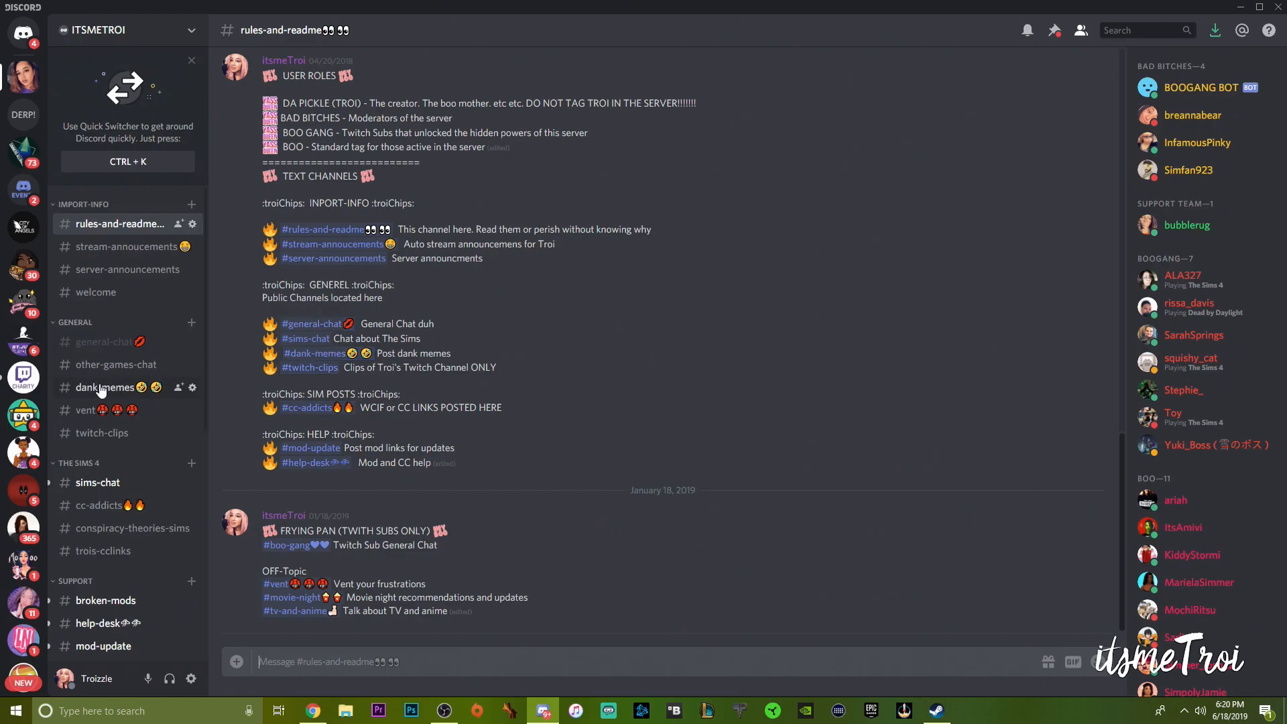
{"action": "left_click", "coordinate": [105, 341]}
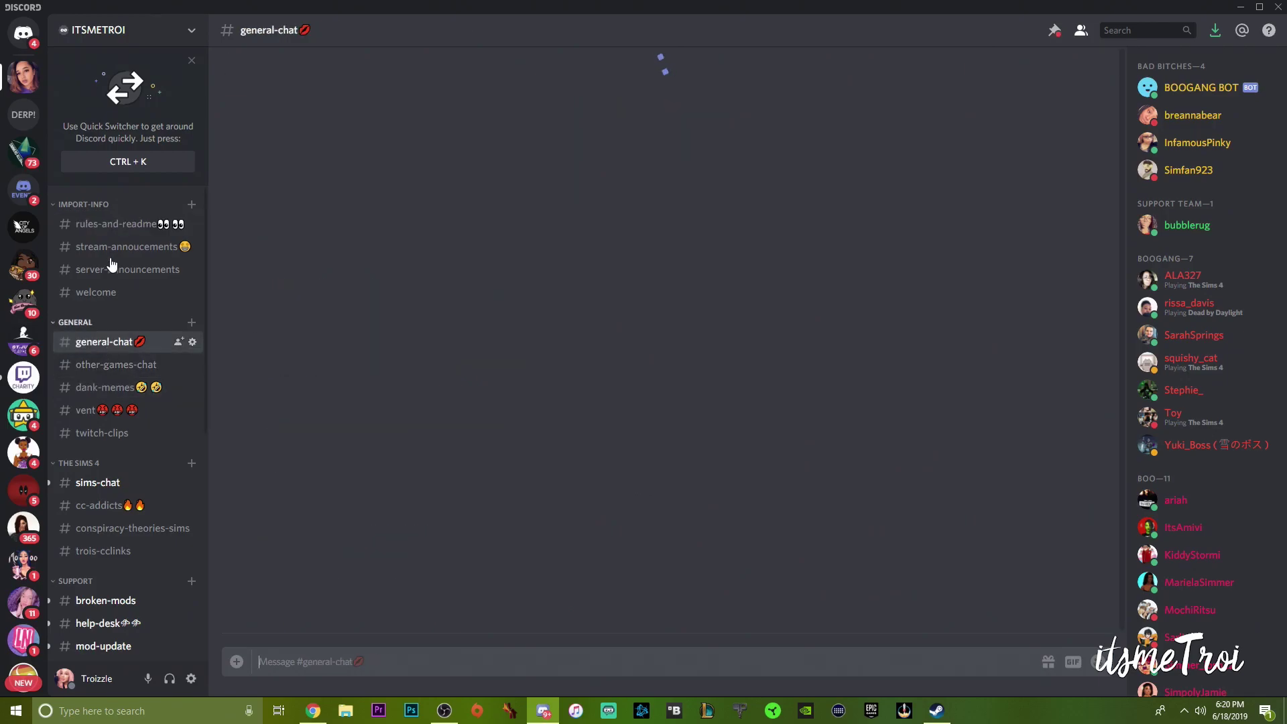
{"action": "left_click", "coordinate": [120, 223]}
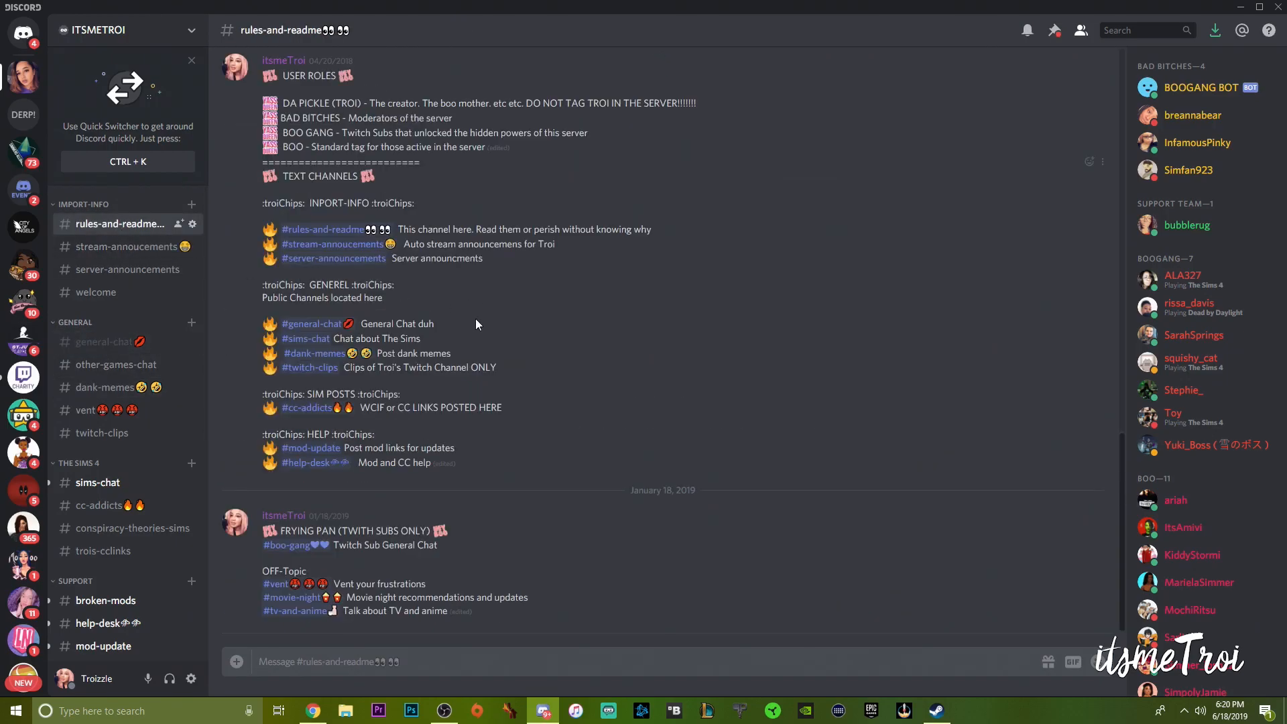
{"action": "left_click_drag", "start_coordinate": [279, 103], "coordinate": [486, 103]}
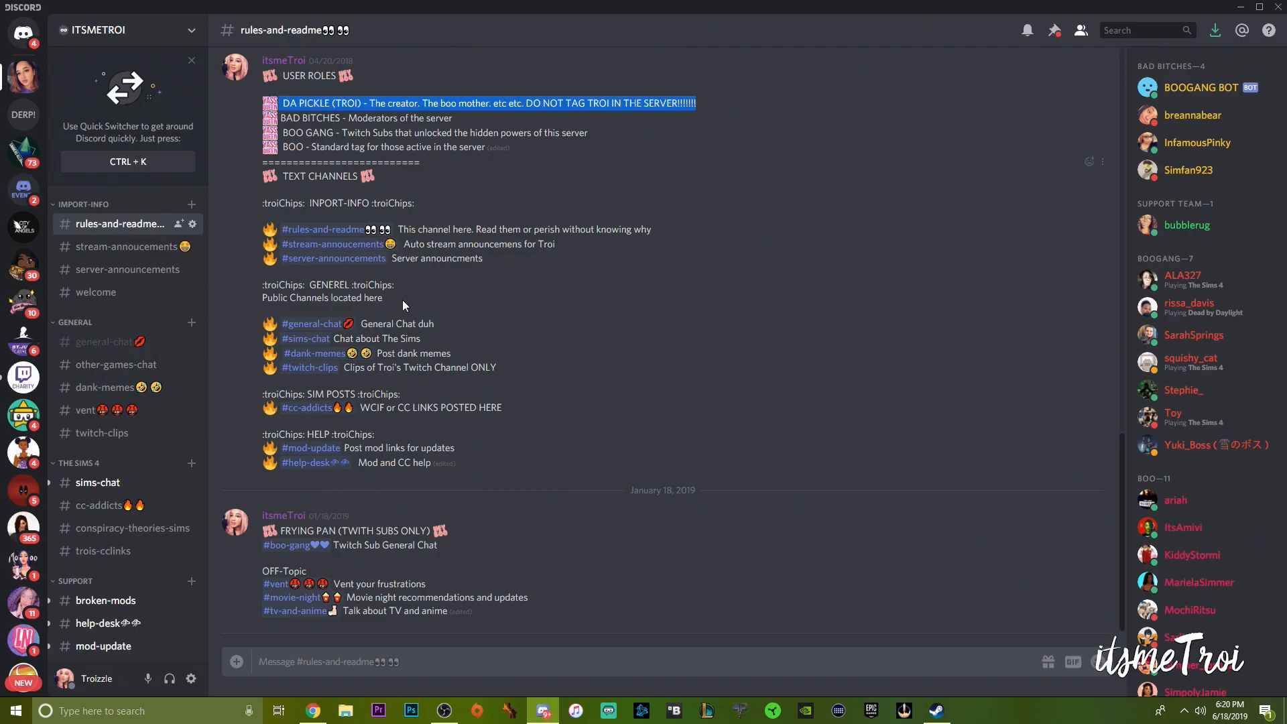
{"action": "mouse_move", "coordinate": [275, 490]}
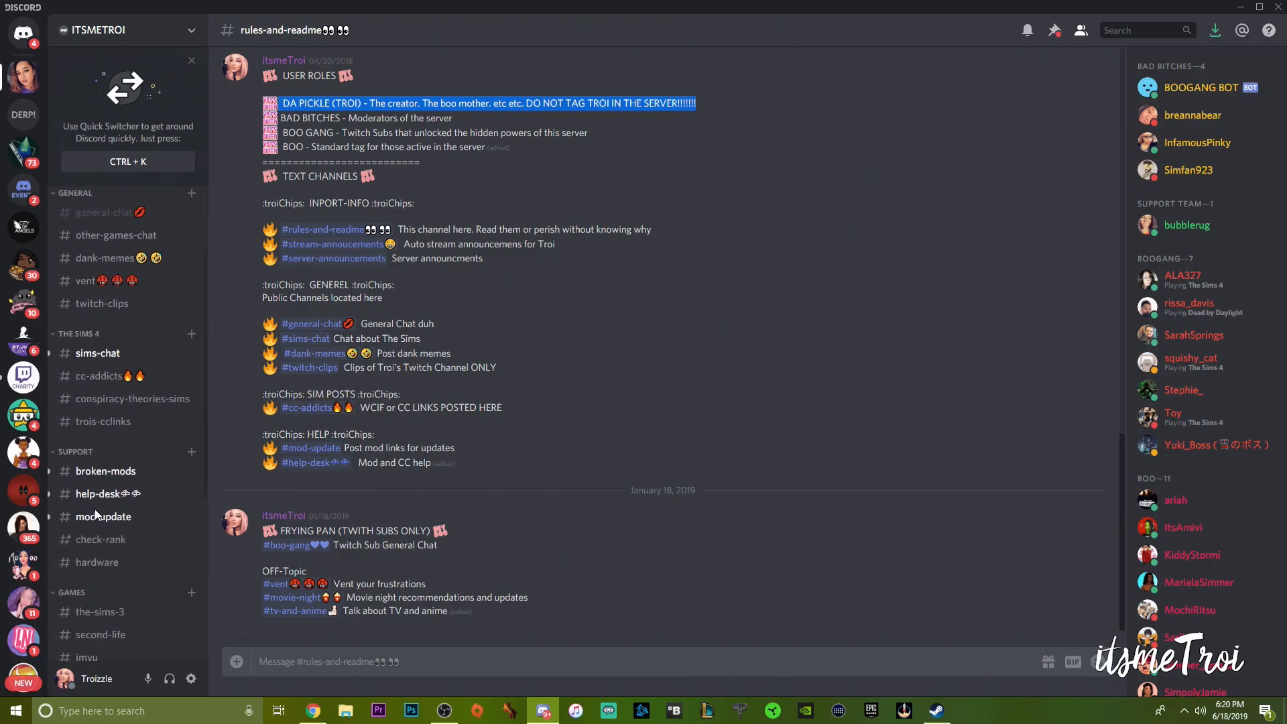
{"action": "left_click", "coordinate": [105, 470]}
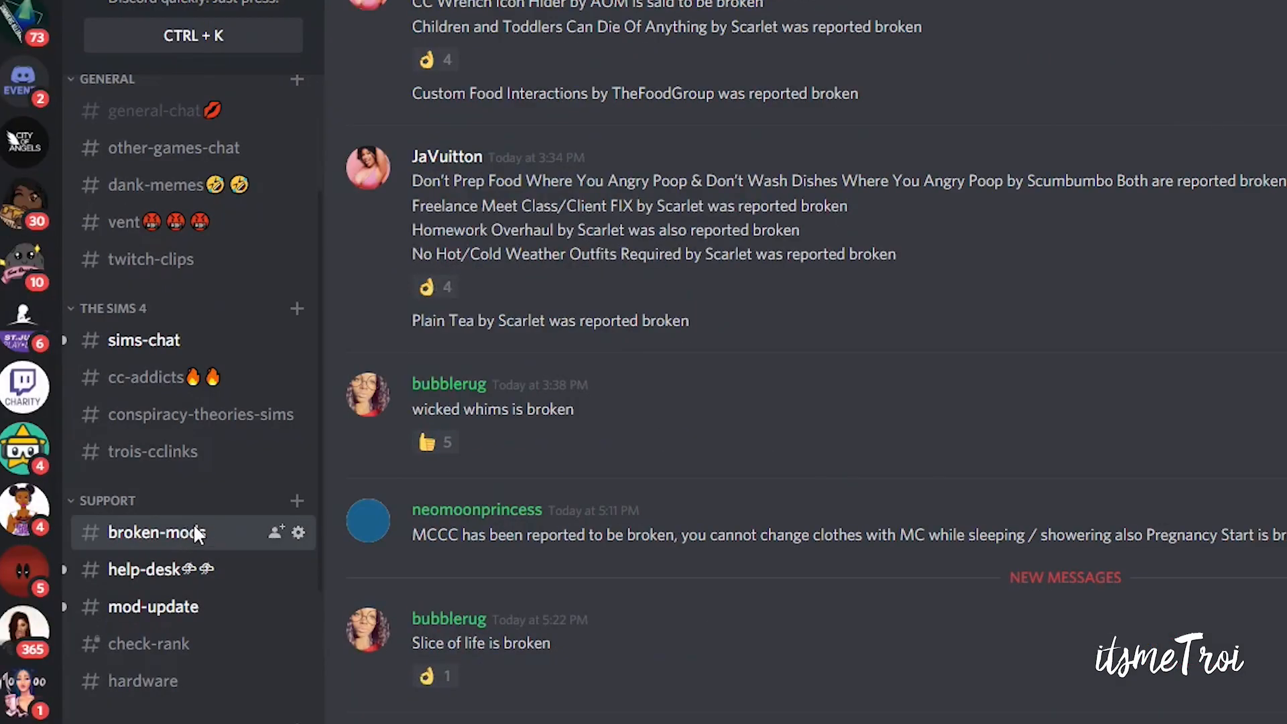
Review the pinned broken-mods master list, then switch to #help-desk
{"action": "left_click", "coordinate": [156, 531]}
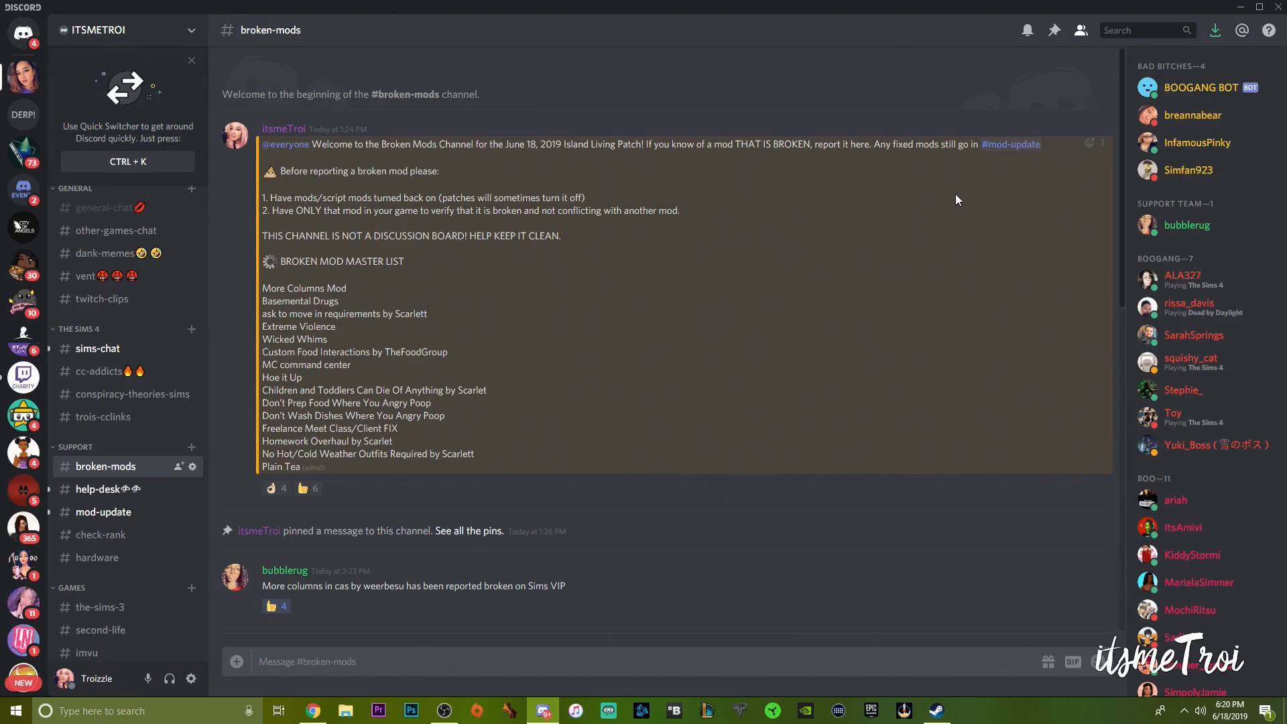
{"action": "mouse_move", "coordinate": [937, 197]}
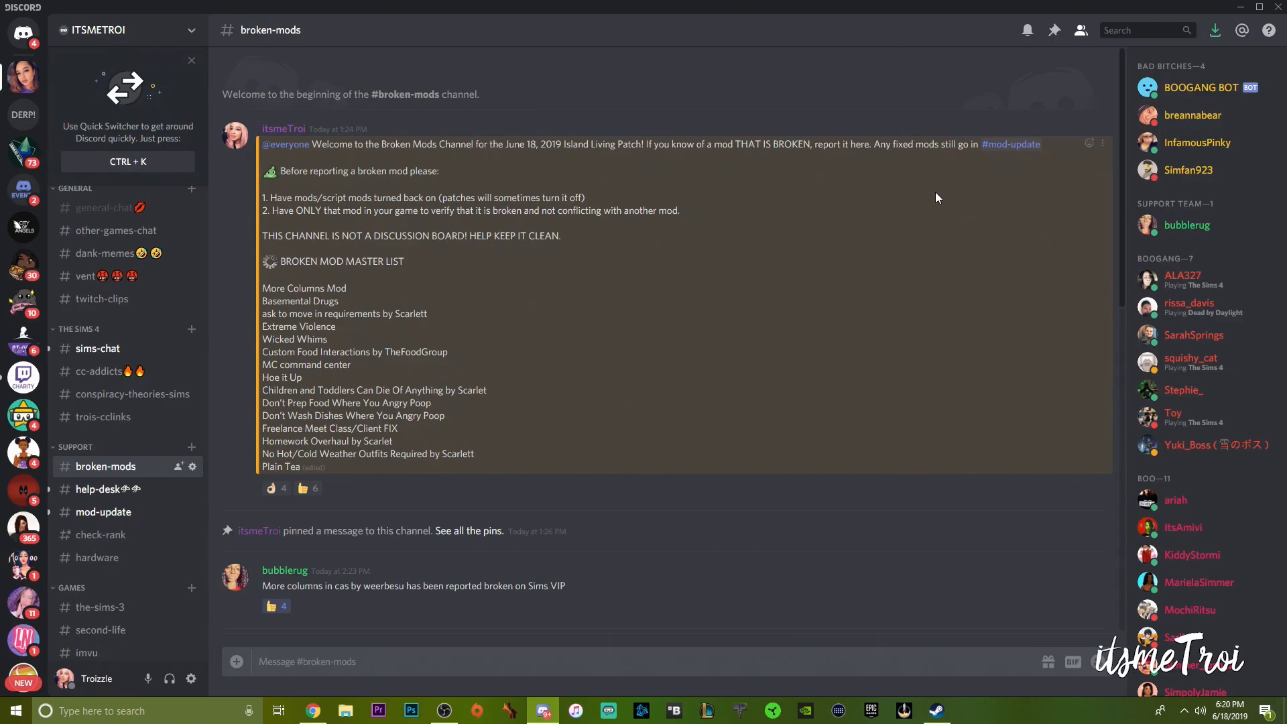
{"action": "mouse_move", "coordinate": [257, 414]}
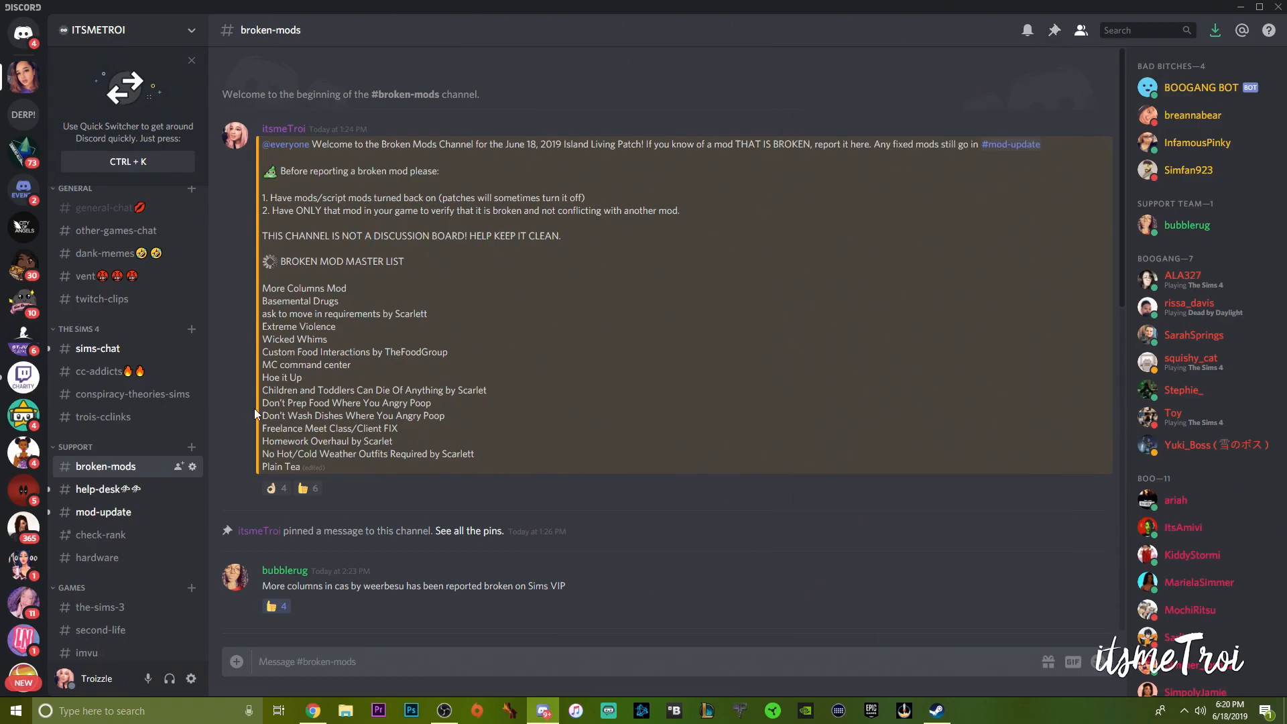
{"action": "left_click", "coordinate": [107, 489]}
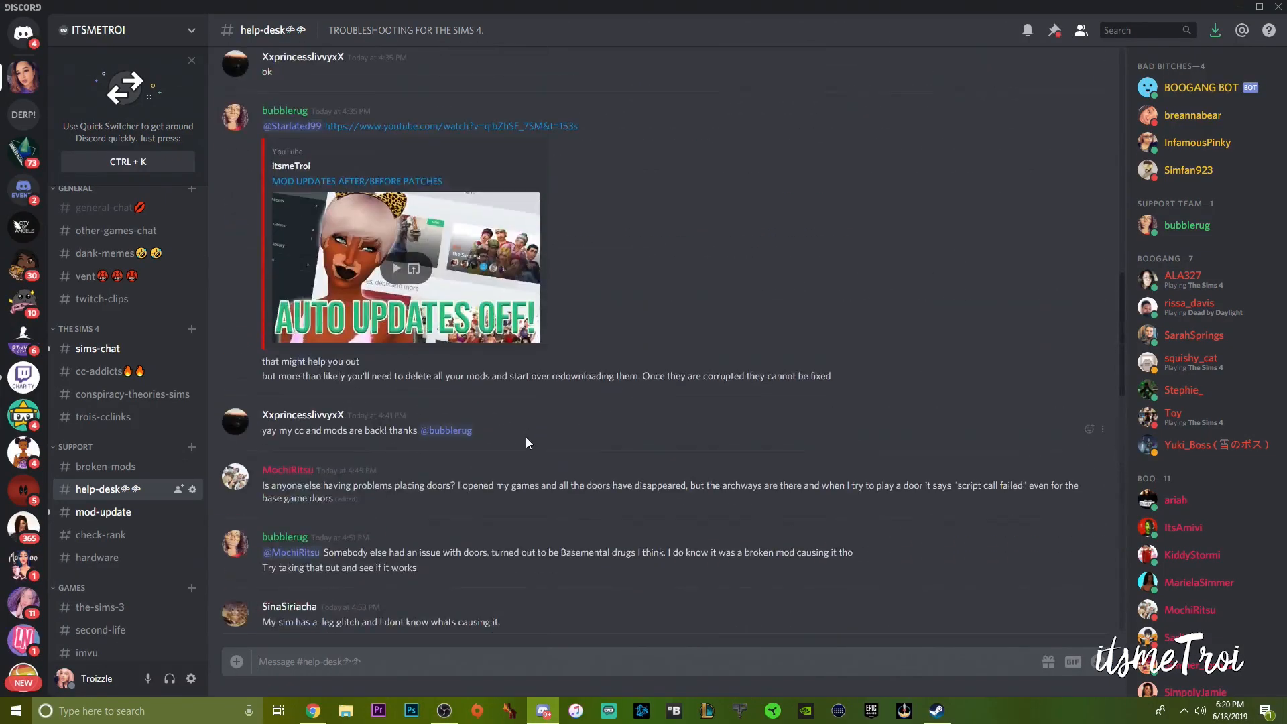
Skim the recent #help-desk door-bug replies, then open #mod-update
{"action": "scroll", "scroll_direction": "up", "scroll_amount": 3}
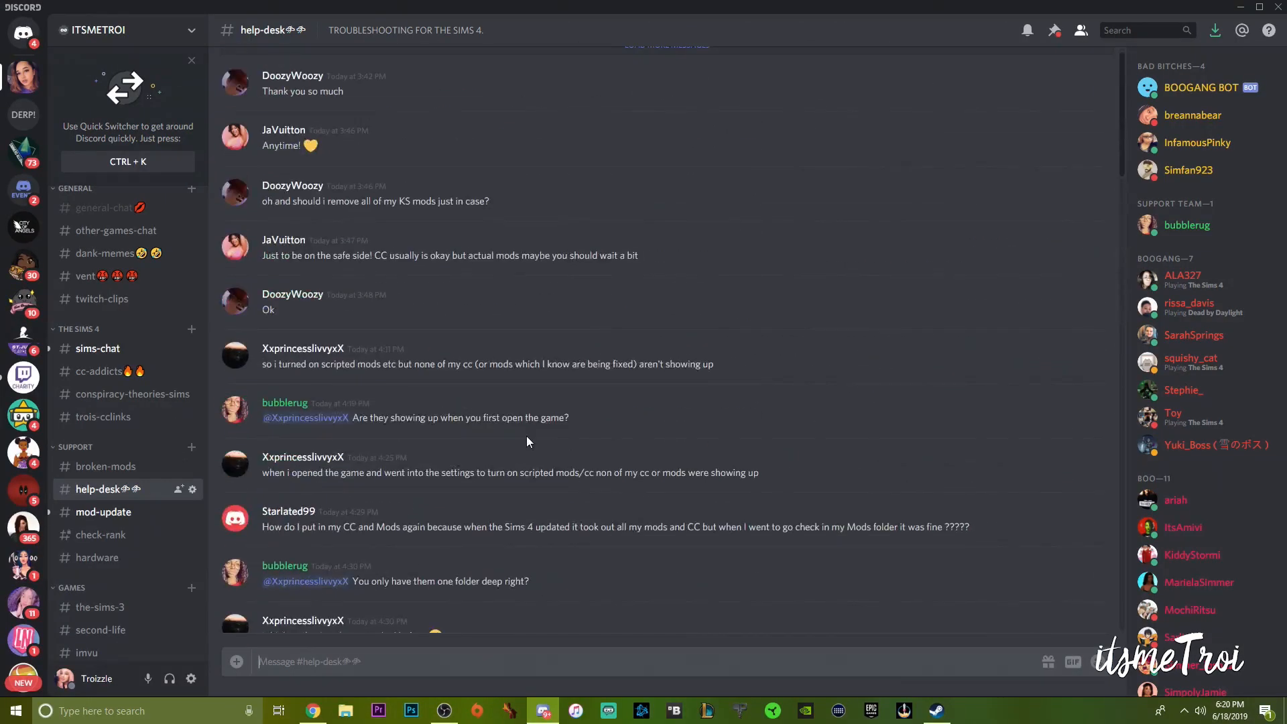
{"action": "scroll", "scroll_direction": "down", "scroll_amount": 3}
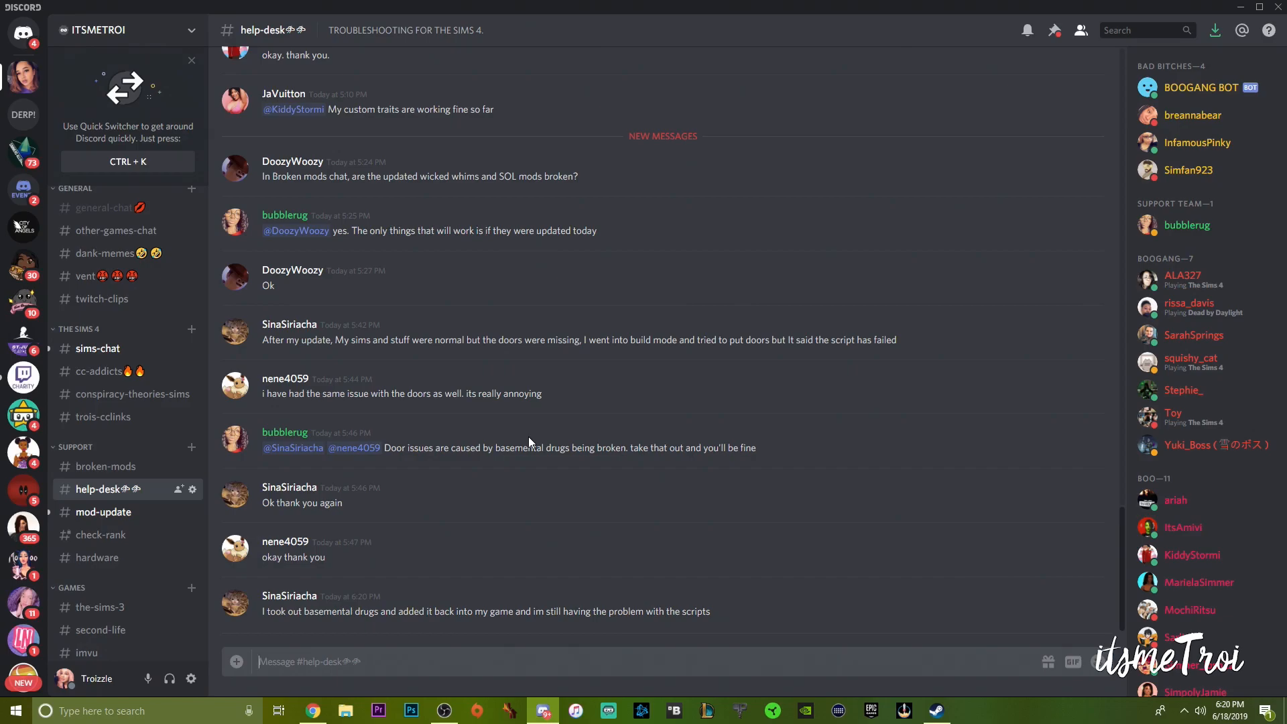
{"action": "left_click", "coordinate": [105, 512]}
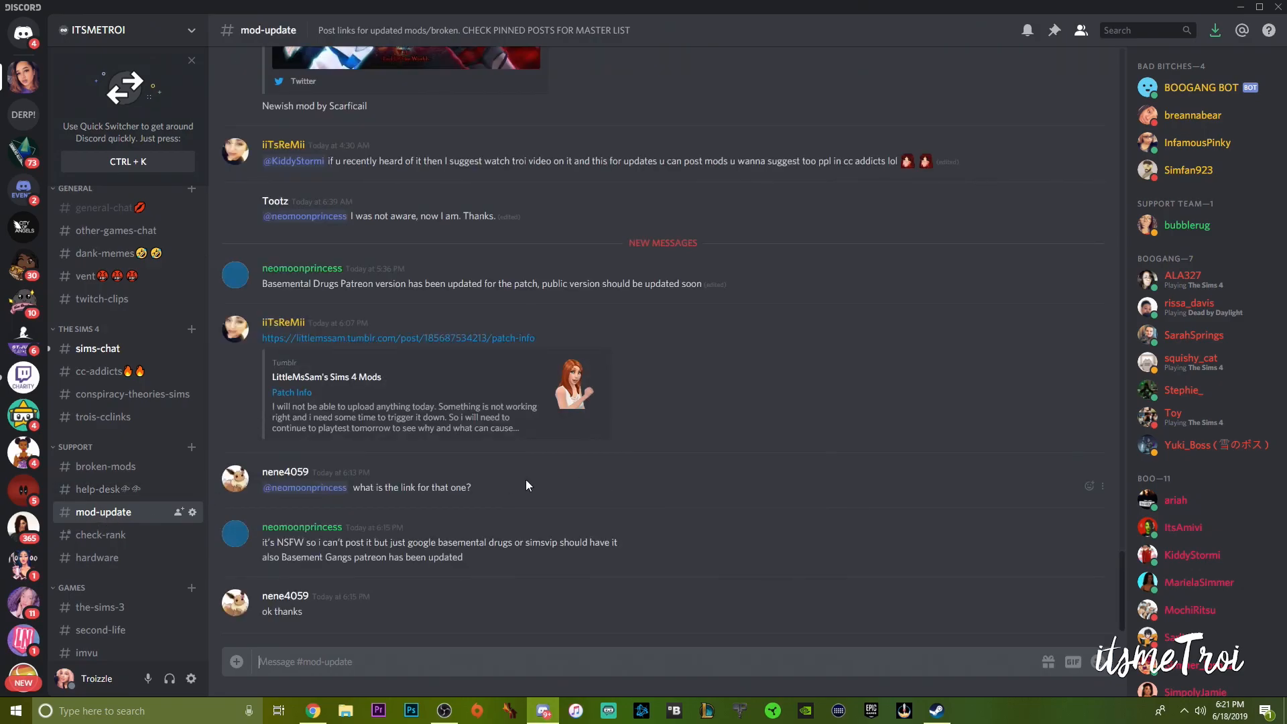
Browse earlier #mod-update posts, return to the latest, and minimize Discord
{"action": "scroll", "scroll_direction": "up", "scroll_amount": 3}
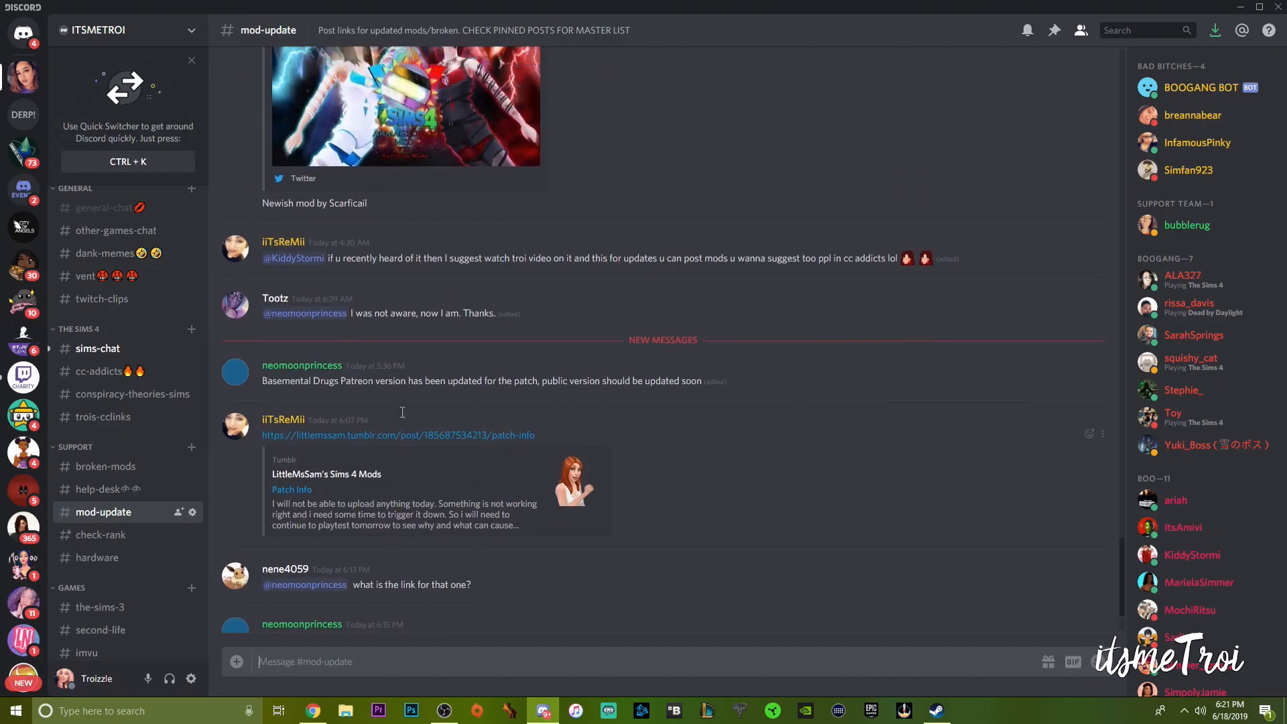
{"action": "scroll", "scroll_direction": "up", "scroll_amount": 3}
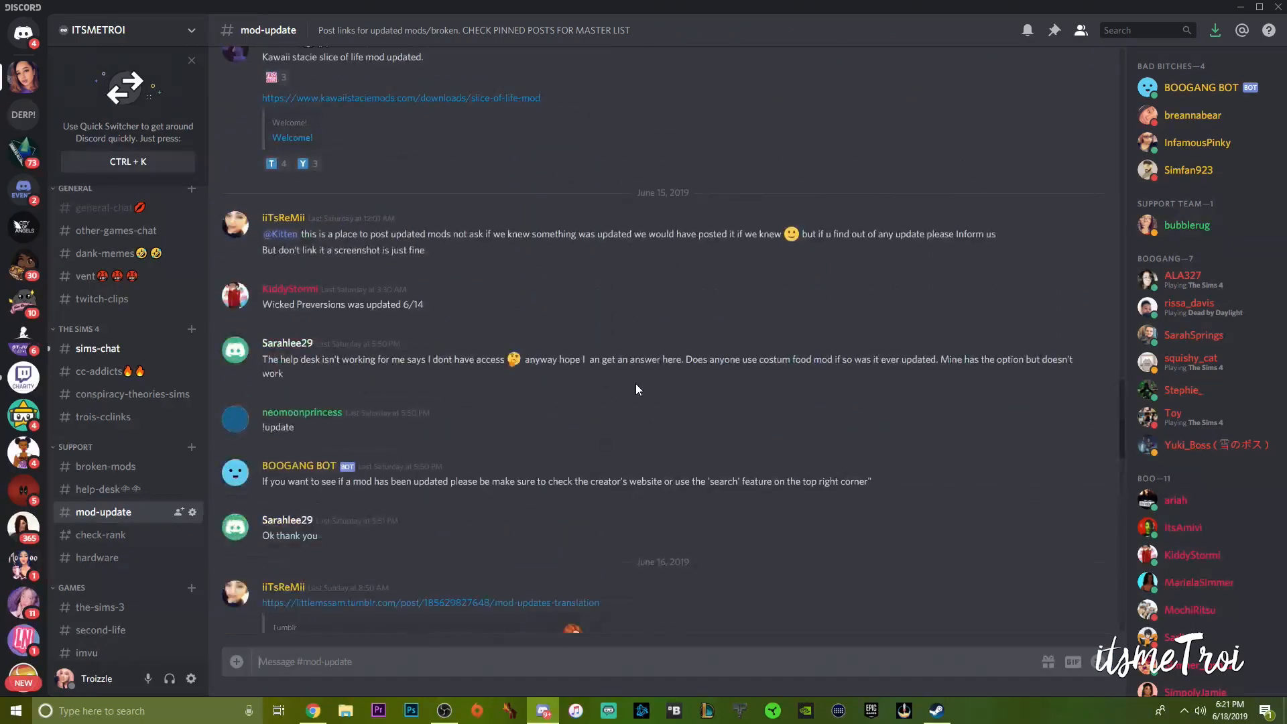
{"action": "scroll", "scroll_direction": "down", "scroll_amount": 3}
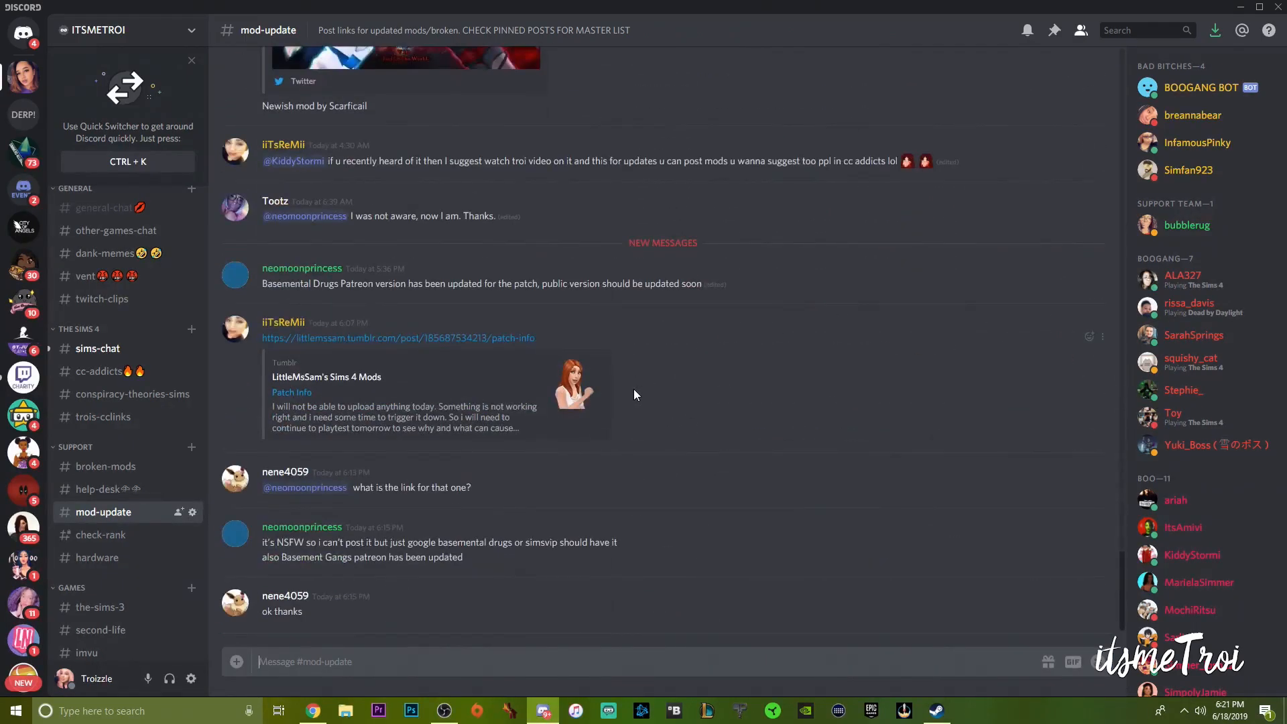
{"action": "mouse_move", "coordinate": [600, 416]}
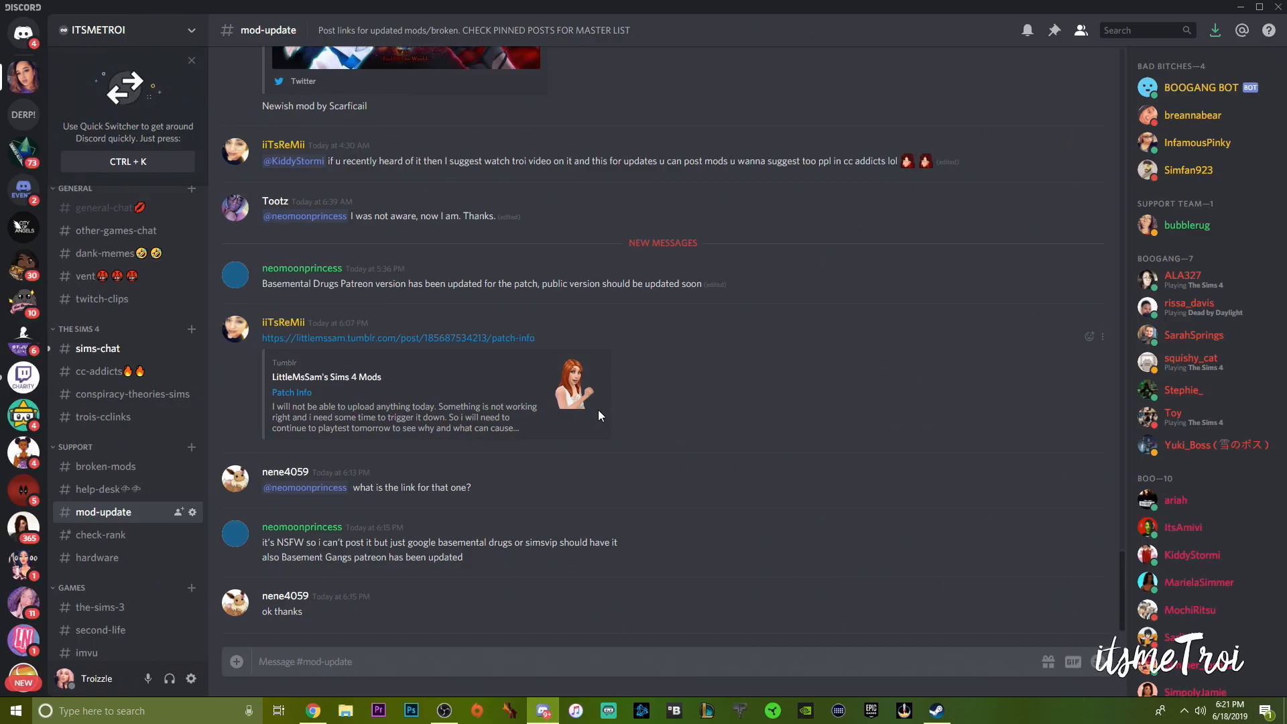
{"action": "mouse_move", "coordinate": [514, 307]}
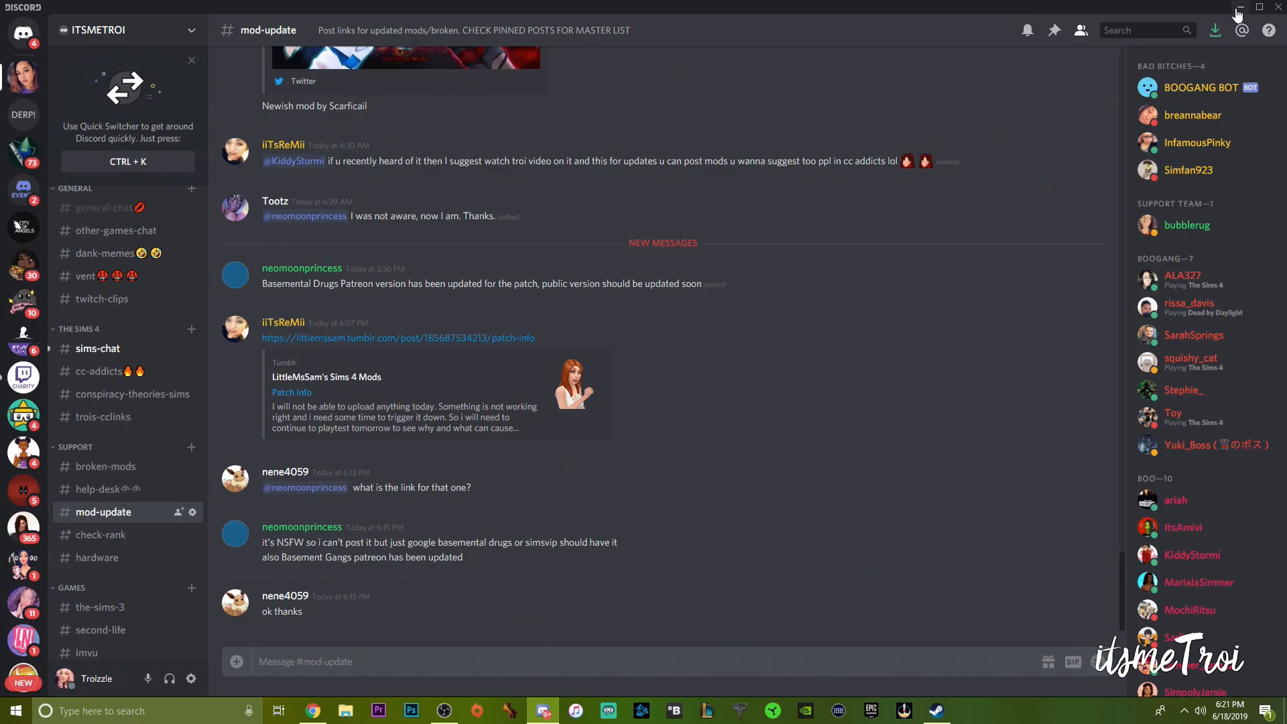
{"action": "left_click", "coordinate": [311, 710]}
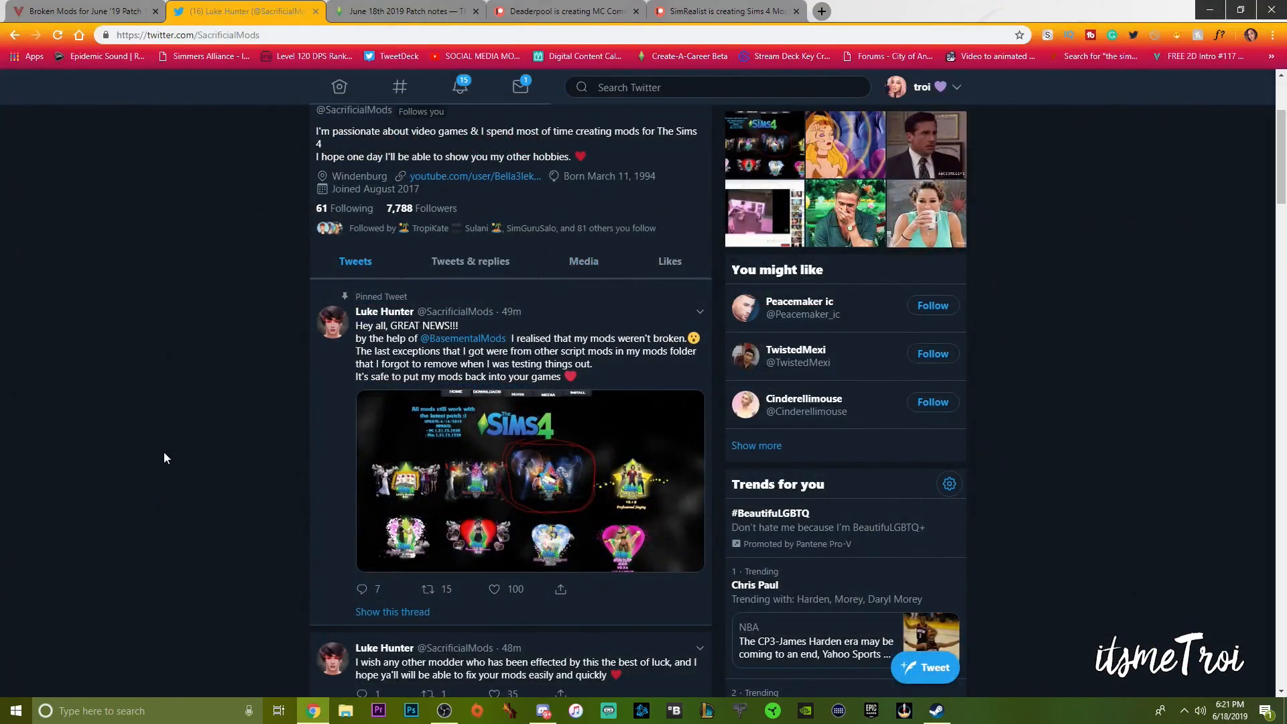
{"action": "mouse_move", "coordinate": [134, 464]}
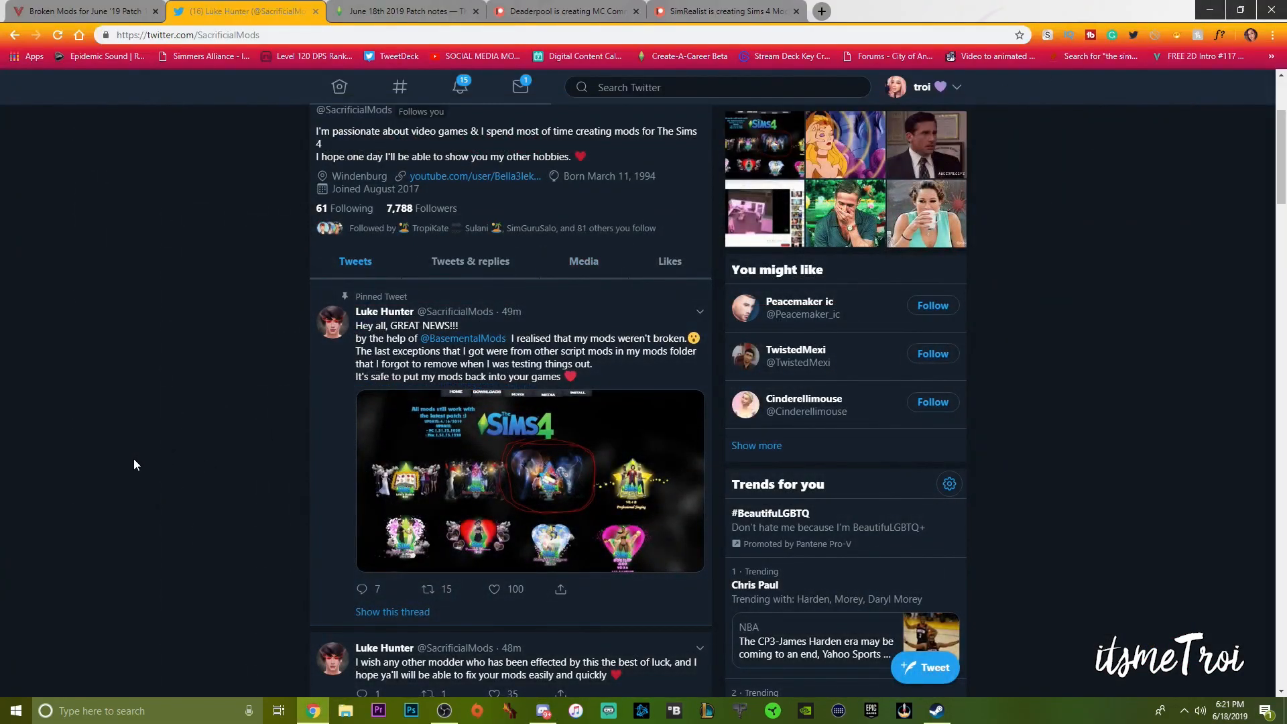
Return to the SimsVIP 'Broken Mods for June '19 Patch' tab and scroll up to the T entries
{"action": "scroll", "scroll_direction": "up", "scroll_amount": 3}
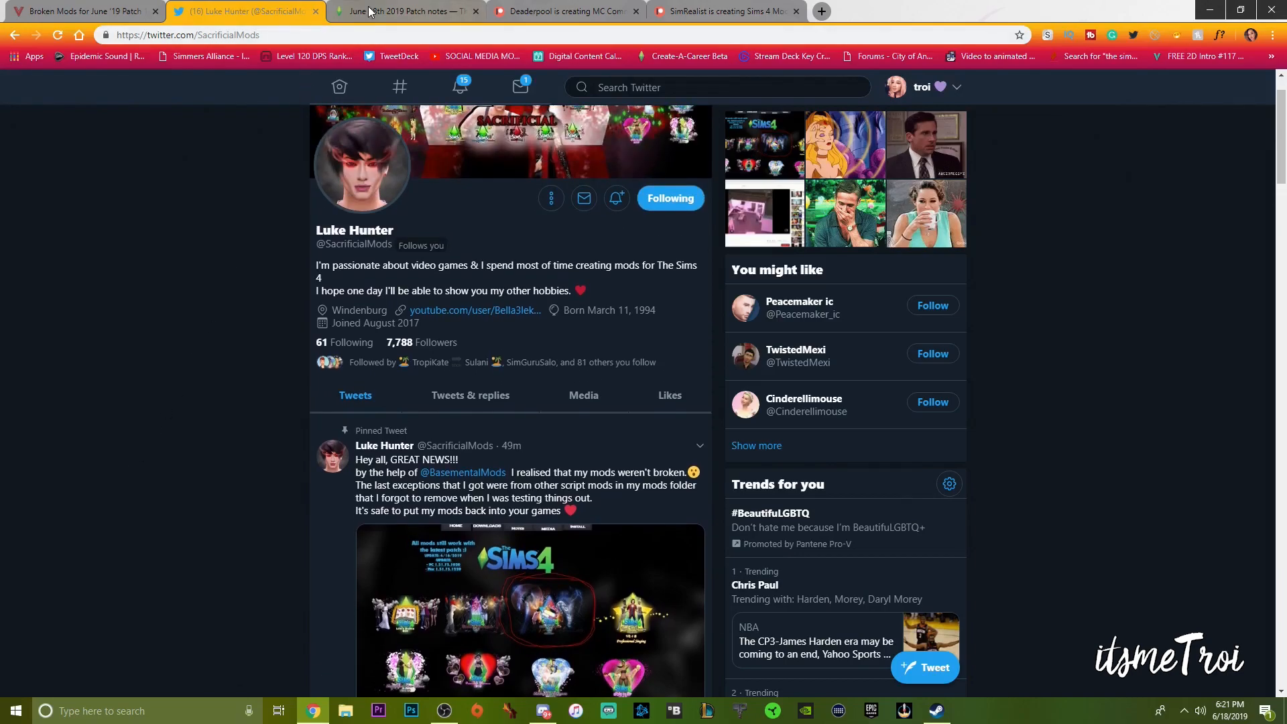
{"action": "left_click", "coordinate": [82, 10]}
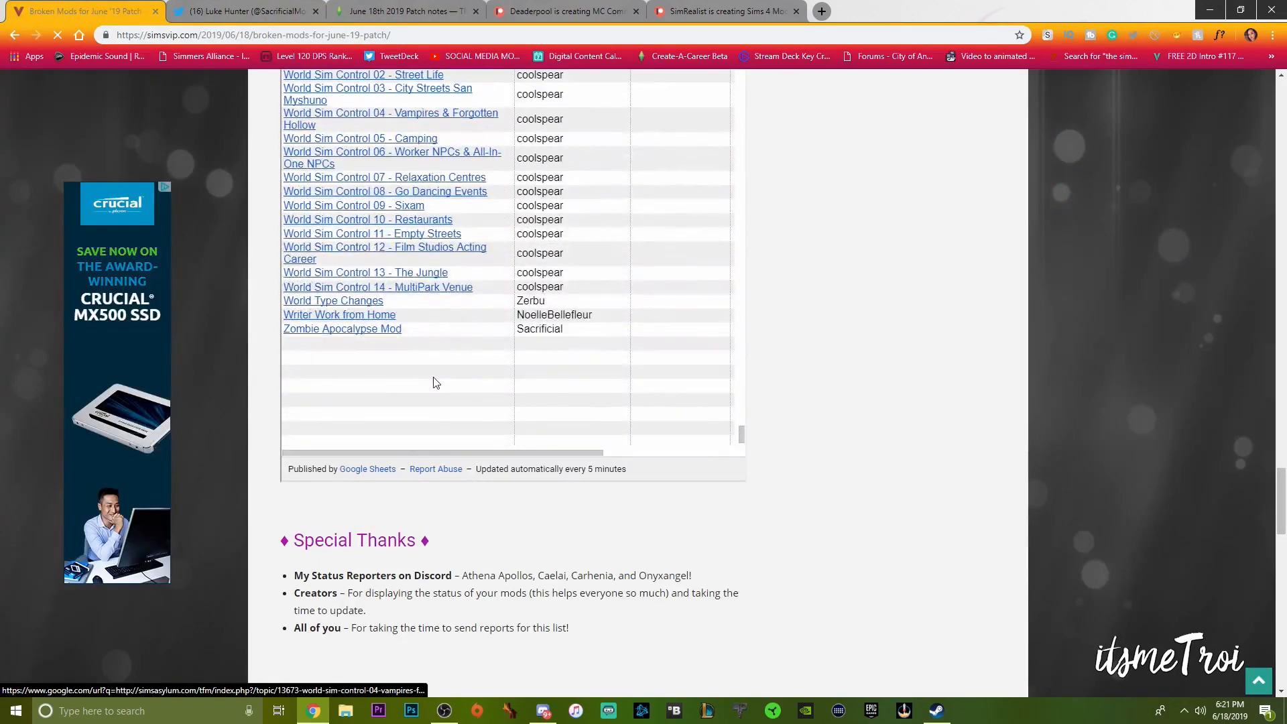
{"action": "scroll", "scroll_direction": "up", "scroll_amount": 3}
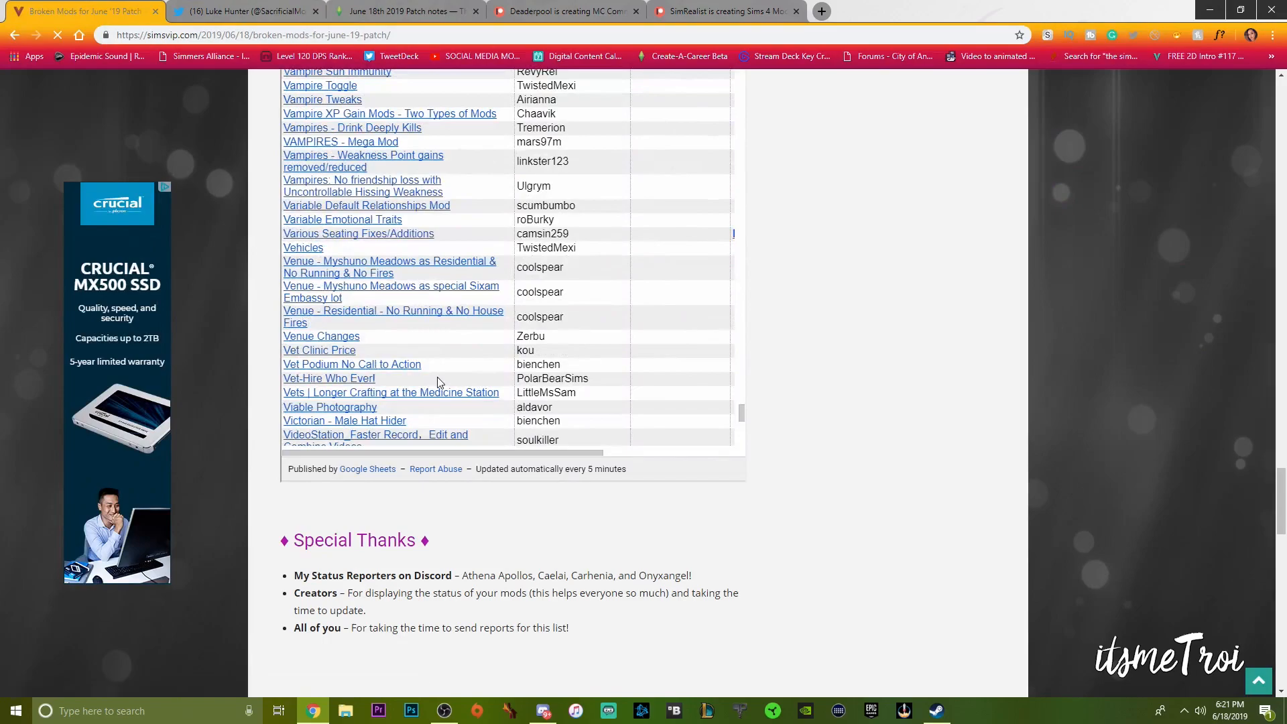
{"action": "scroll", "scroll_direction": "up", "scroll_amount": 3}
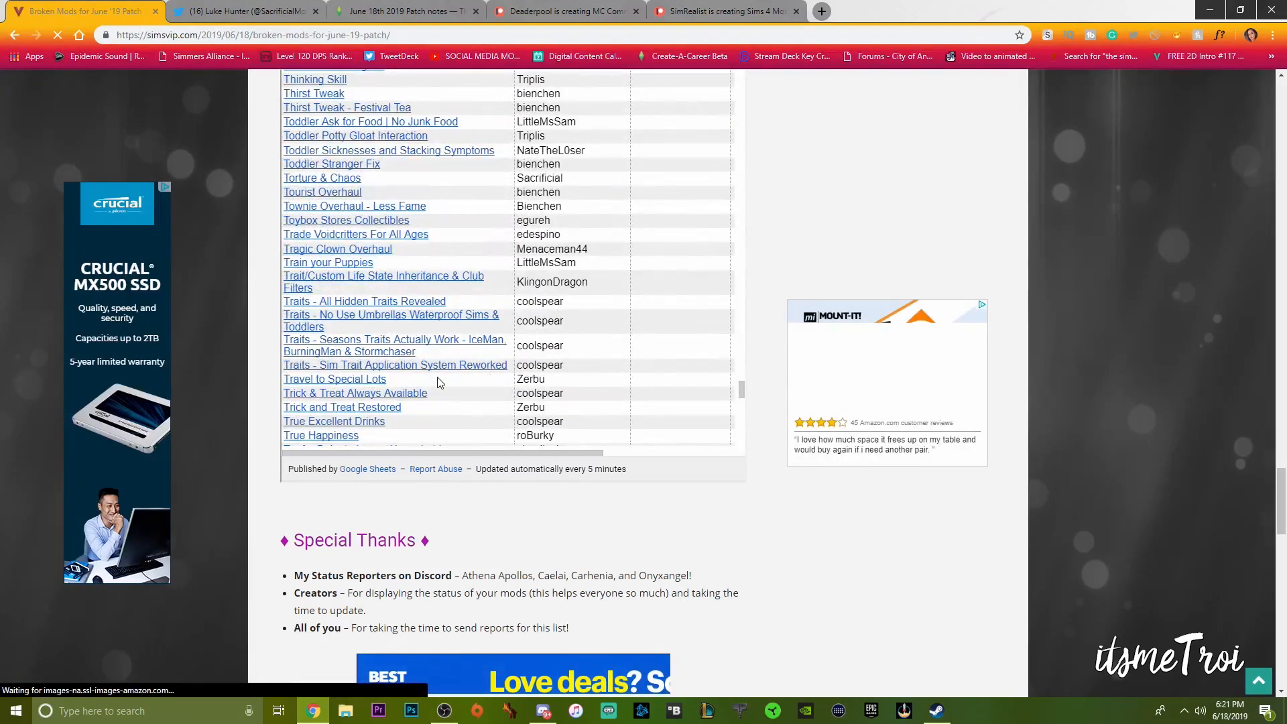